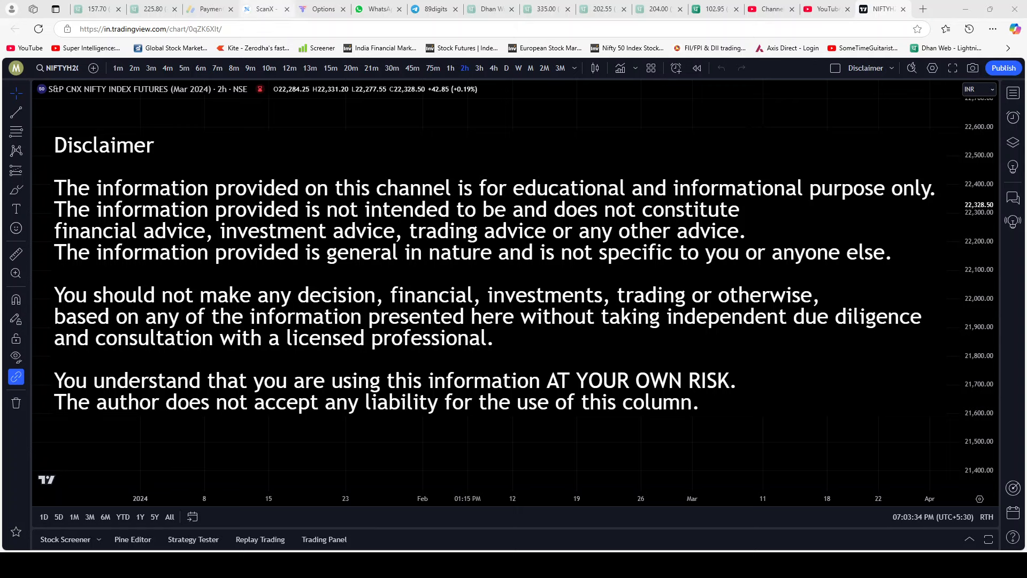
Switch to the scanx.trade tab showing index values and live scanner signal cards.
{"action": "left_click", "coordinate": [264, 9]}
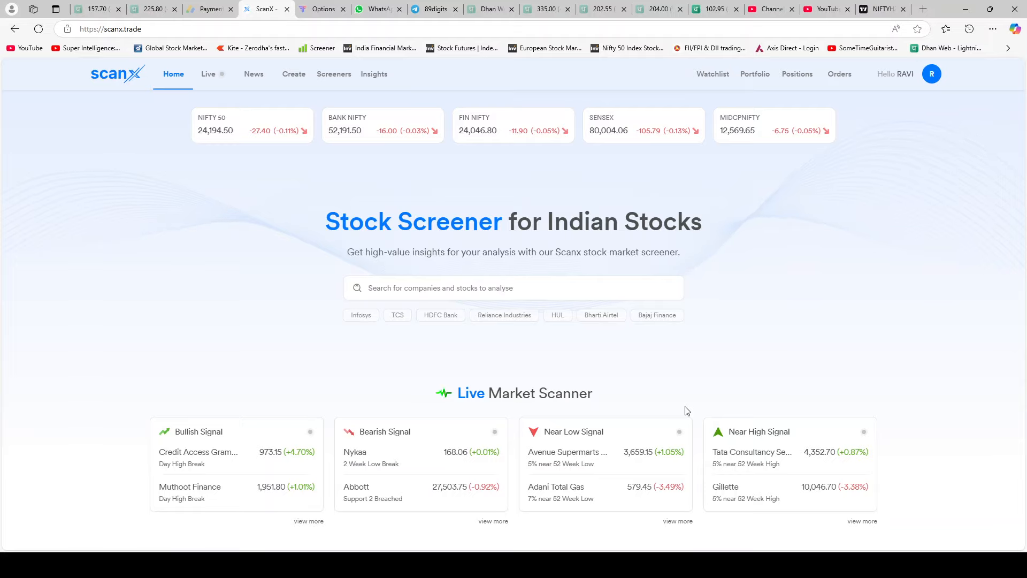
{"action": "mouse_move", "coordinate": [693, 399]}
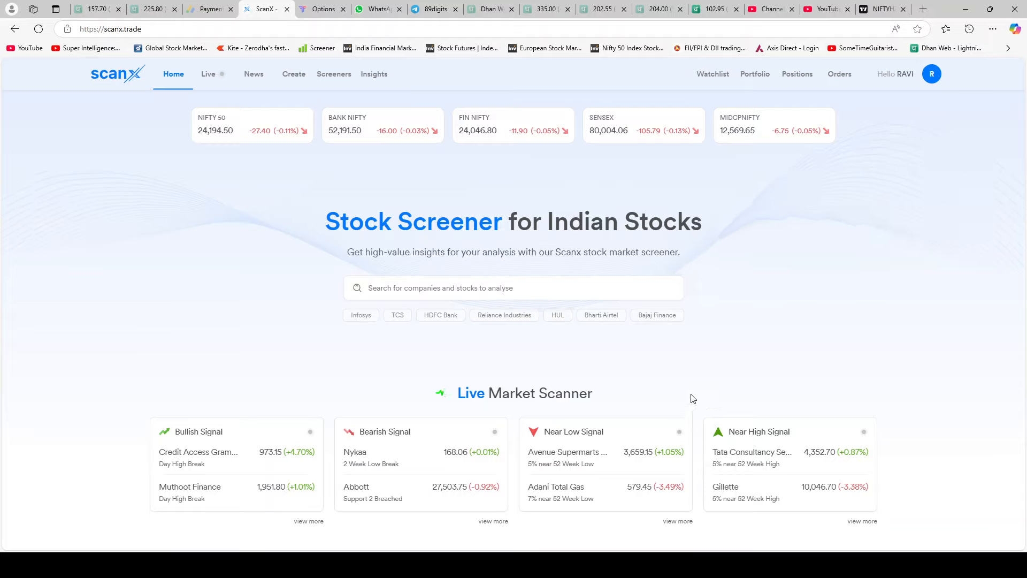
{"action": "mouse_move", "coordinate": [921, 323]}
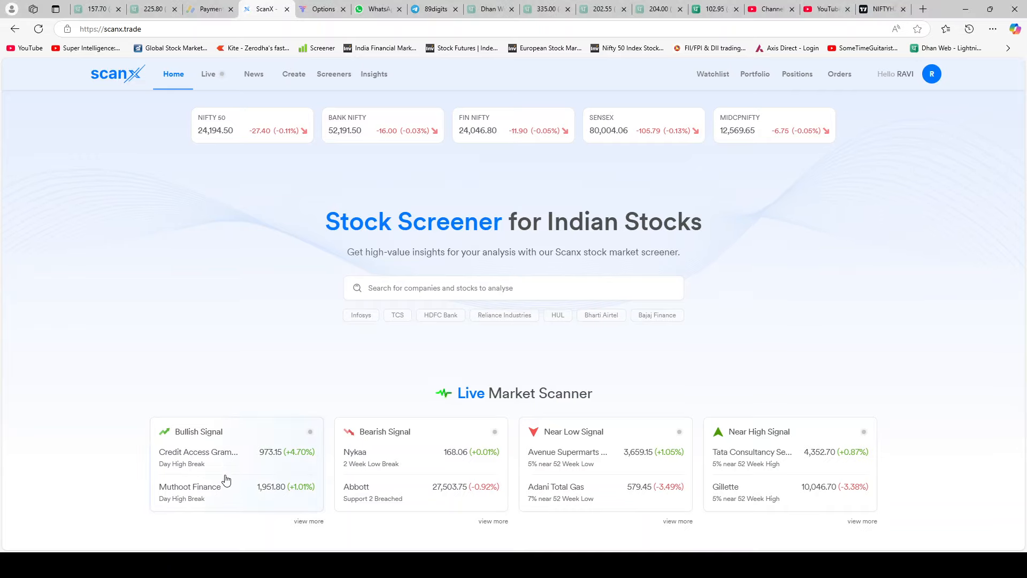
{"action": "mouse_move", "coordinate": [726, 510]}
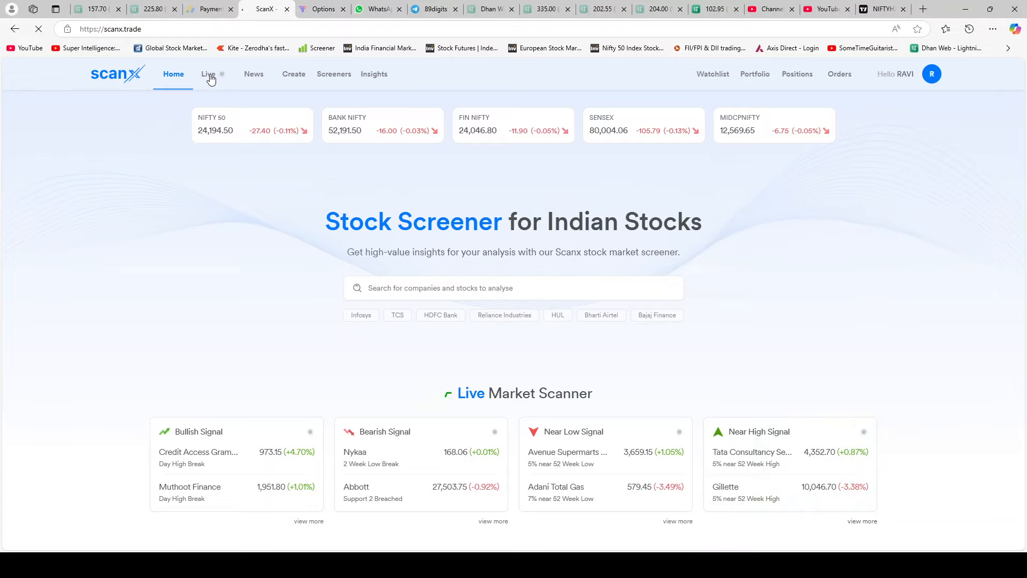
On the Live Market Scanner, select all Bullish Signal types, then deselect them all.
{"action": "left_click", "coordinate": [208, 74]}
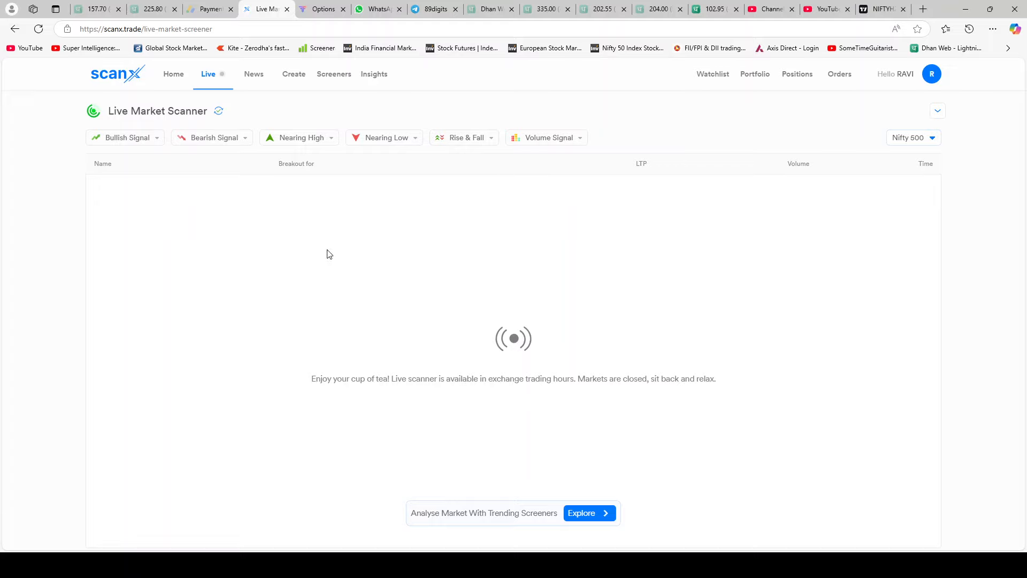
{"action": "mouse_move", "coordinate": [145, 141]}
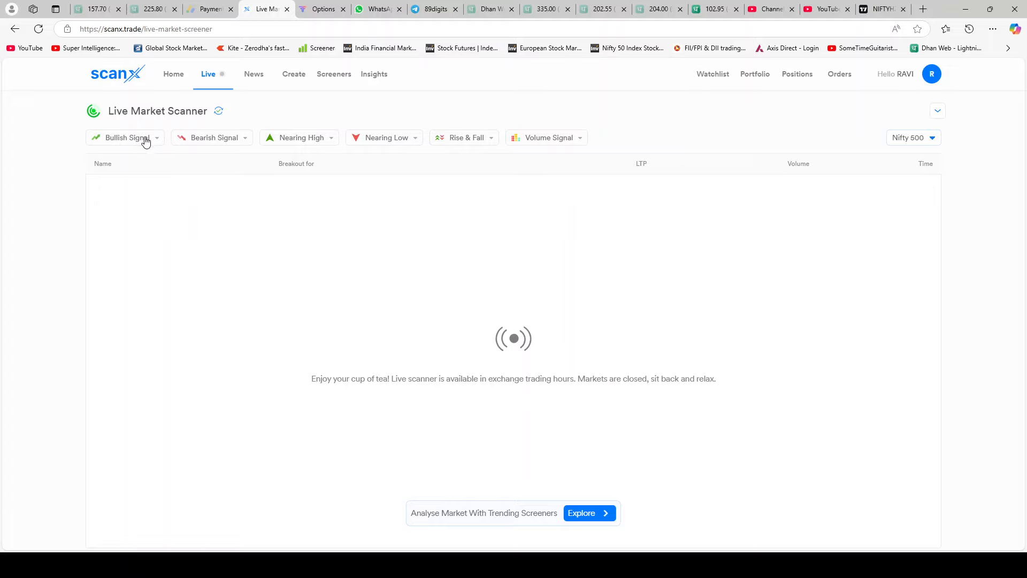
{"action": "left_click", "coordinate": [126, 138]}
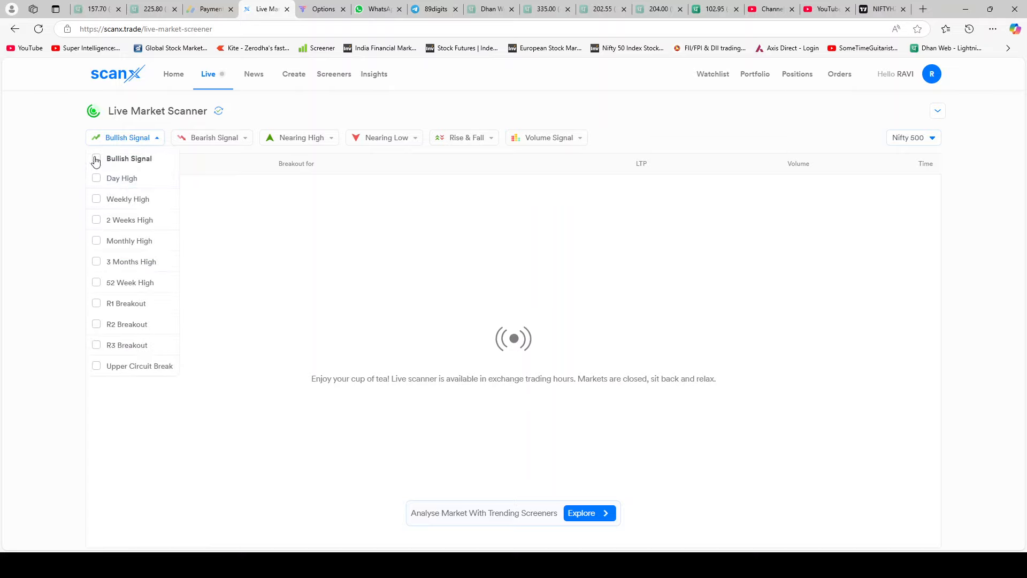
{"action": "left_click", "coordinate": [96, 159]}
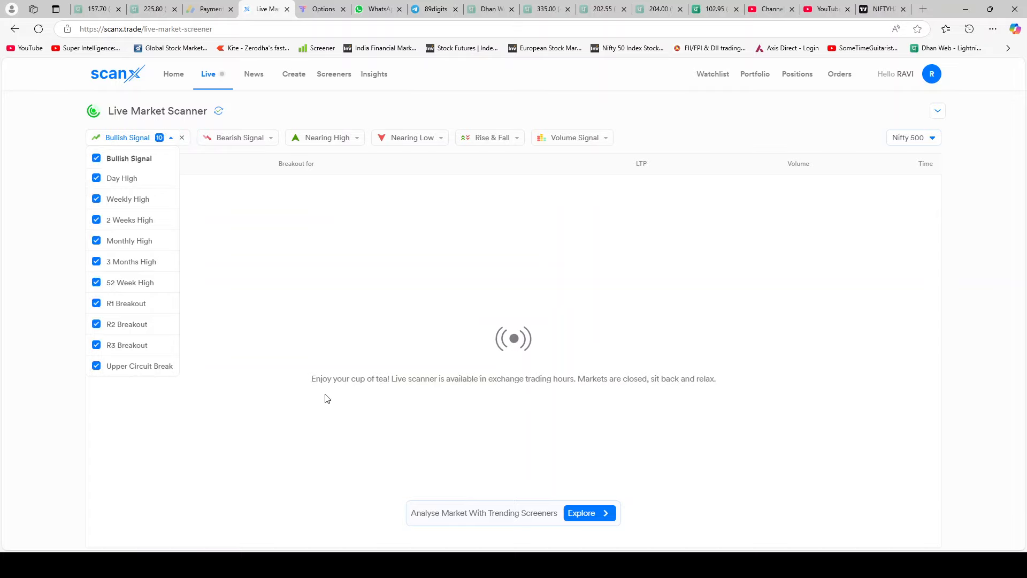
{"action": "mouse_move", "coordinate": [253, 332]}
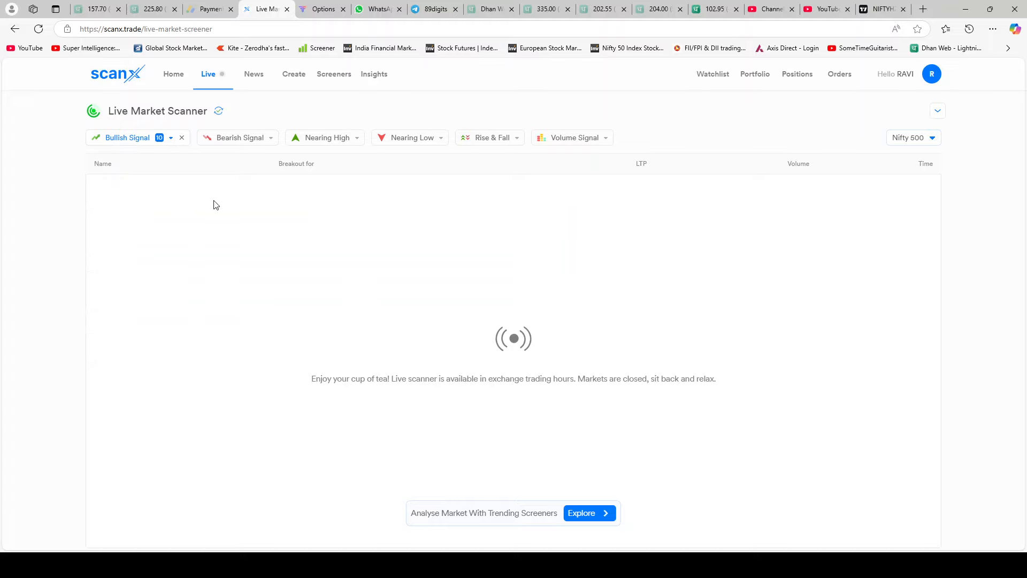
{"action": "mouse_move", "coordinate": [222, 207]}
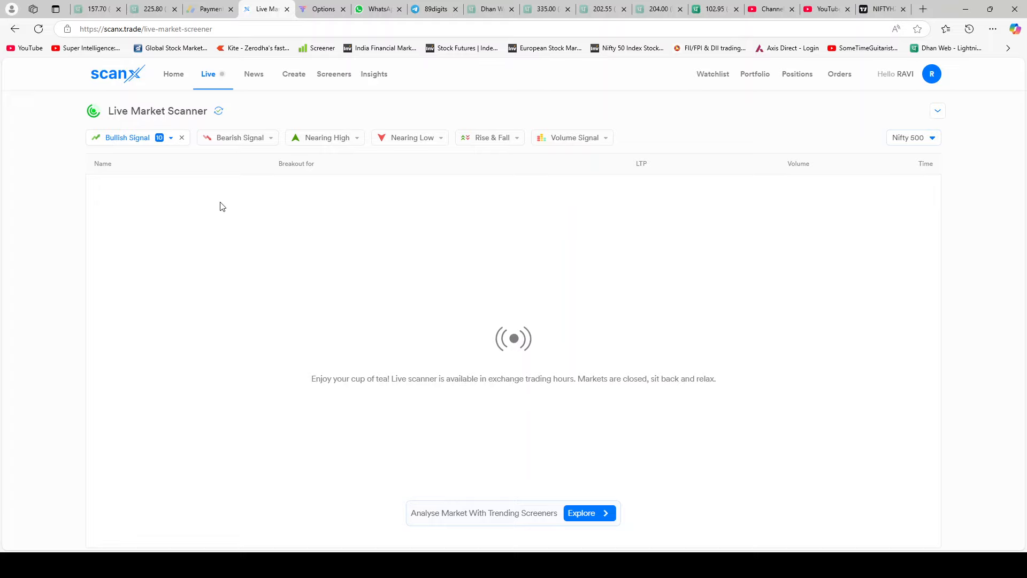
{"action": "mouse_move", "coordinate": [321, 294]}
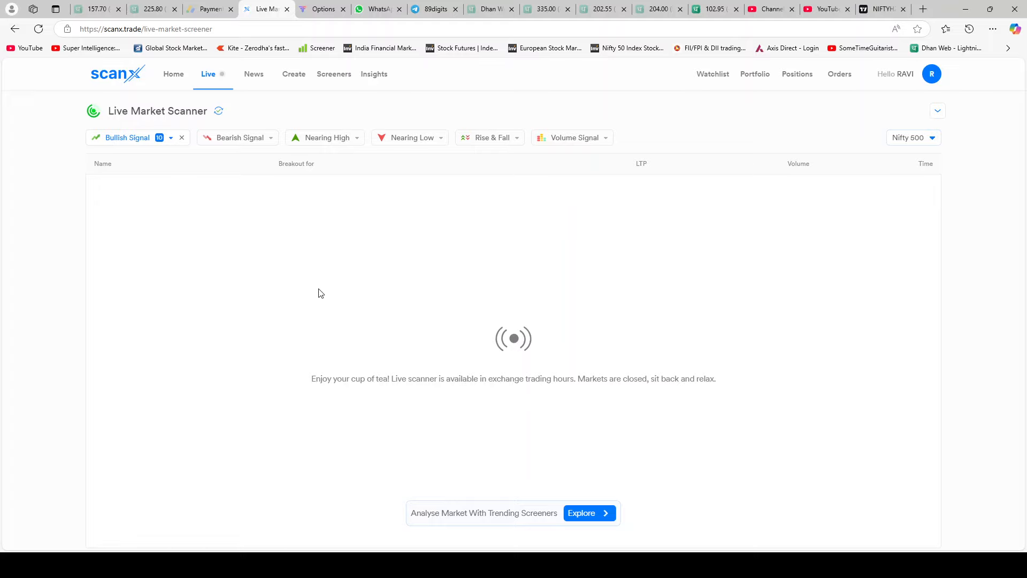
{"action": "left_click", "coordinate": [168, 137]}
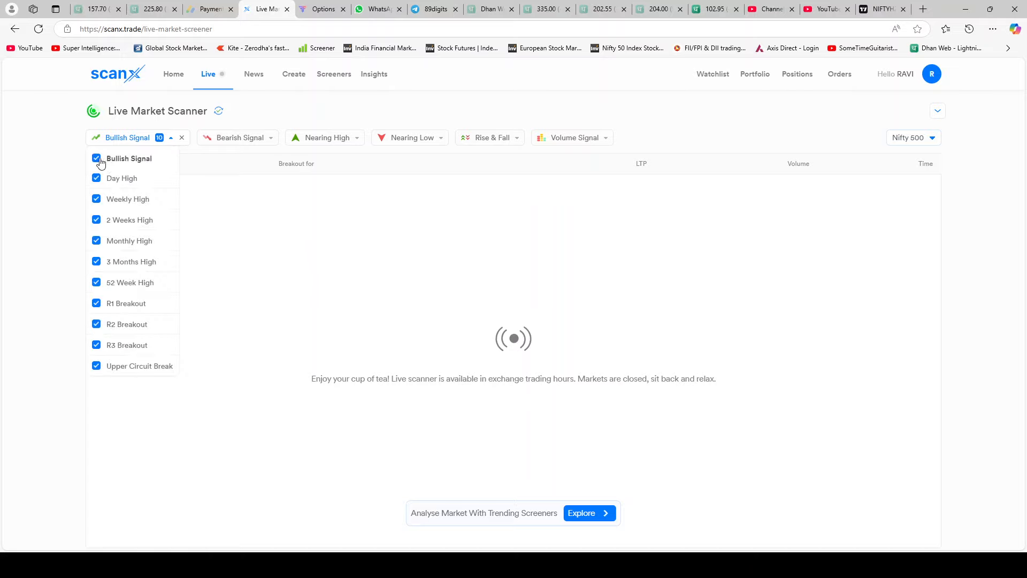
{"action": "left_click", "coordinate": [97, 158]}
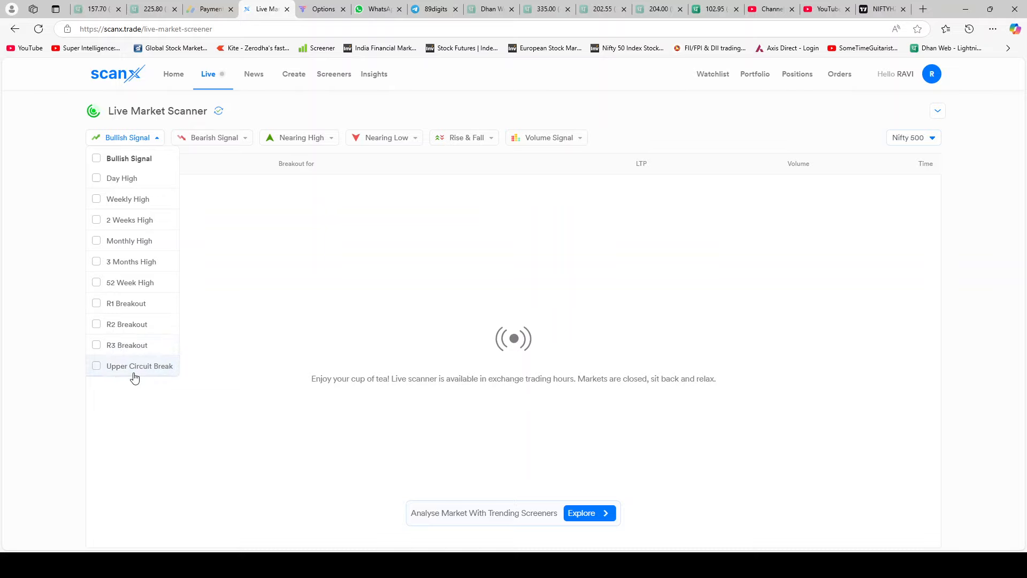
{"action": "mouse_move", "coordinate": [138, 378]}
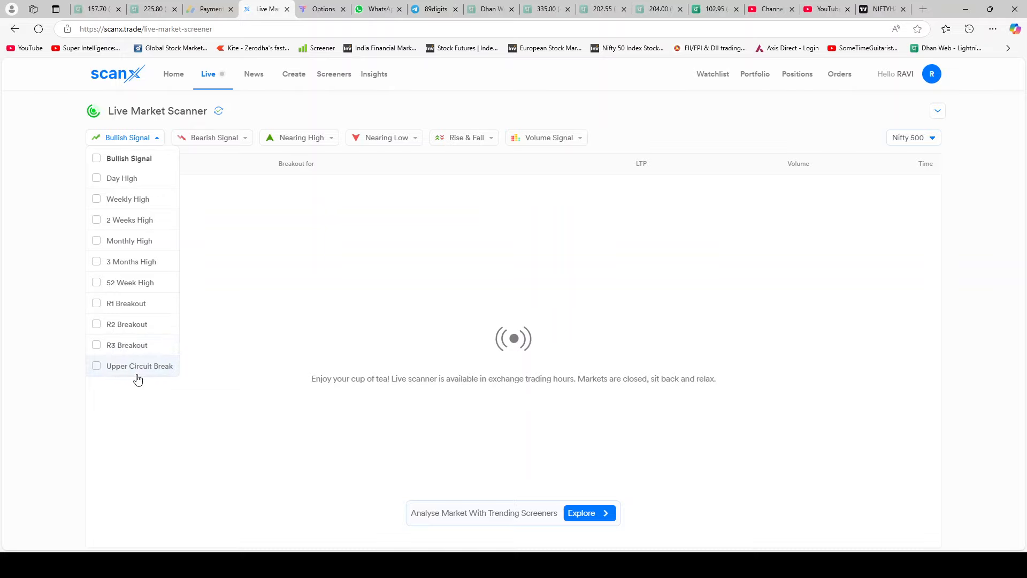
{"action": "mouse_move", "coordinate": [147, 339]}
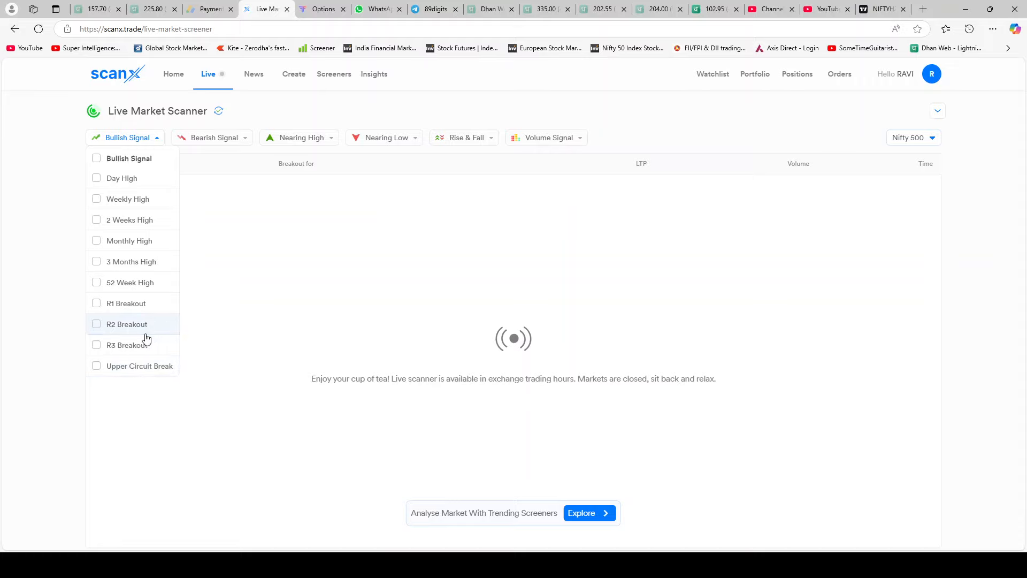
{"action": "mouse_move", "coordinate": [209, 354]}
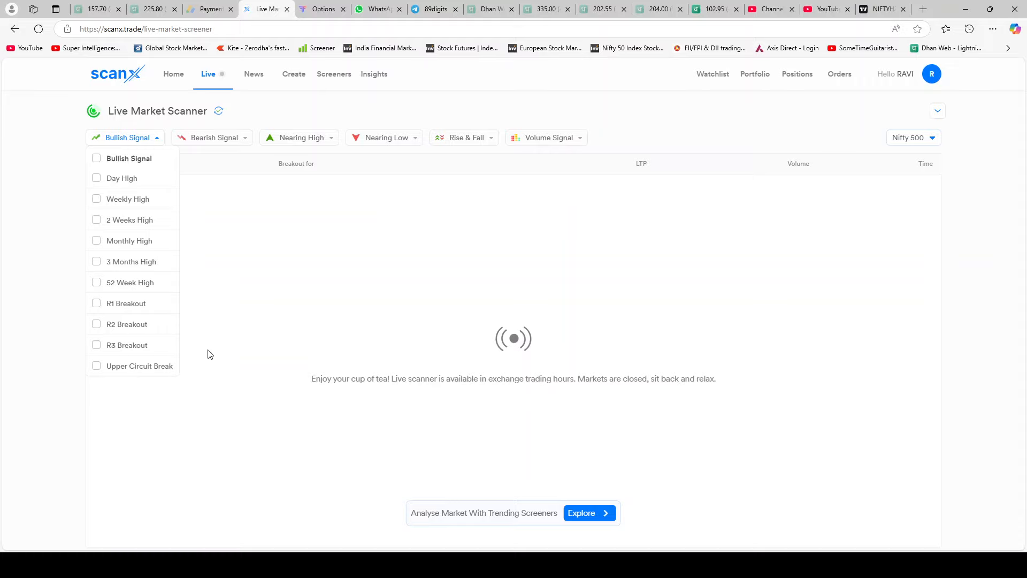
{"action": "mouse_move", "coordinate": [220, 139]}
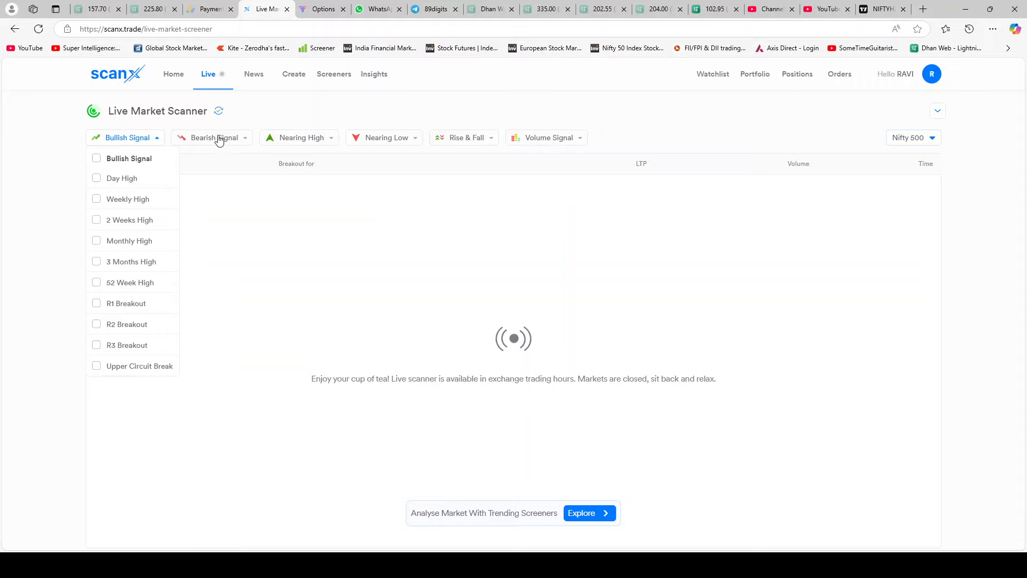
Review the Bearish Signal options, then list the potential and unusual volume signals.
{"action": "left_click", "coordinate": [212, 137]}
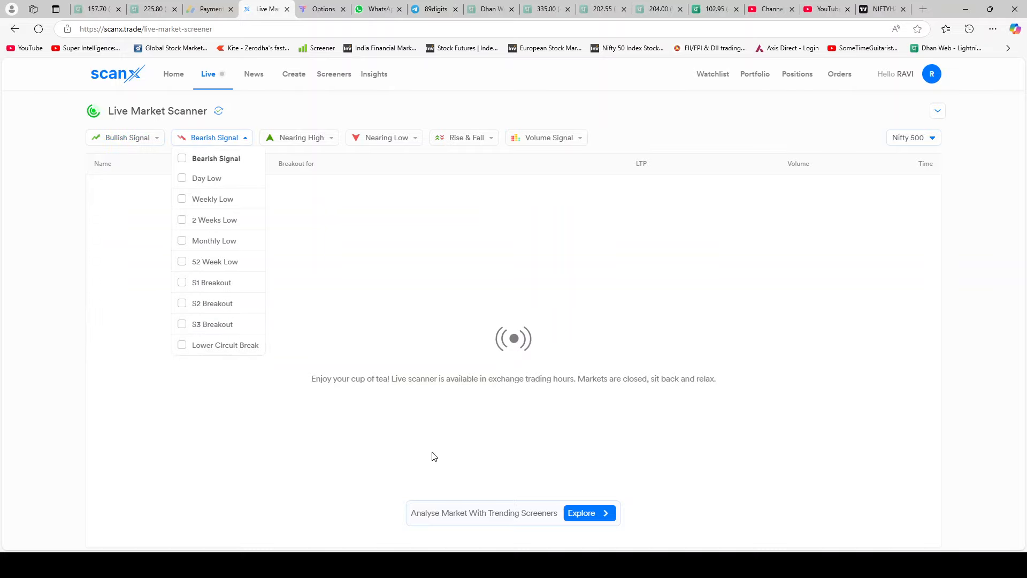
{"action": "mouse_move", "coordinate": [436, 455]}
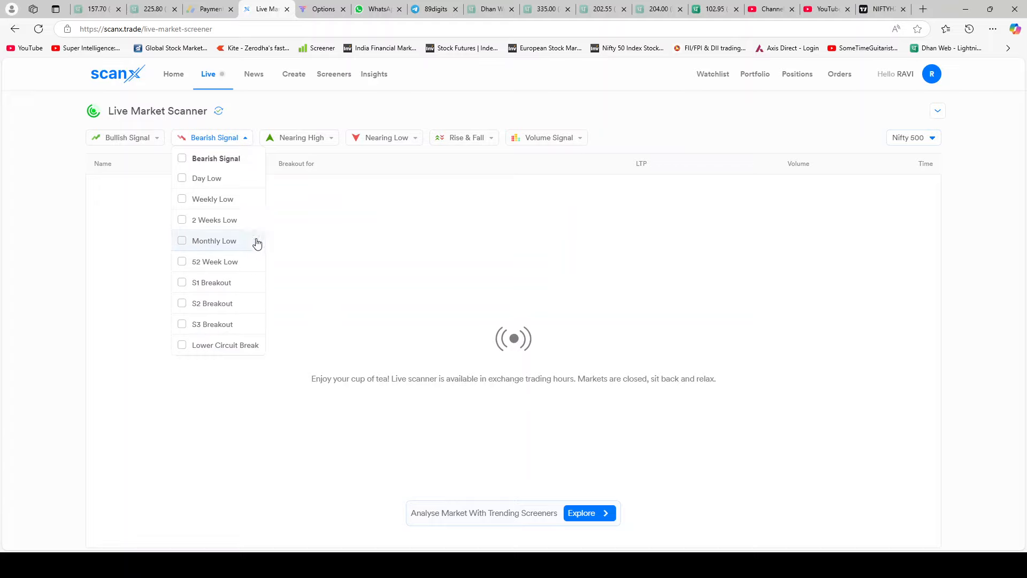
{"action": "left_click", "coordinate": [278, 137]}
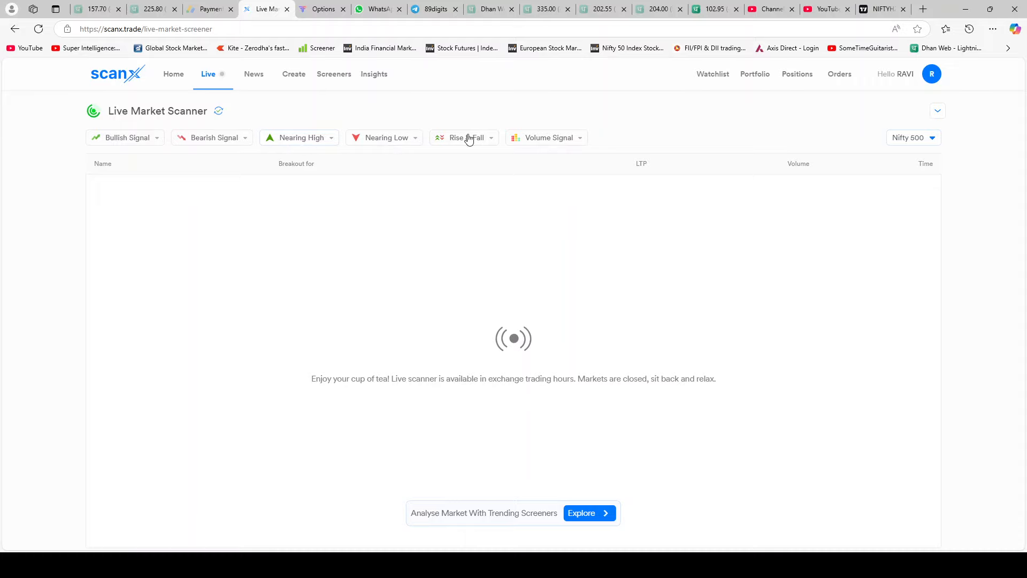
{"action": "left_click", "coordinate": [549, 138]}
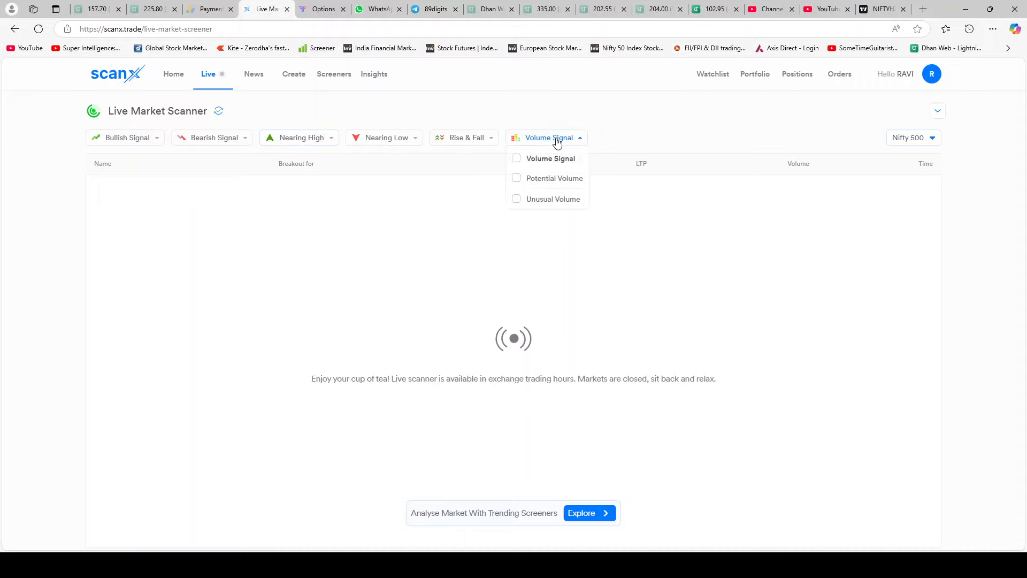
{"action": "mouse_move", "coordinate": [609, 107]}
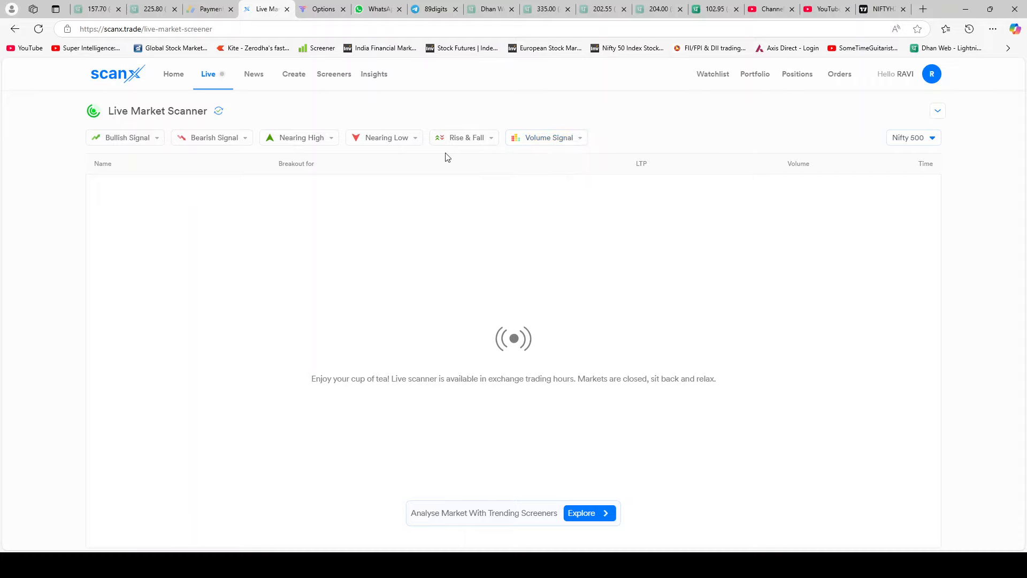
{"action": "mouse_move", "coordinate": [491, 185]}
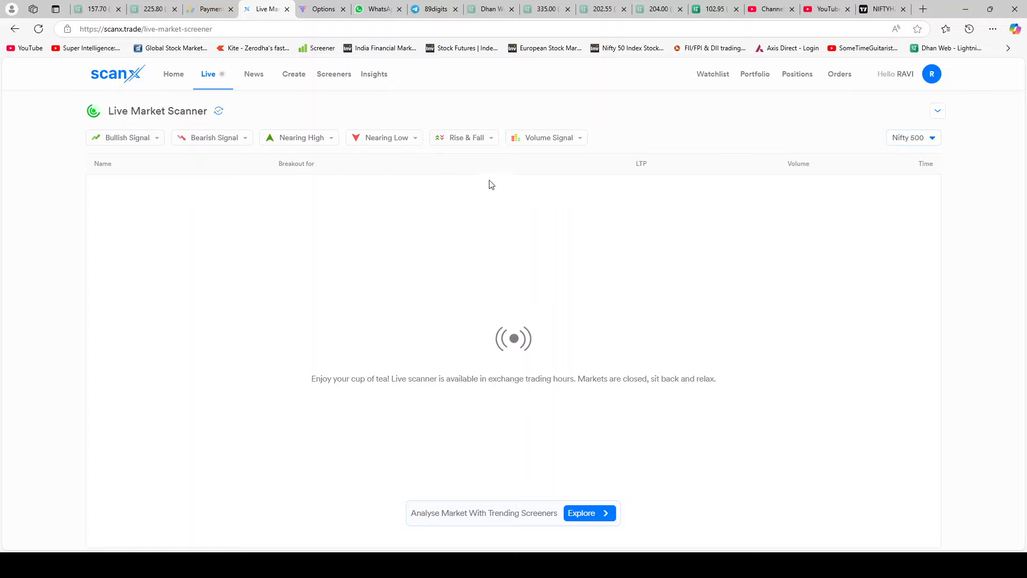
{"action": "mouse_move", "coordinate": [286, 151]}
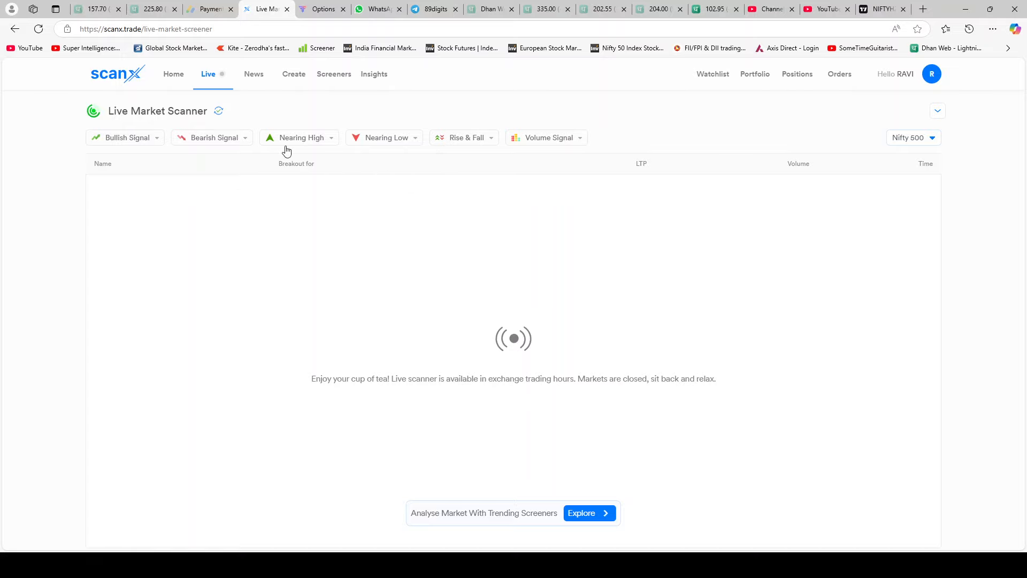
{"action": "mouse_move", "coordinate": [478, 196]}
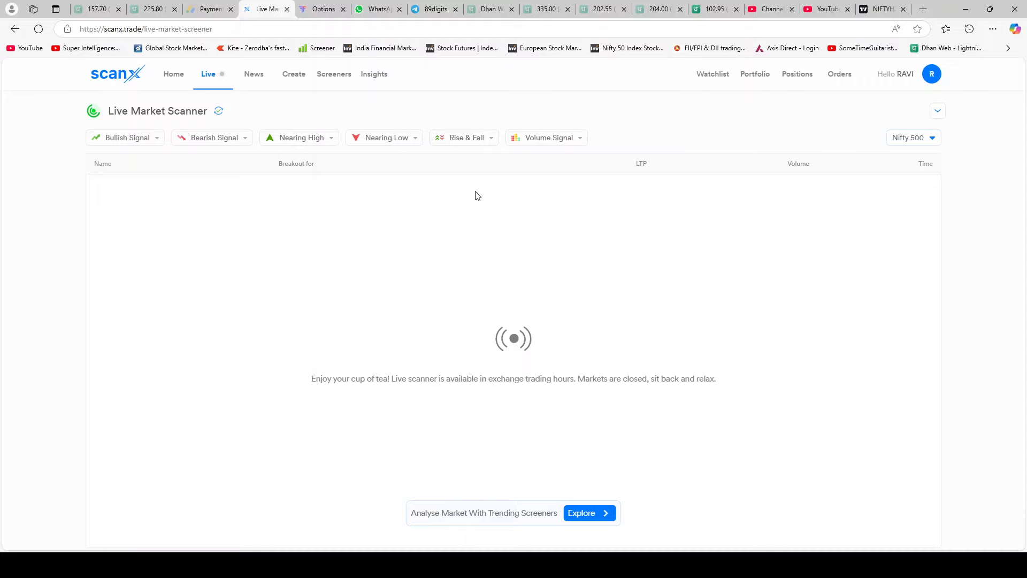
{"action": "mouse_move", "coordinate": [474, 194]}
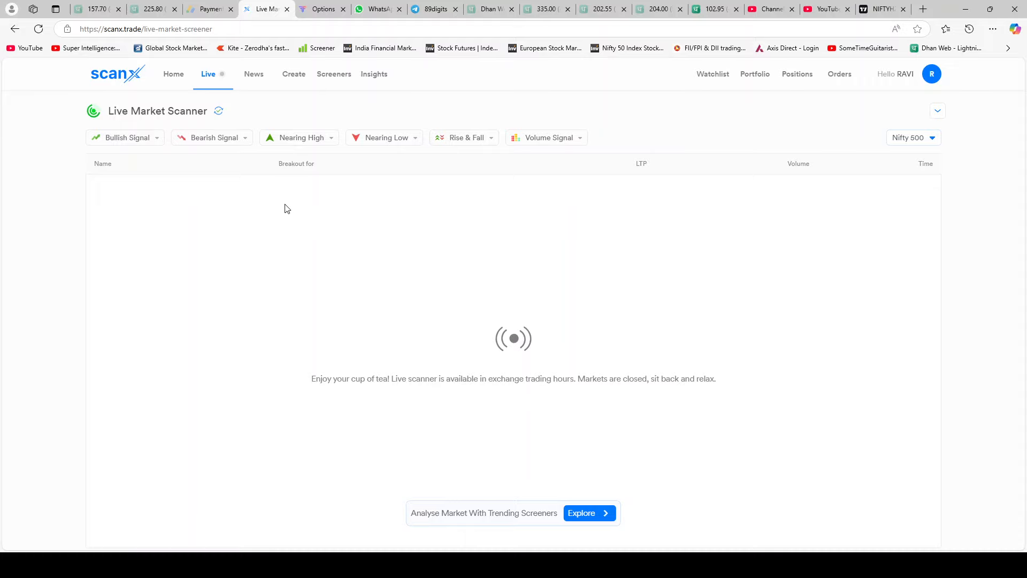
{"action": "mouse_move", "coordinate": [285, 199]}
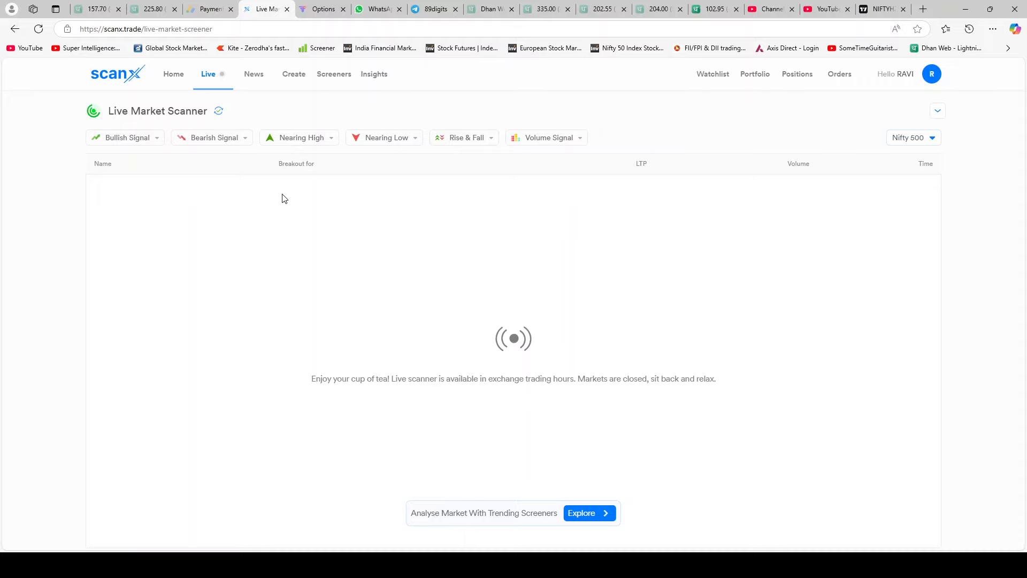
{"action": "mouse_move", "coordinate": [234, 107]}
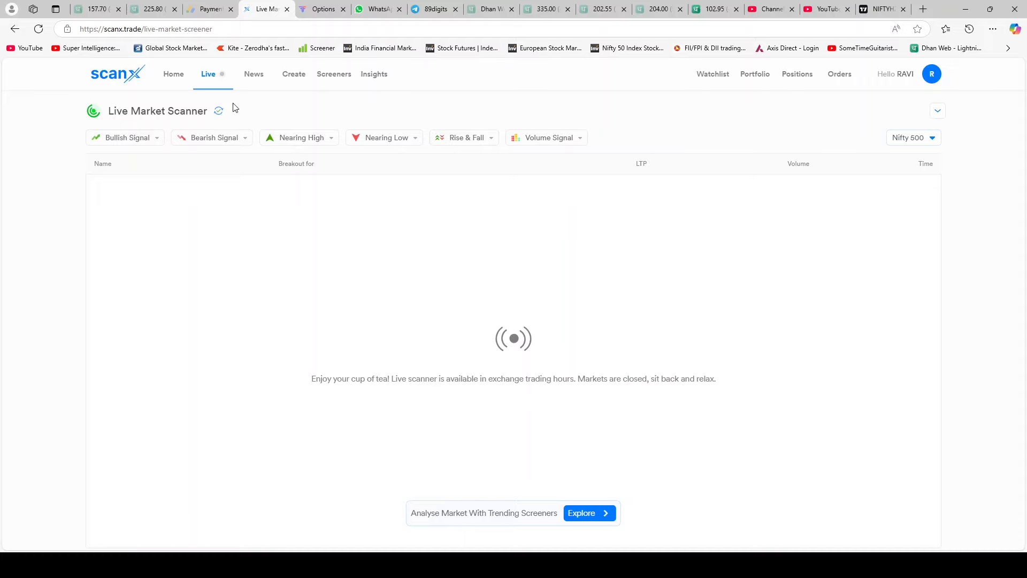
{"action": "mouse_move", "coordinate": [318, 99]}
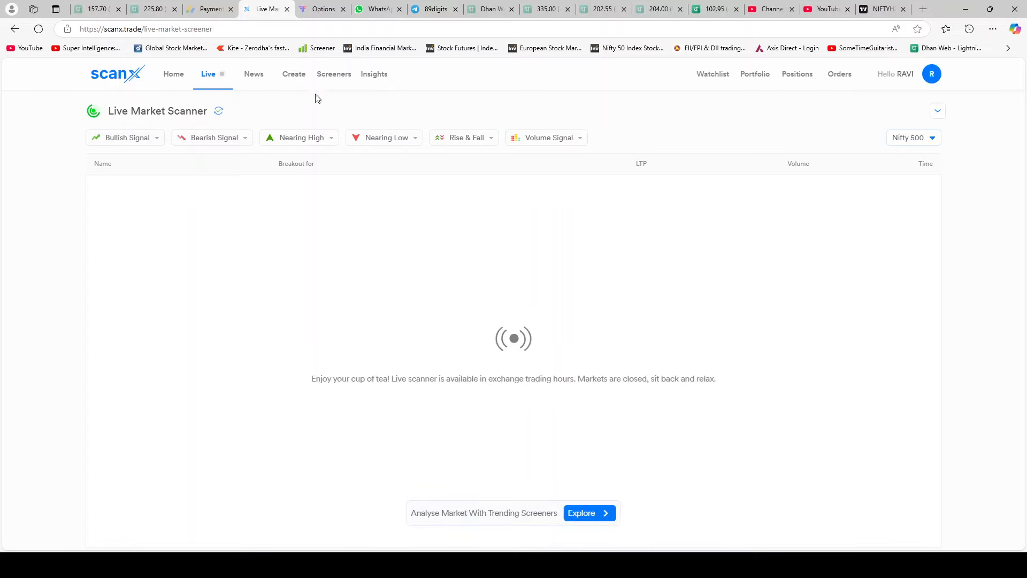
{"action": "mouse_move", "coordinate": [338, 79]}
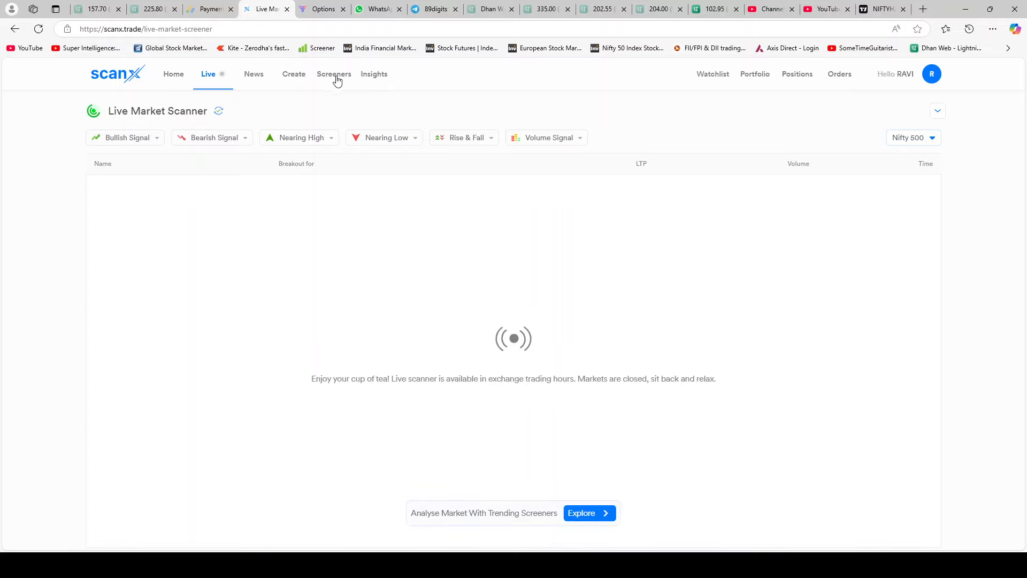
Open Screeners and list the Technical Screeners such as crossovers, RSI and breakouts.
{"action": "left_click", "coordinate": [333, 74]}
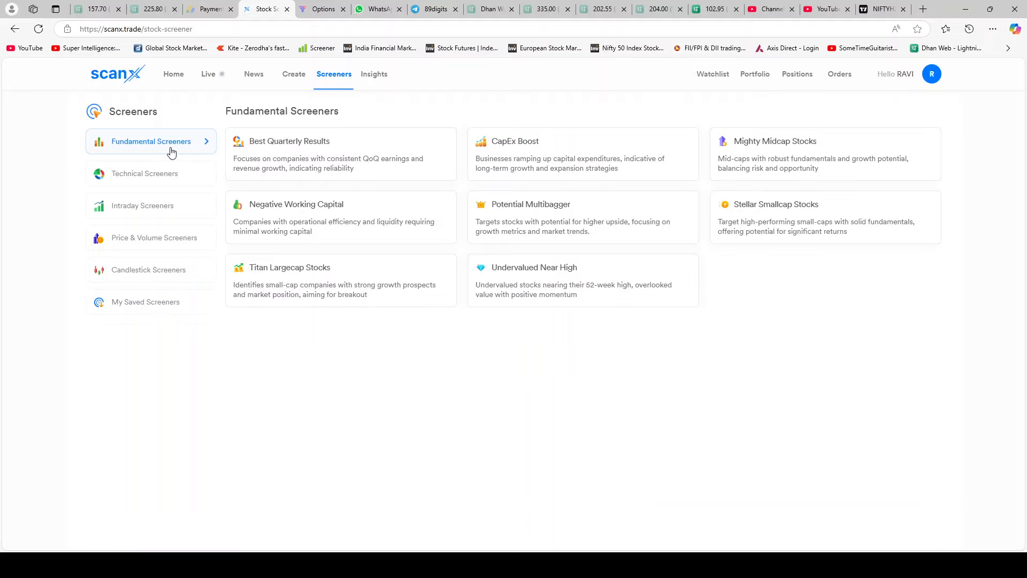
{"action": "mouse_move", "coordinate": [497, 256]}
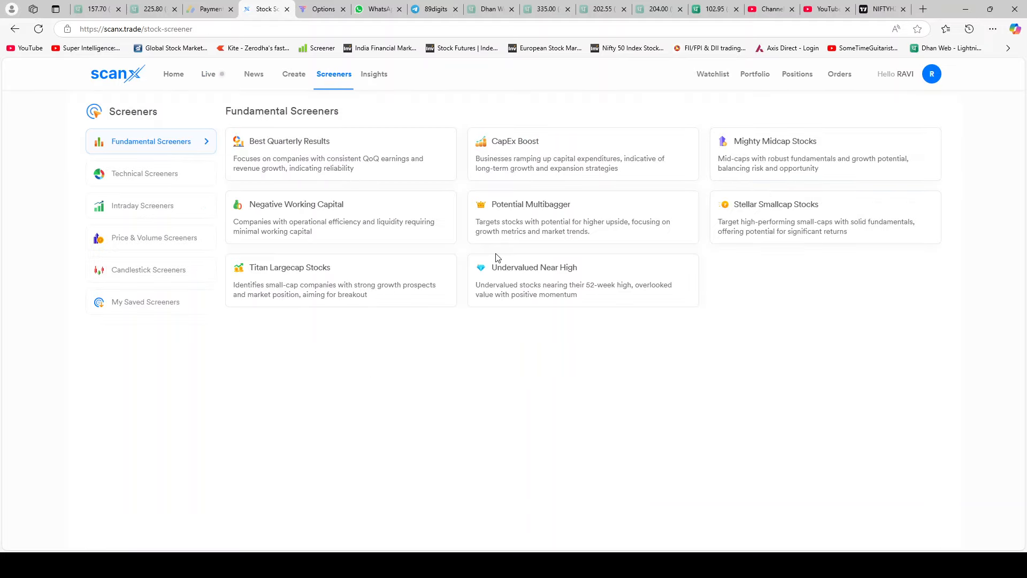
{"action": "left_click", "coordinate": [144, 173]}
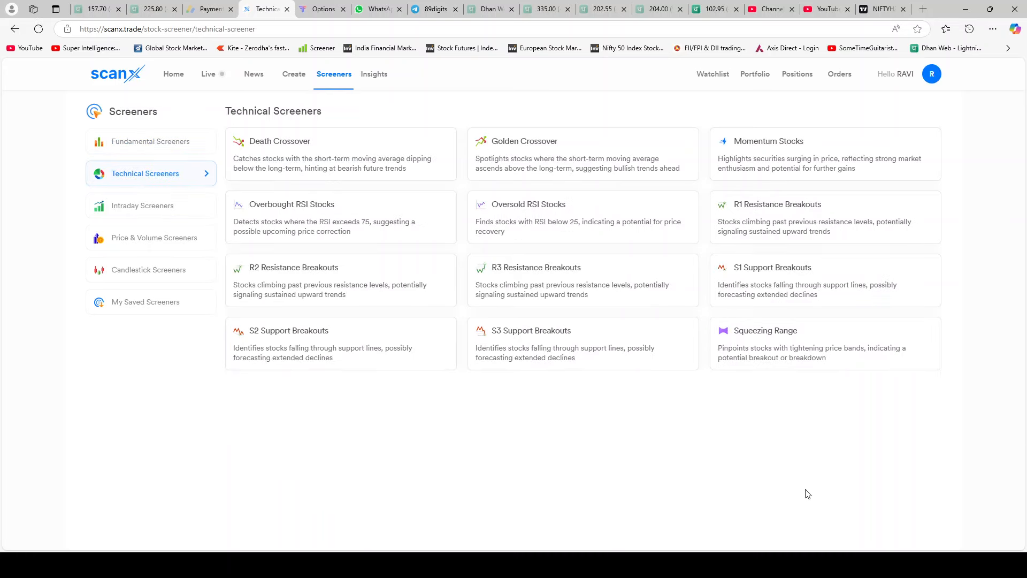
{"action": "mouse_move", "coordinate": [475, 414]}
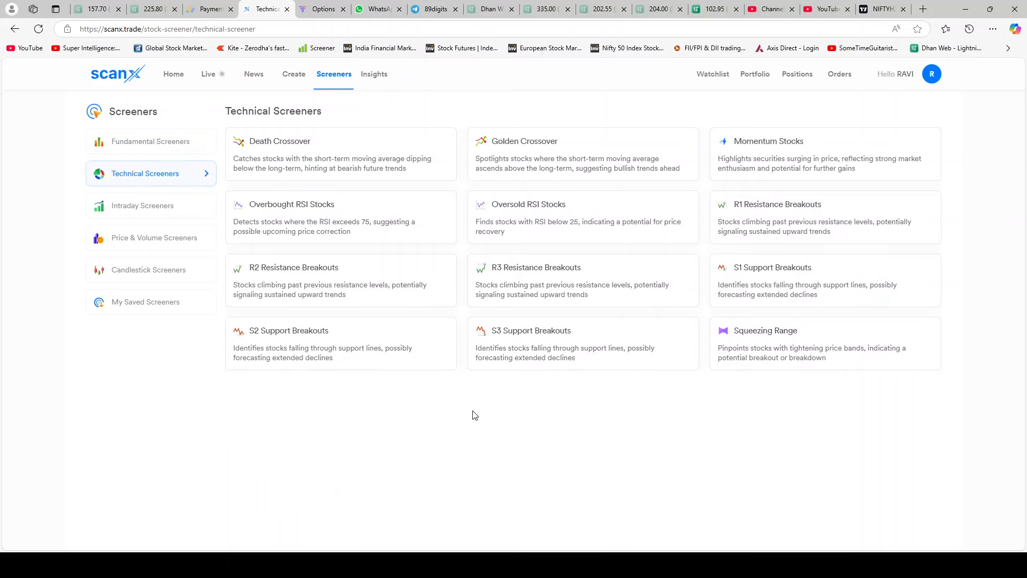
{"action": "mouse_move", "coordinate": [568, 288]}
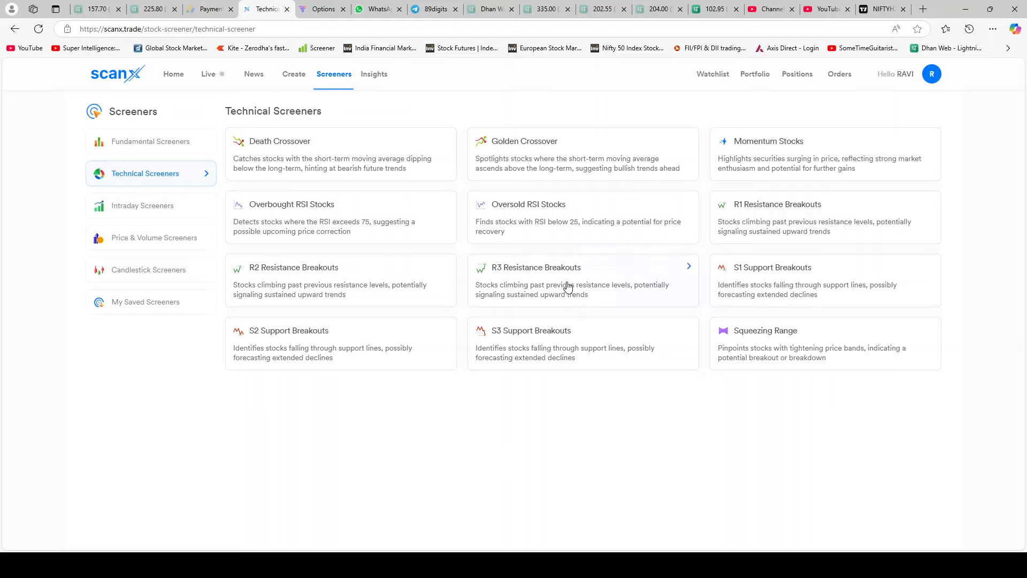
{"action": "mouse_move", "coordinate": [525, 273]}
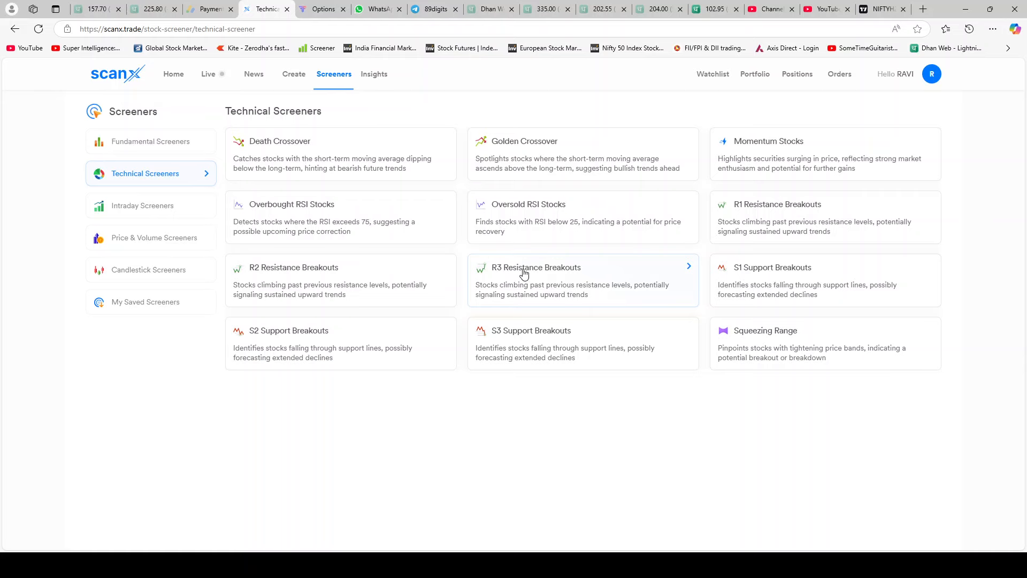
Run R3 Resistance Breakouts, sort by volume descending, and show Price & Volume screeners.
{"action": "left_click", "coordinate": [536, 267]}
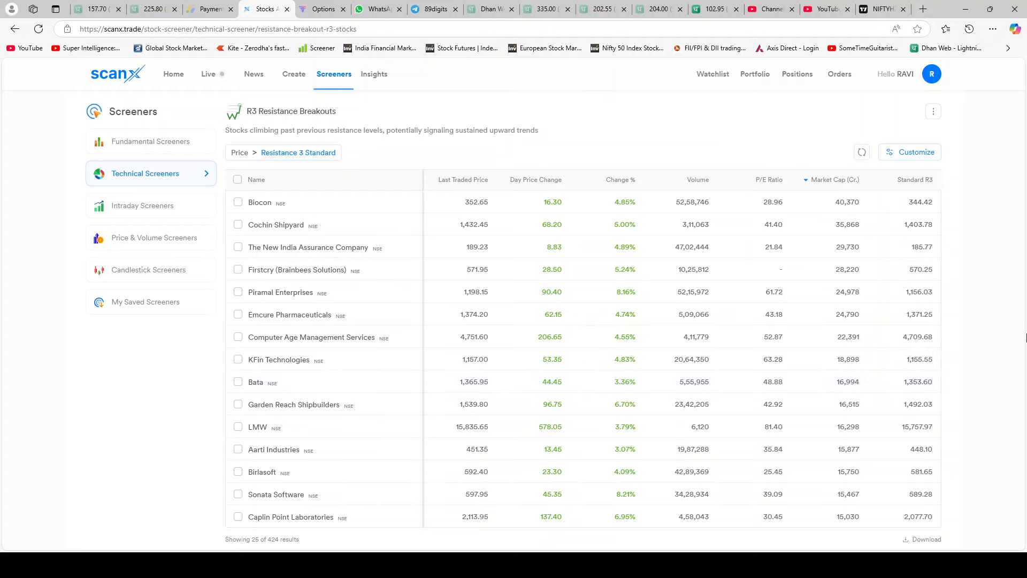
{"action": "mouse_move", "coordinate": [1004, 327]}
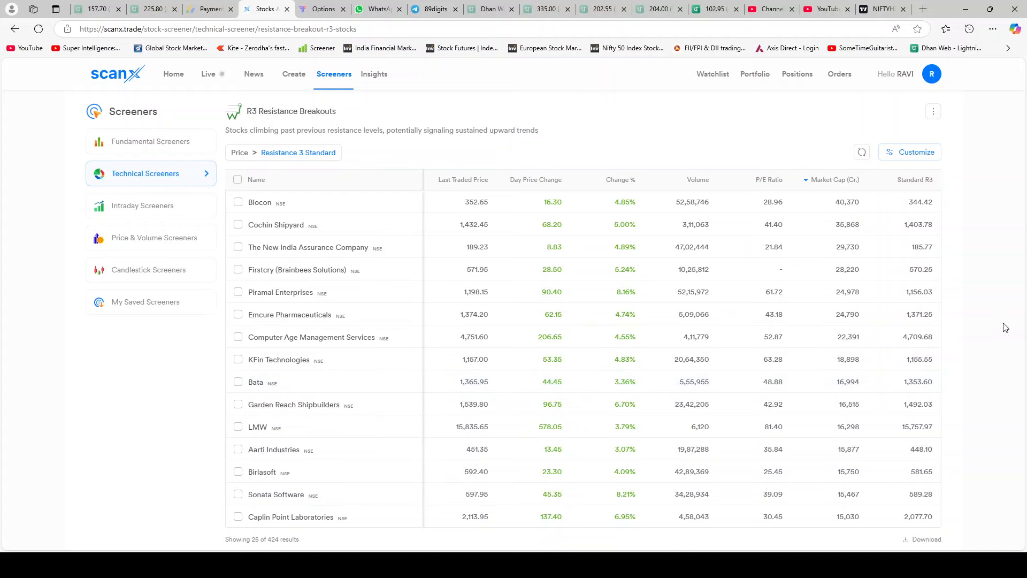
{"action": "mouse_move", "coordinate": [672, 275]}
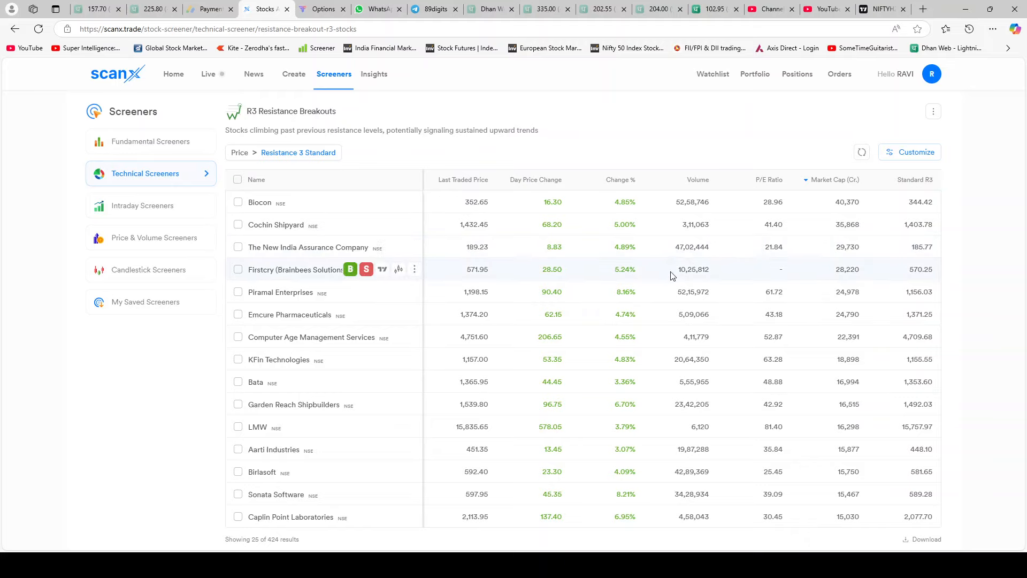
{"action": "mouse_move", "coordinate": [641, 337]}
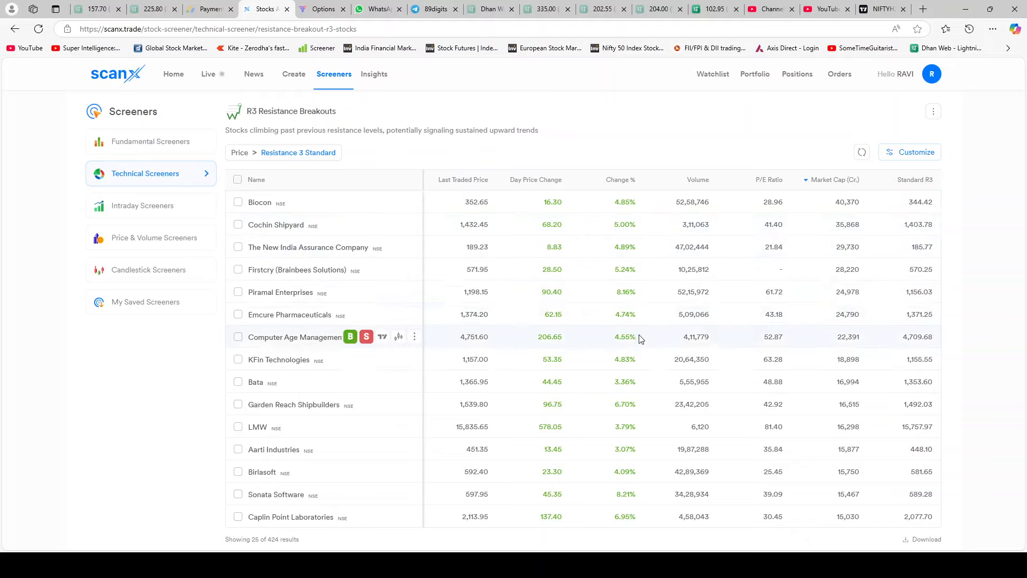
{"action": "mouse_move", "coordinate": [634, 498]}
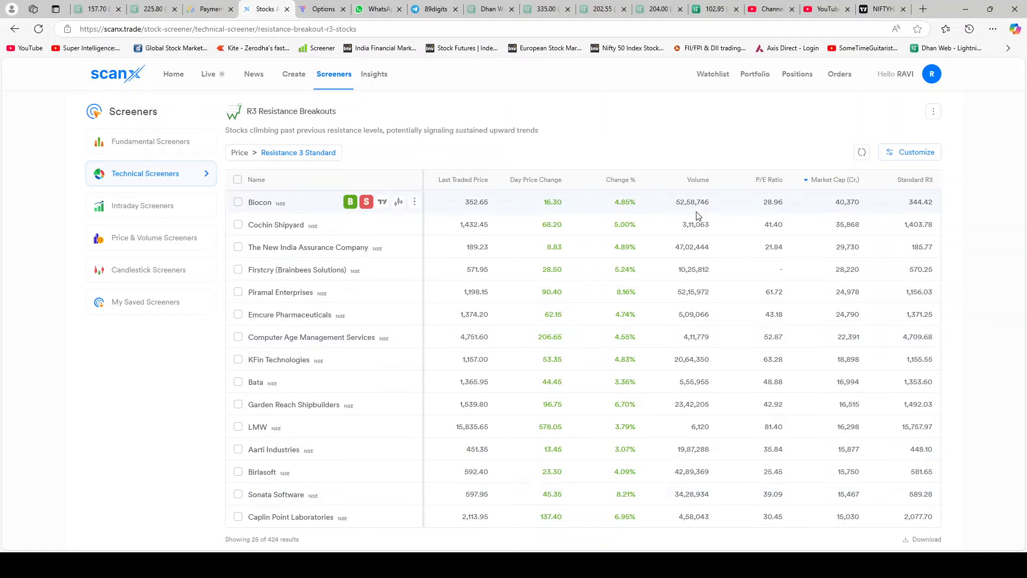
{"action": "left_click", "coordinate": [694, 179]}
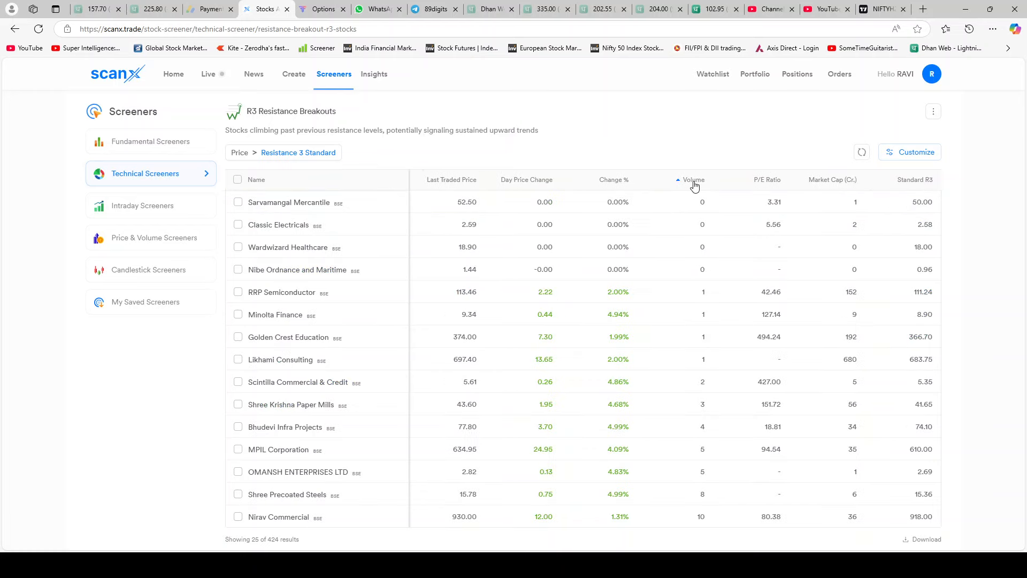
{"action": "left_click", "coordinate": [694, 179]}
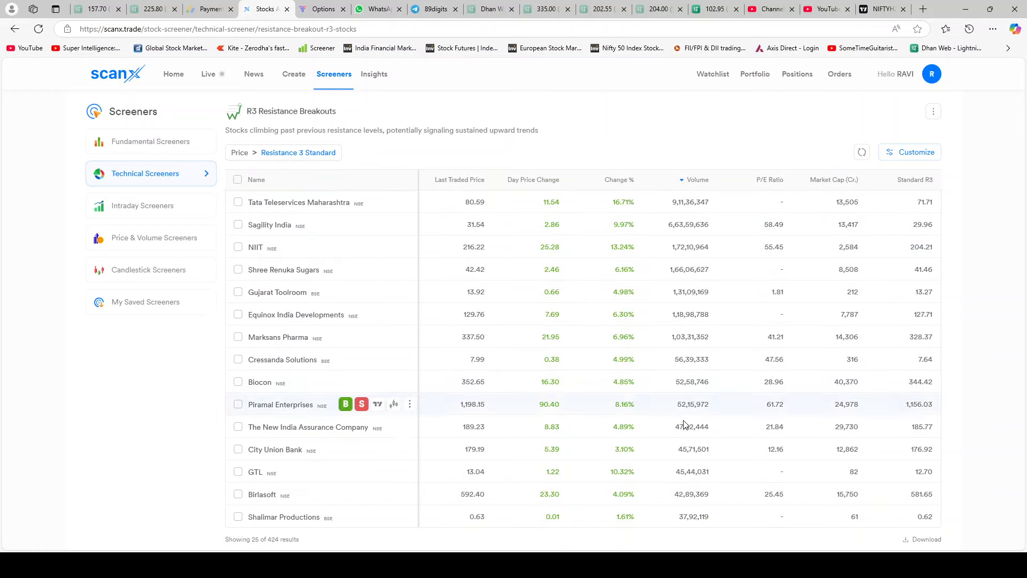
{"action": "mouse_move", "coordinate": [697, 204]}
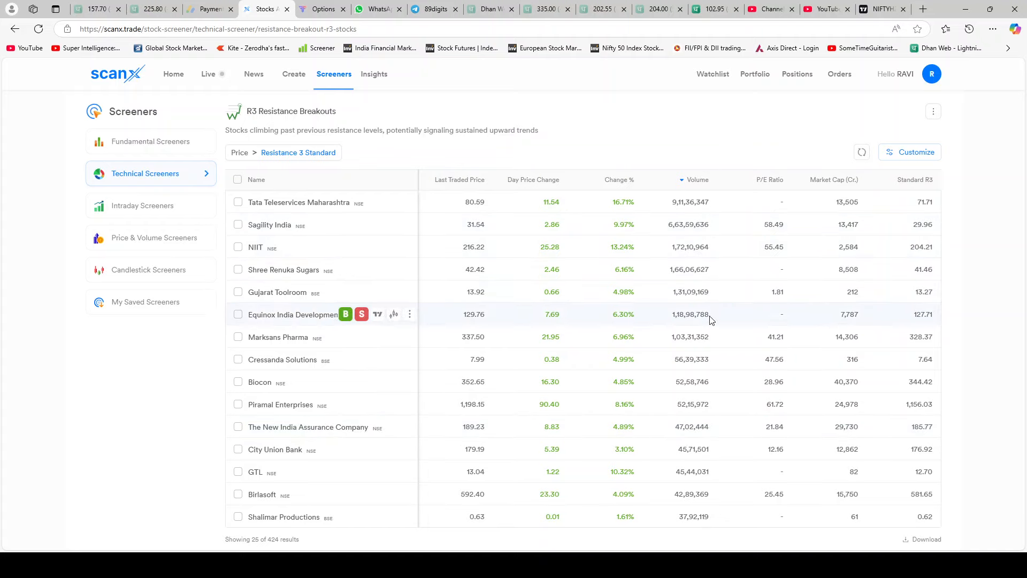
{"action": "mouse_move", "coordinate": [699, 458]}
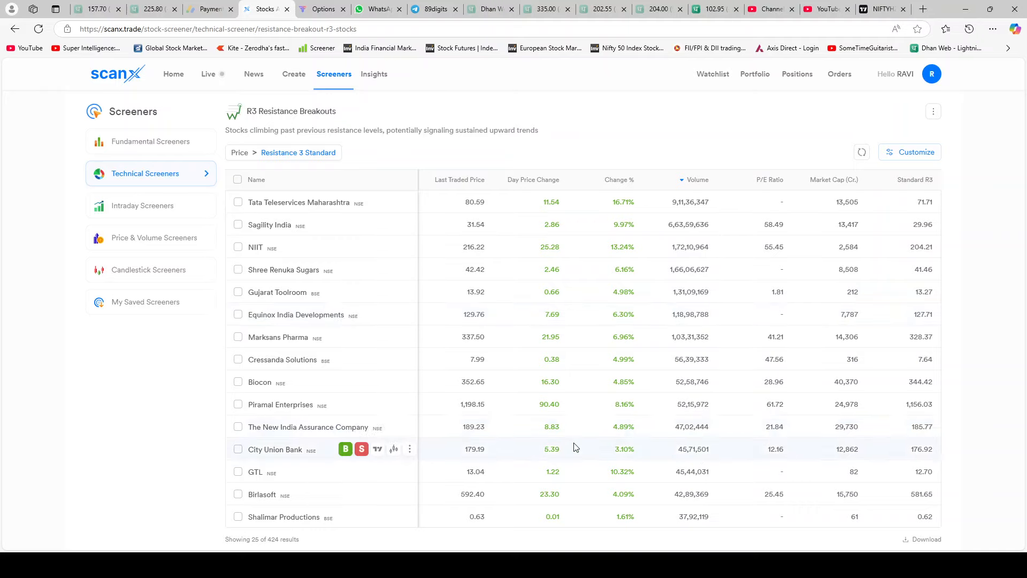
{"action": "left_click", "coordinate": [153, 237]}
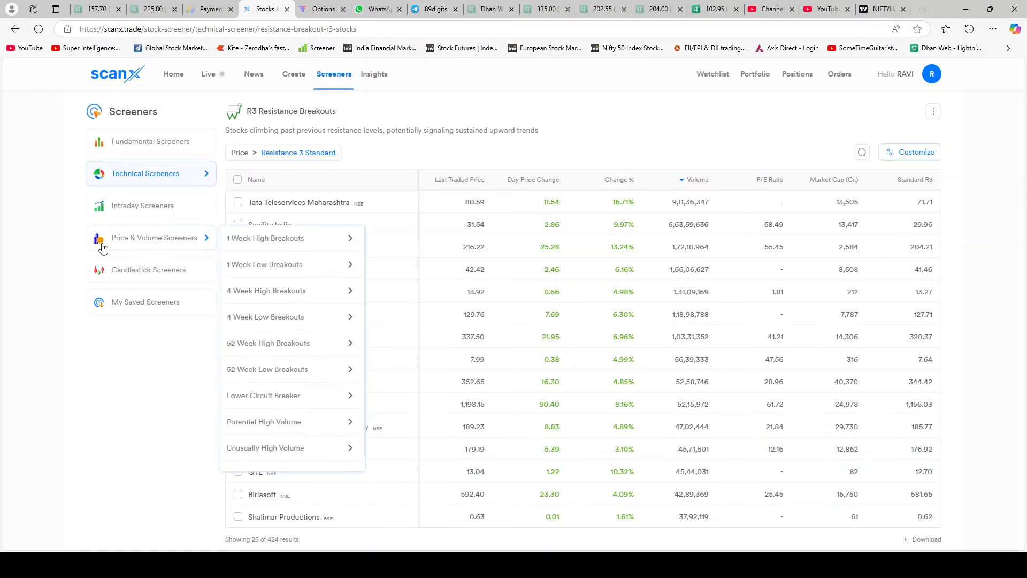
Open S3 Support Breakouts (281 results) and rank them by highest volume.
{"action": "left_click", "coordinate": [150, 174]}
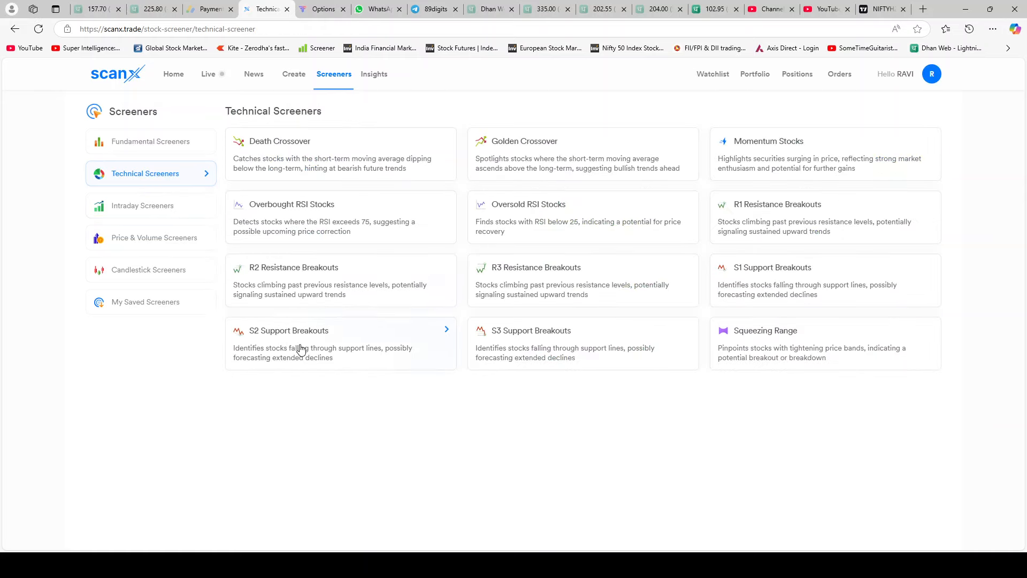
{"action": "mouse_move", "coordinate": [624, 386]}
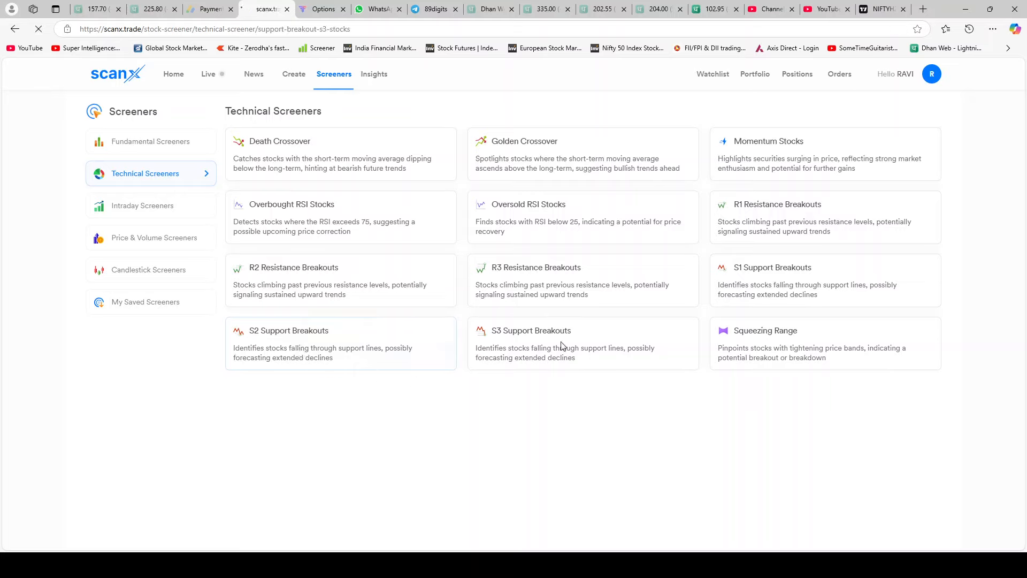
{"action": "left_click", "coordinate": [531, 331]}
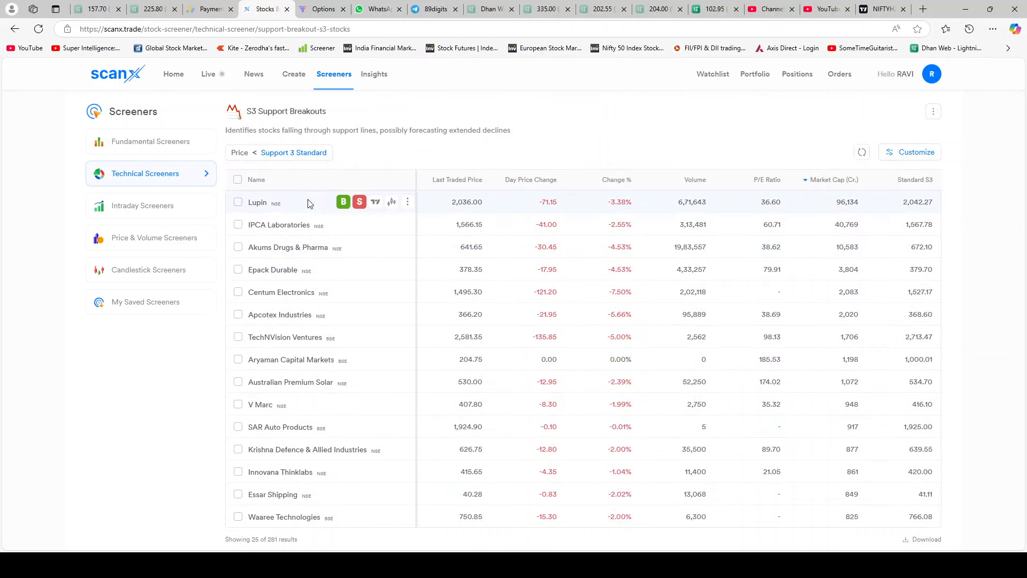
{"action": "mouse_move", "coordinate": [1000, 381]}
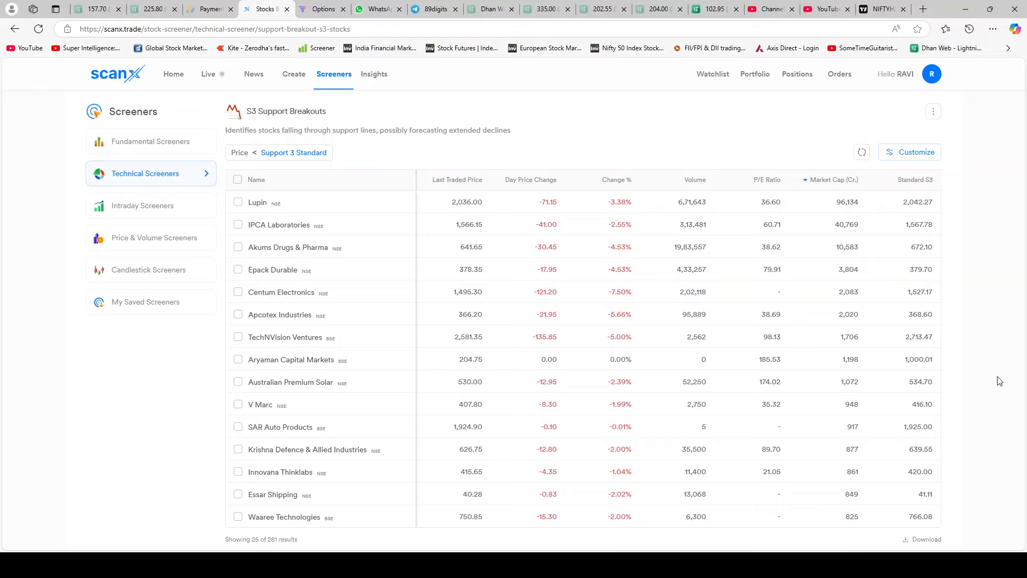
{"action": "mouse_move", "coordinate": [701, 181]}
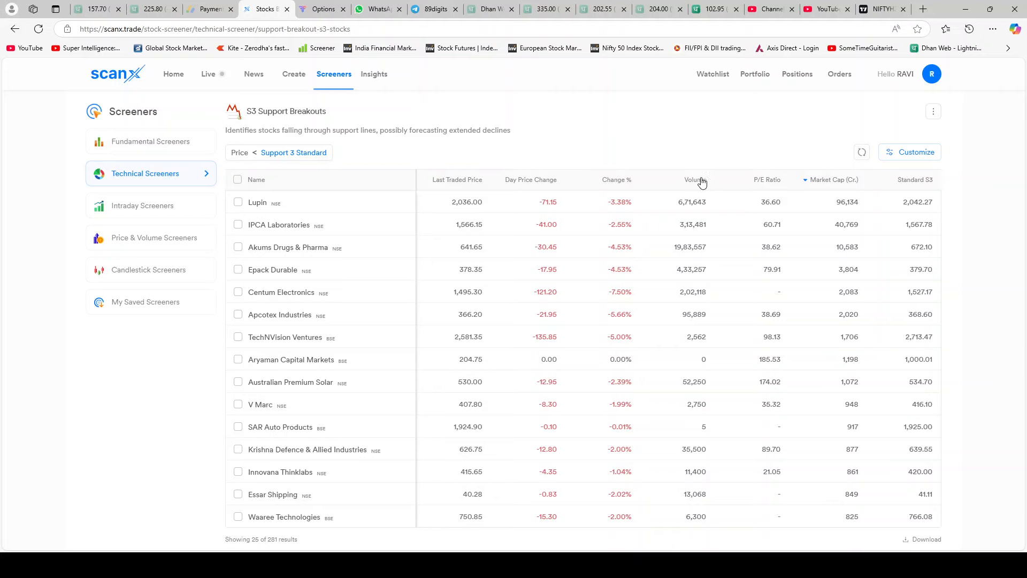
{"action": "left_click", "coordinate": [691, 179]}
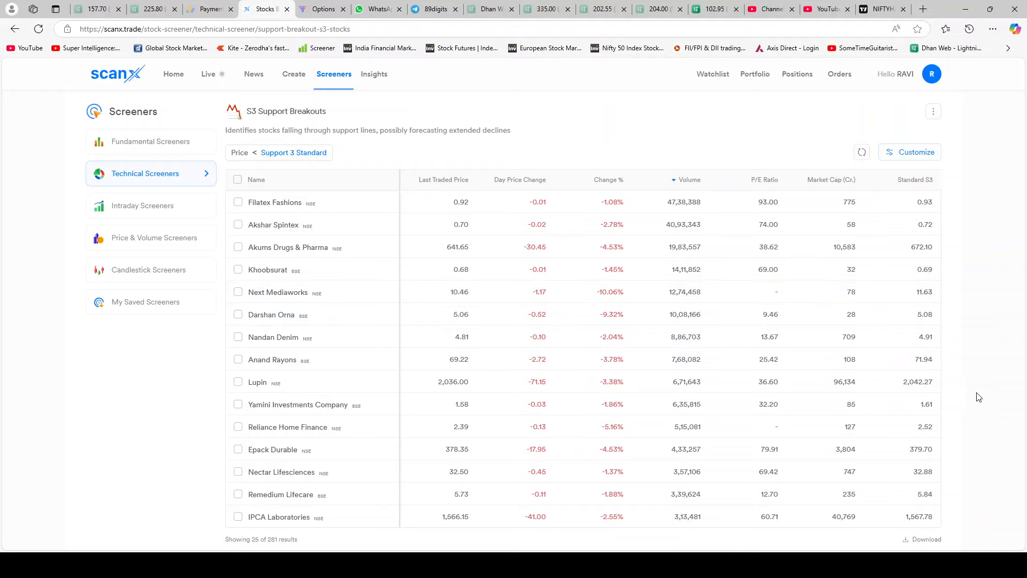
{"action": "mouse_move", "coordinate": [683, 343]}
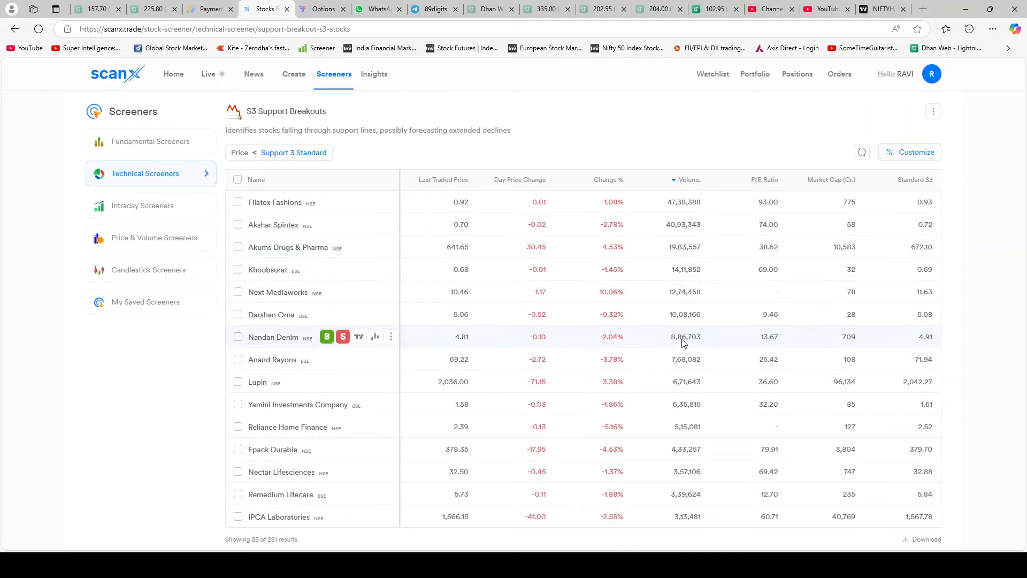
{"action": "mouse_move", "coordinate": [1022, 325]}
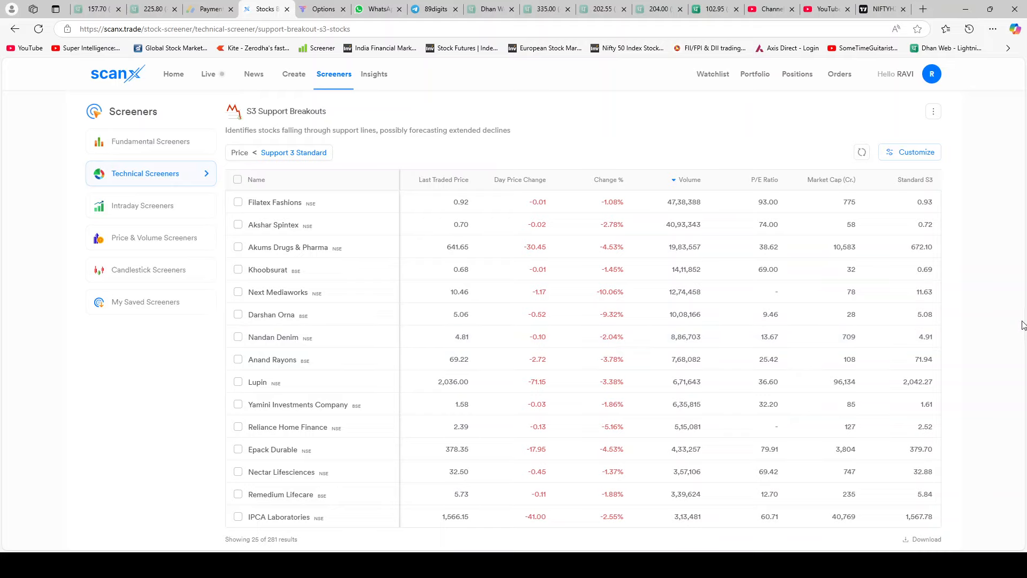
{"action": "mouse_move", "coordinate": [690, 187]}
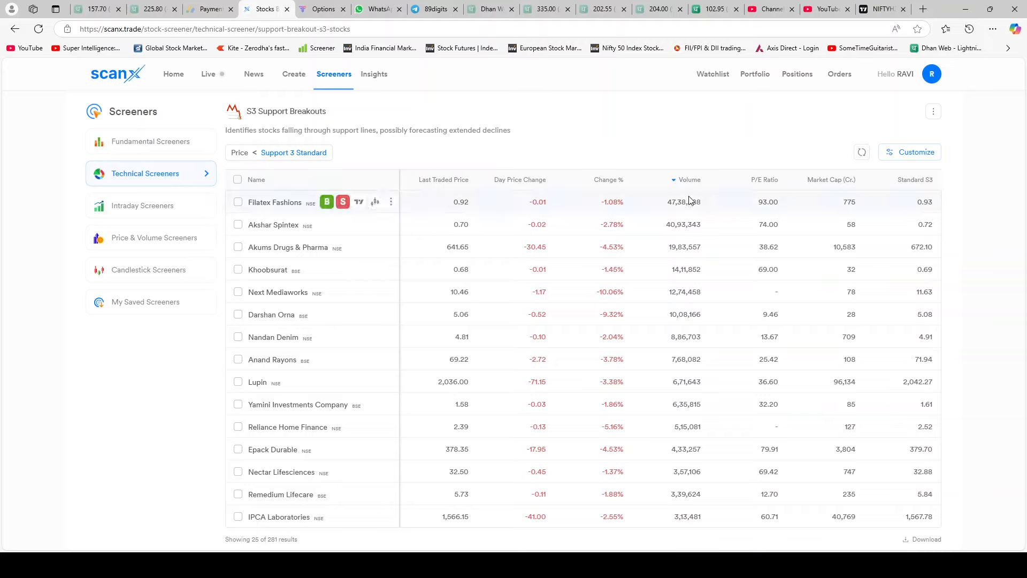
{"action": "mouse_move", "coordinate": [744, 337]}
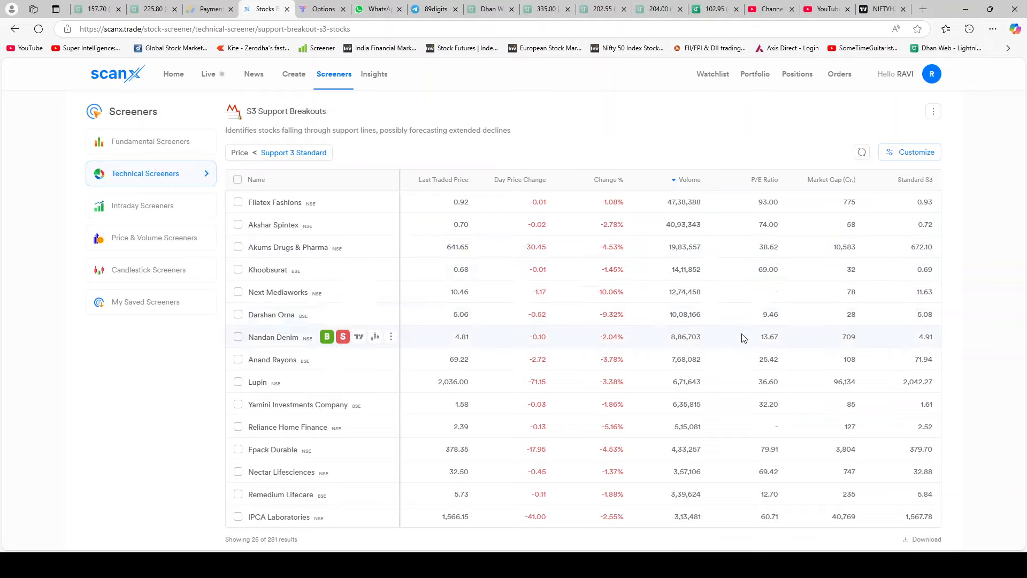
{"action": "mouse_move", "coordinate": [1025, 352]}
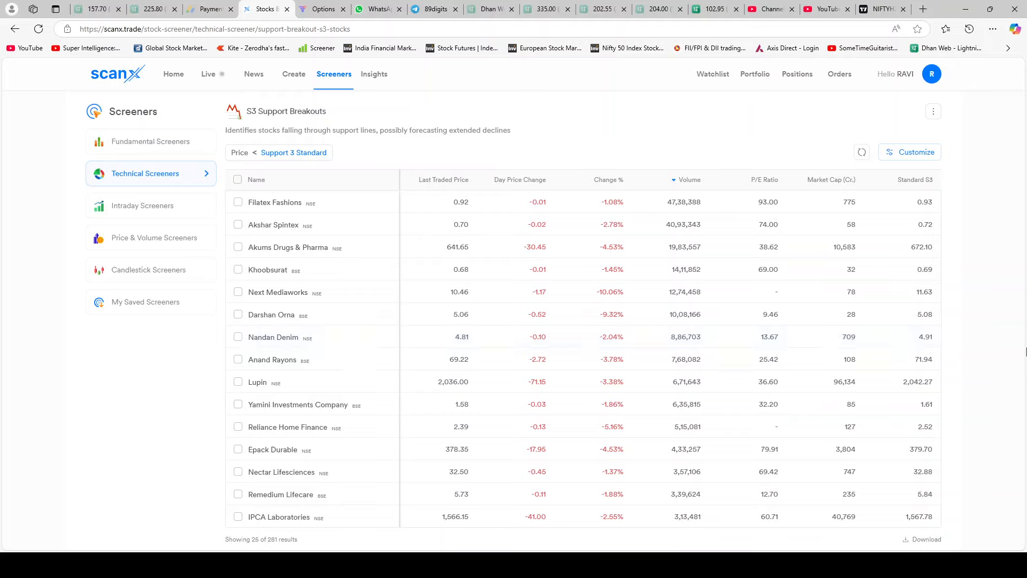
View Oversold RSI Stocks (130 results), then return to the technical screeners catalogue.
{"action": "left_click", "coordinate": [151, 174]}
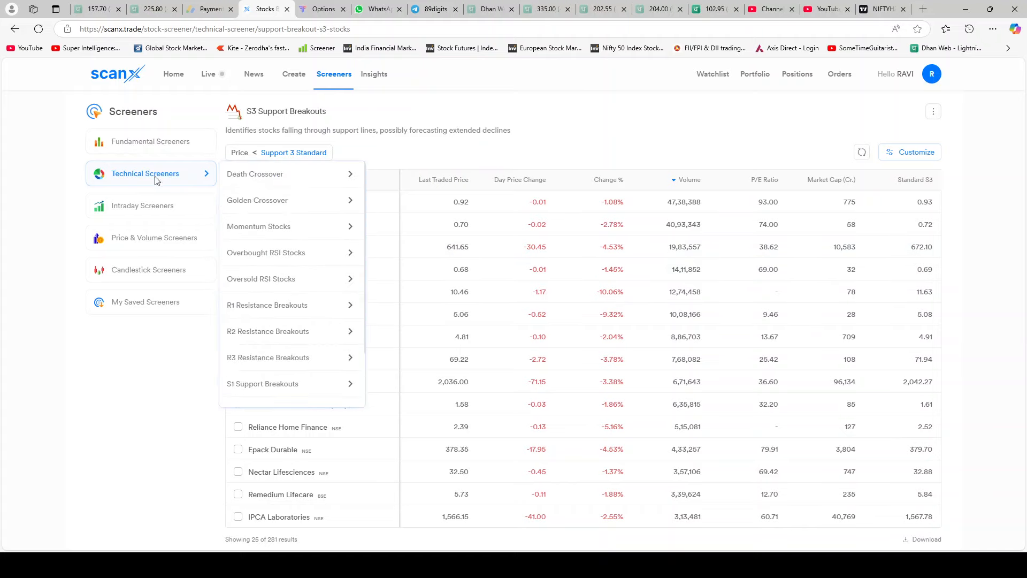
{"action": "left_click", "coordinate": [151, 173]}
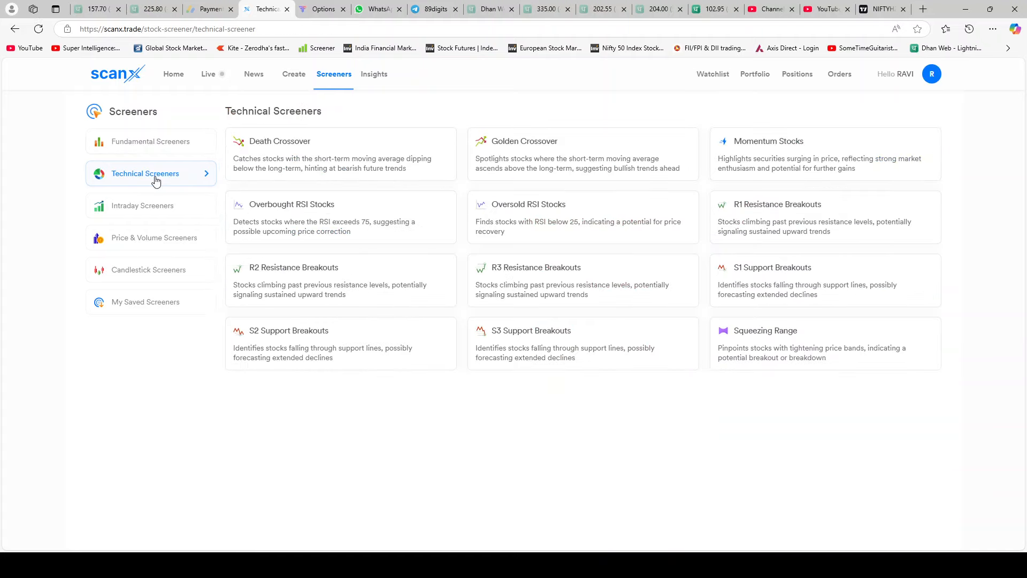
{"action": "mouse_move", "coordinate": [545, 213]}
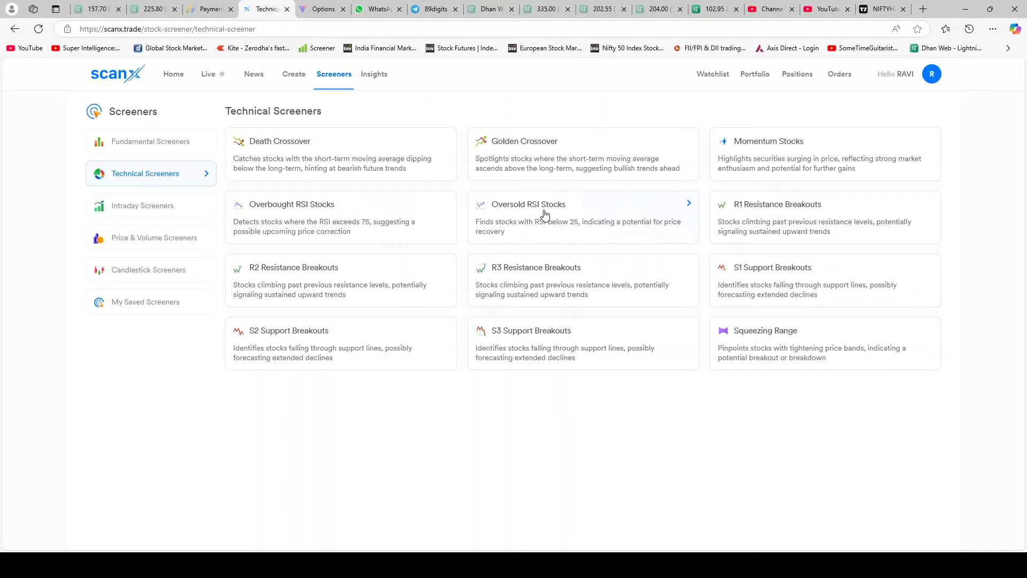
{"action": "left_click", "coordinate": [546, 214]}
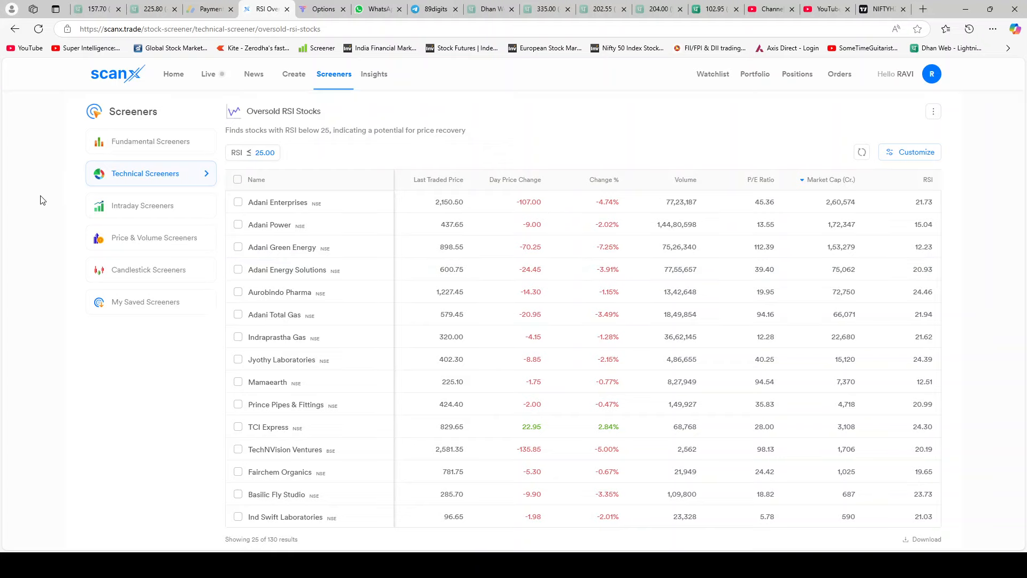
{"action": "left_click", "coordinate": [144, 174]}
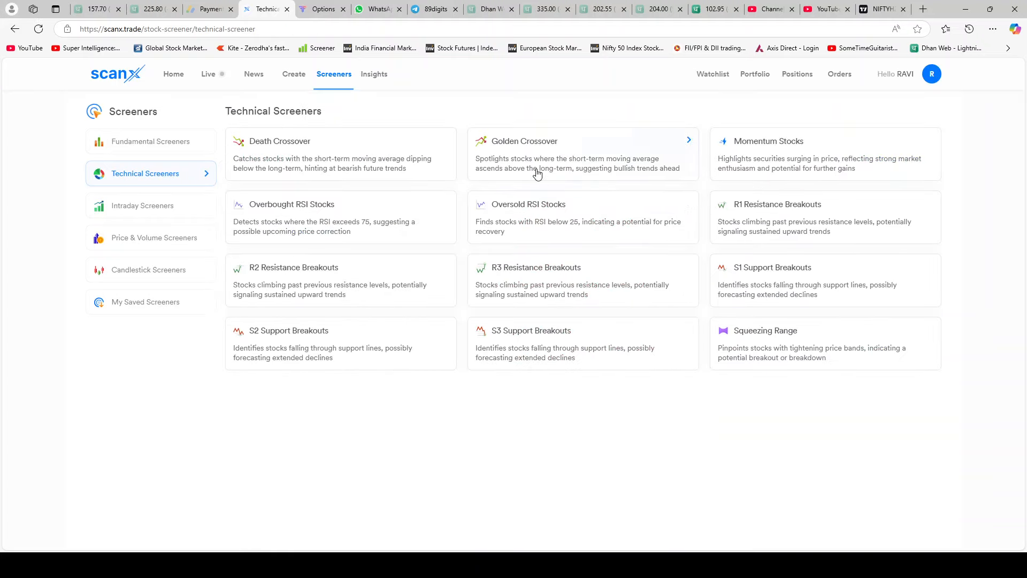
{"action": "left_click", "coordinate": [524, 141]}
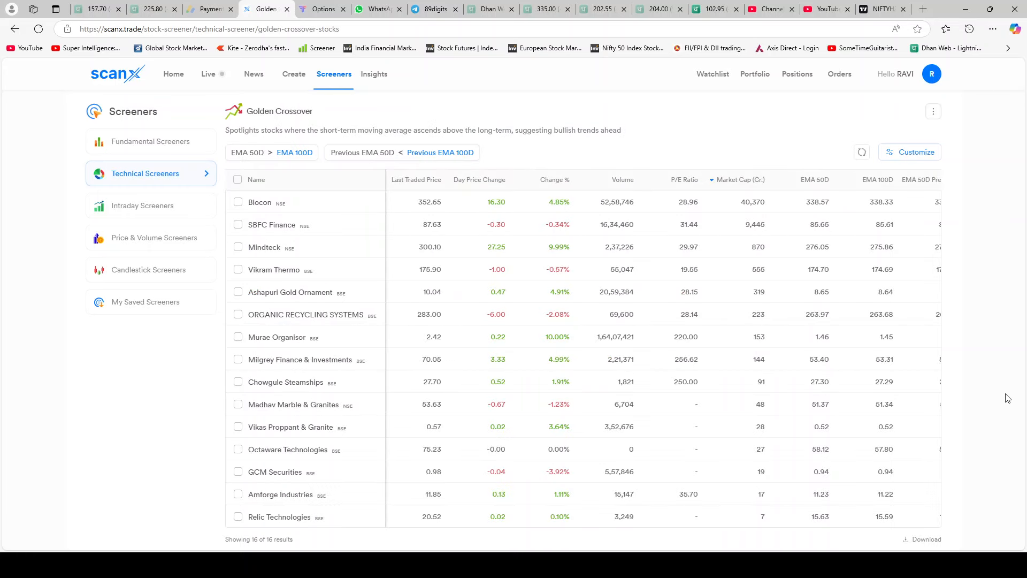
{"action": "mouse_move", "coordinate": [1013, 395]}
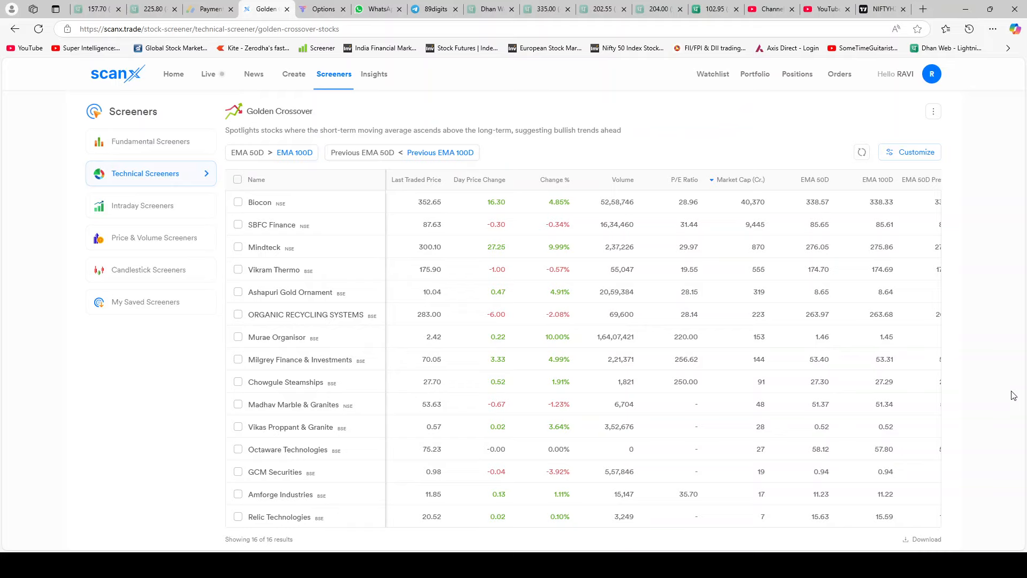
{"action": "mouse_move", "coordinate": [250, 173]}
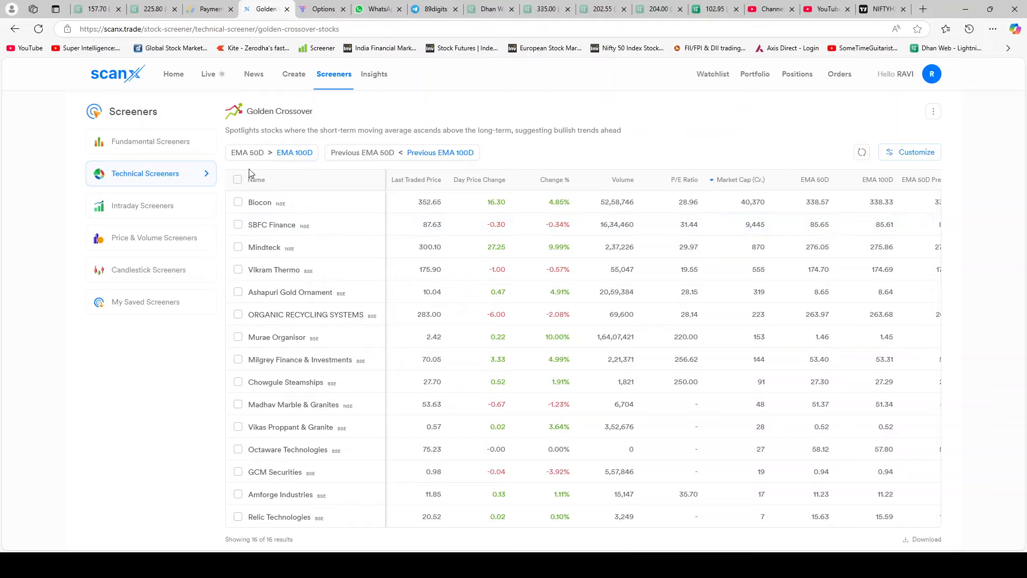
{"action": "mouse_move", "coordinate": [254, 164]}
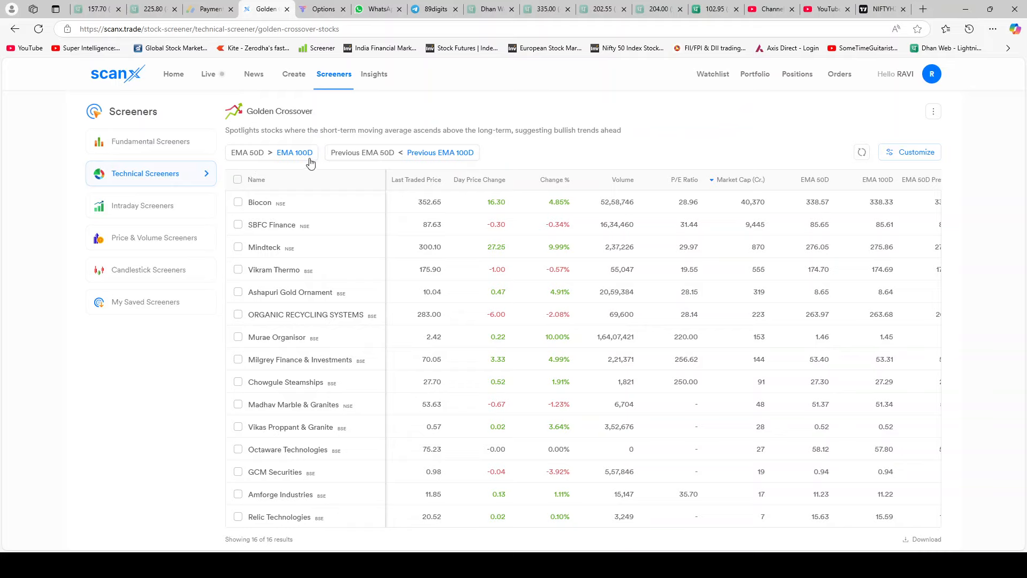
{"action": "mouse_move", "coordinate": [441, 155]}
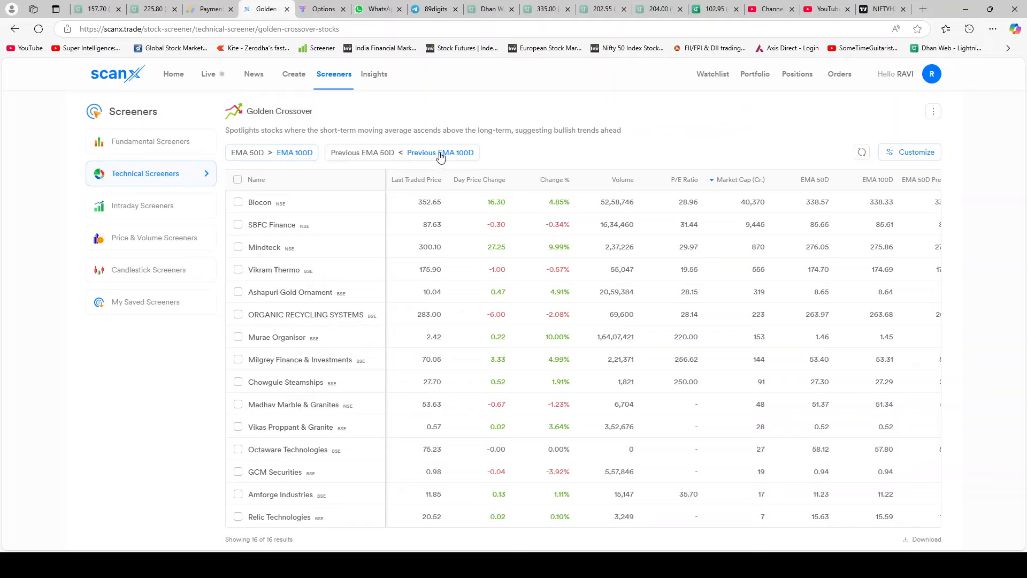
{"action": "mouse_move", "coordinate": [450, 170]}
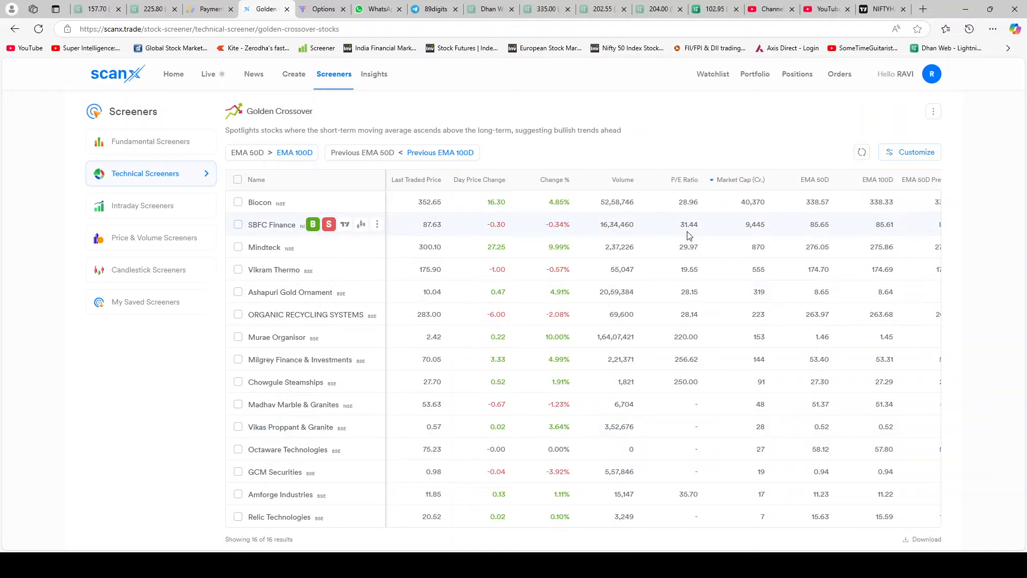
{"action": "mouse_move", "coordinate": [675, 224]}
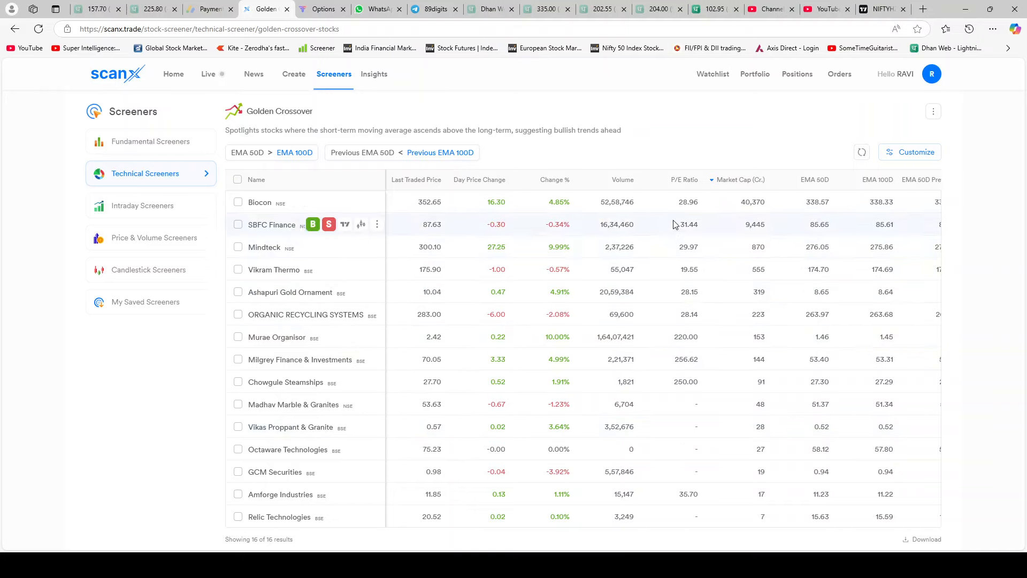
{"action": "mouse_move", "coordinate": [557, 348]}
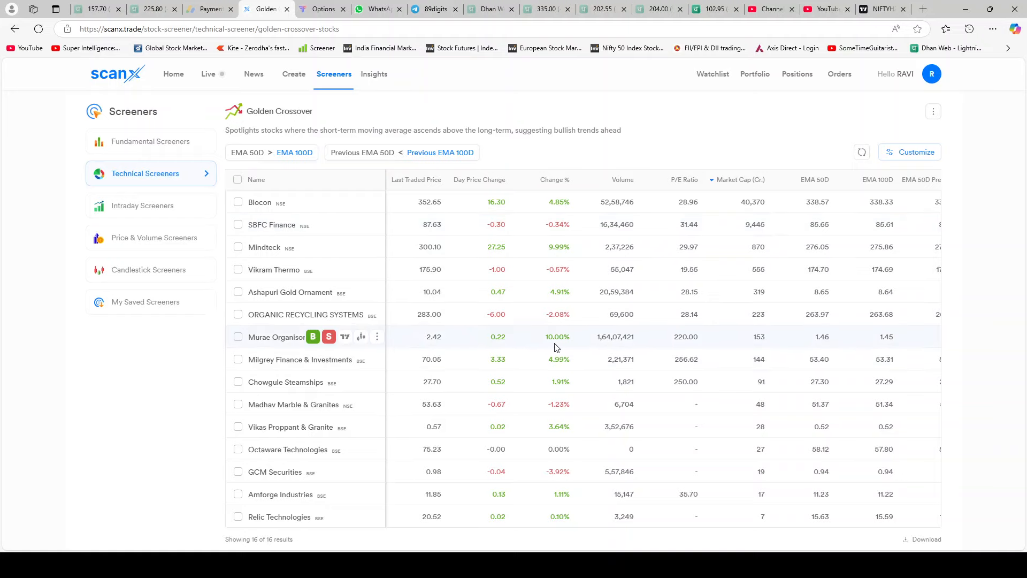
{"action": "mouse_move", "coordinate": [689, 521]}
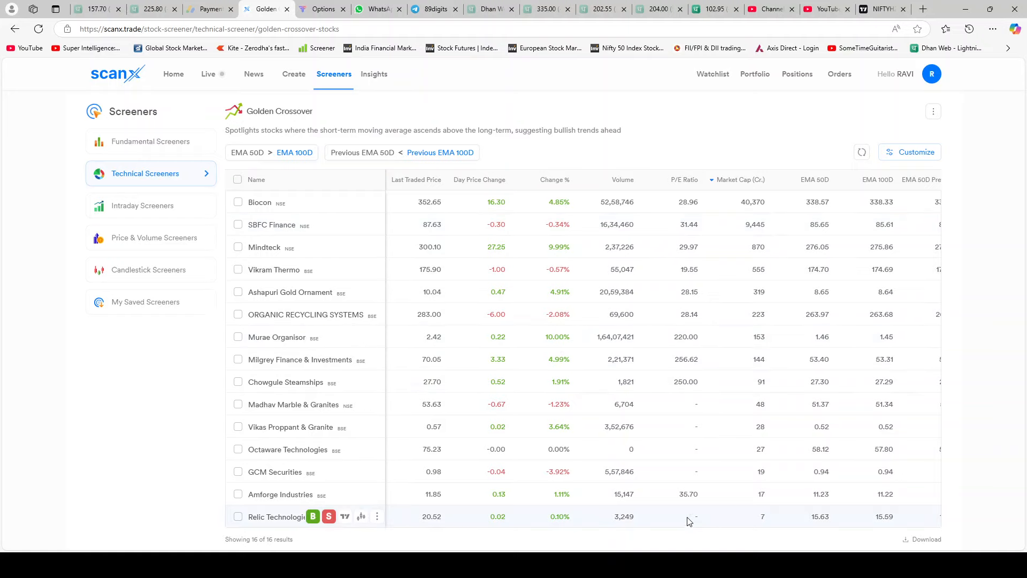
{"action": "left_click", "coordinate": [151, 174]}
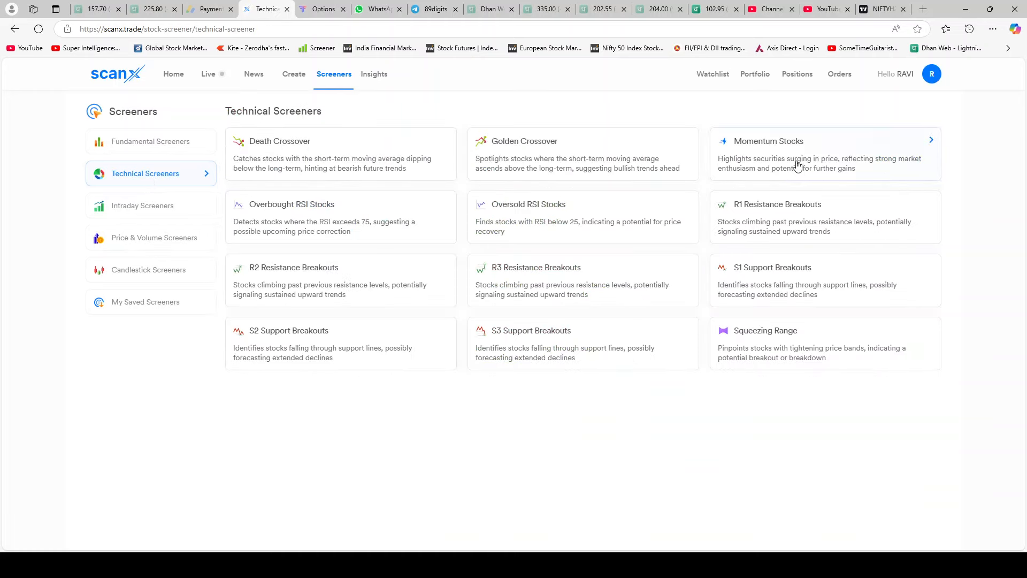
{"action": "left_click", "coordinate": [769, 150]}
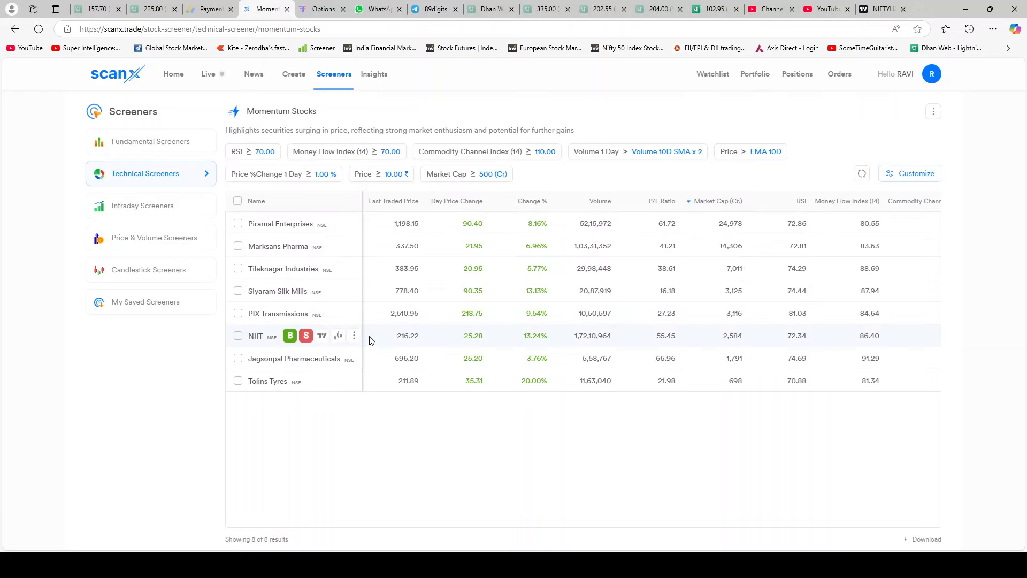
{"action": "mouse_move", "coordinate": [1003, 259]}
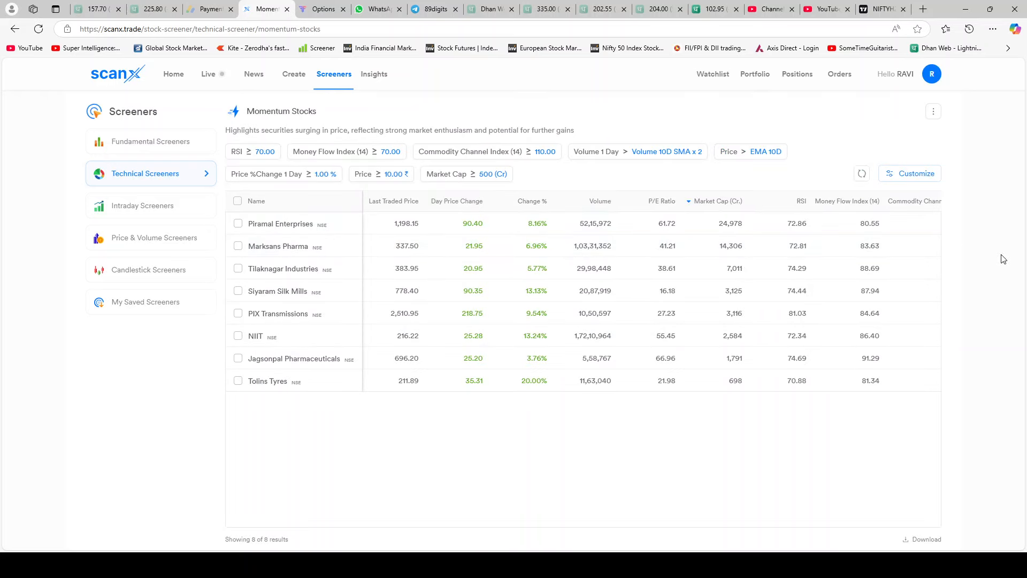
{"action": "mouse_move", "coordinate": [1007, 283]}
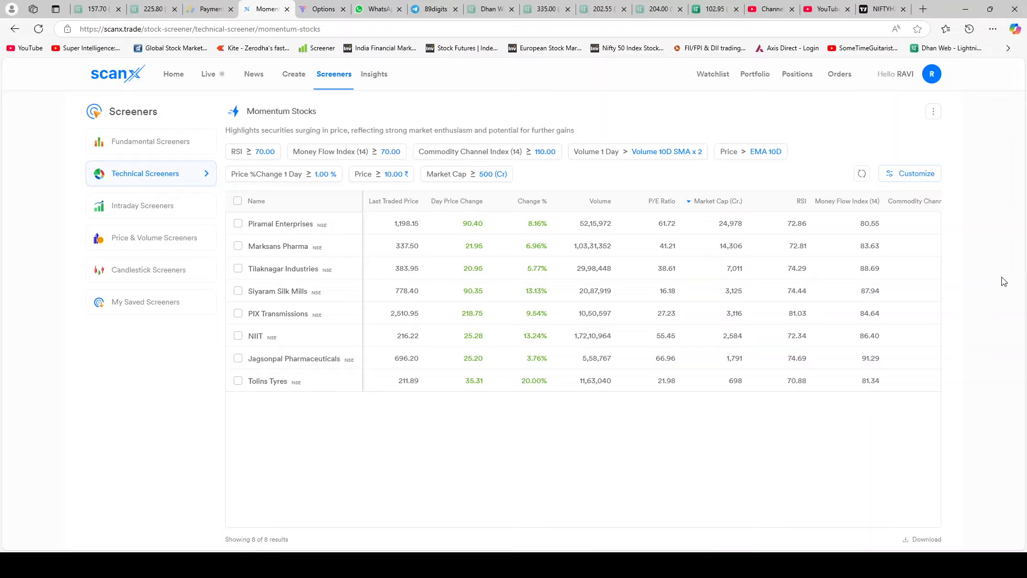
{"action": "left_click", "coordinate": [151, 173]}
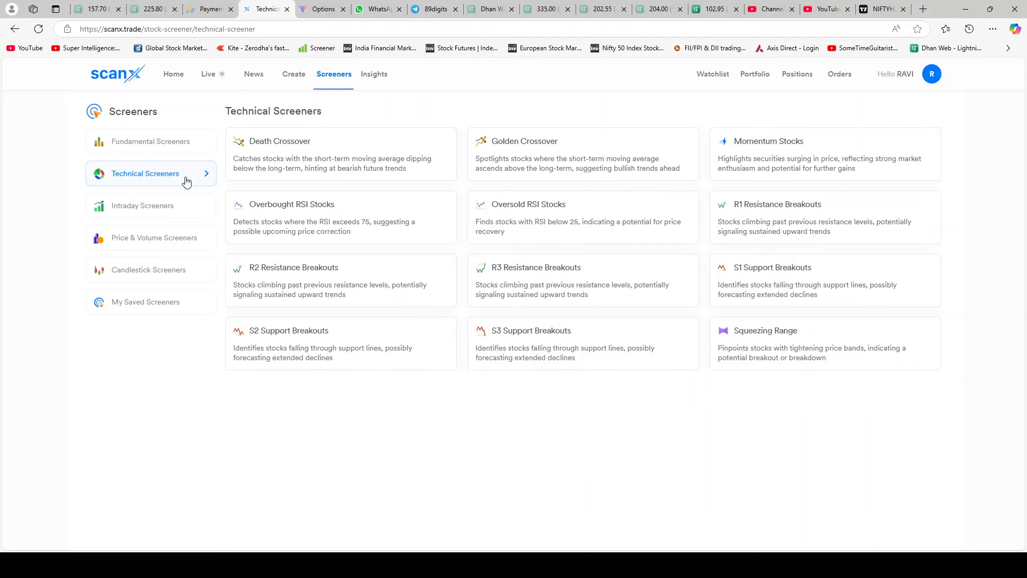
{"action": "left_click", "coordinate": [291, 217]}
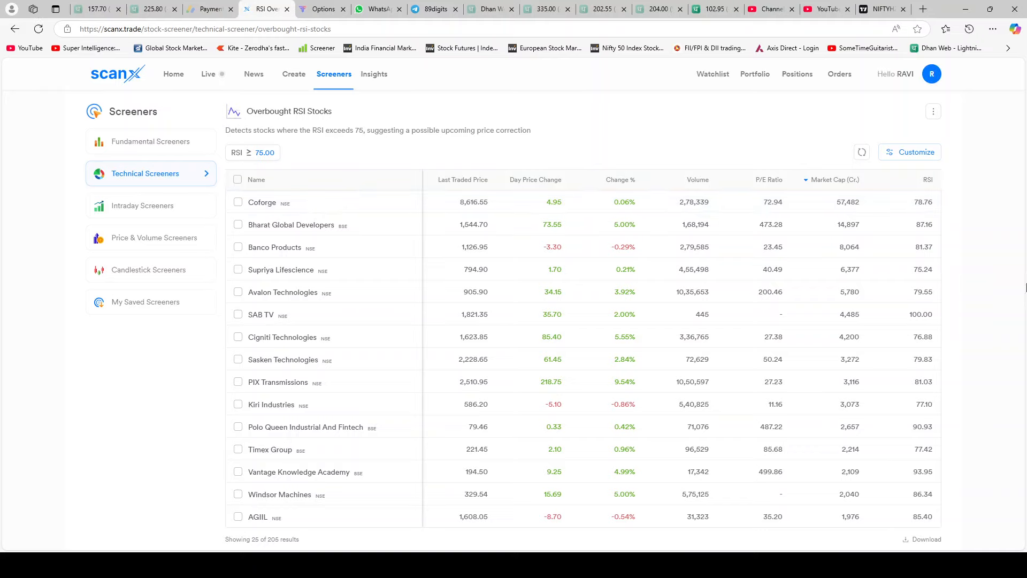
{"action": "mouse_move", "coordinate": [1000, 289]}
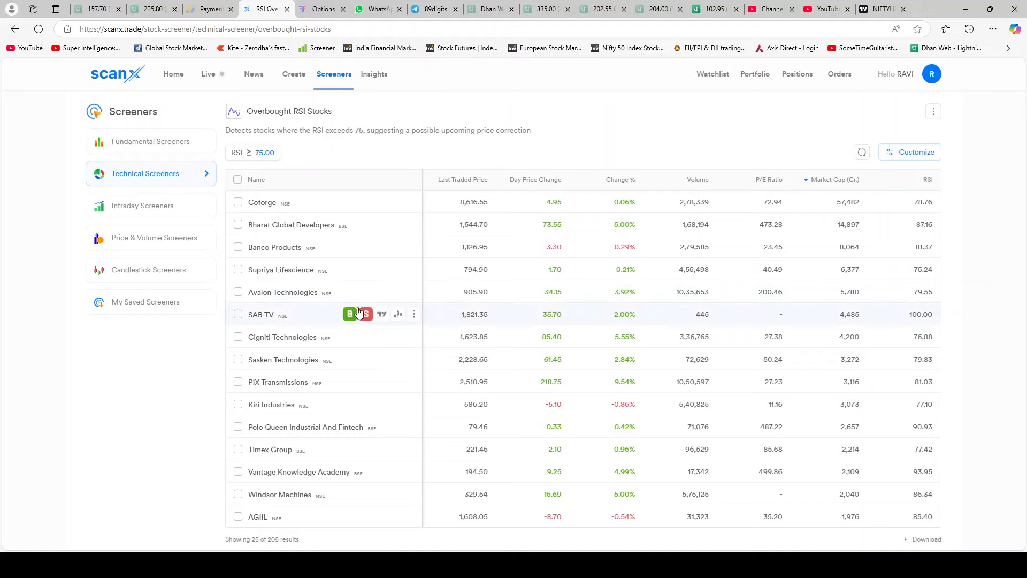
{"action": "left_click", "coordinate": [145, 173]}
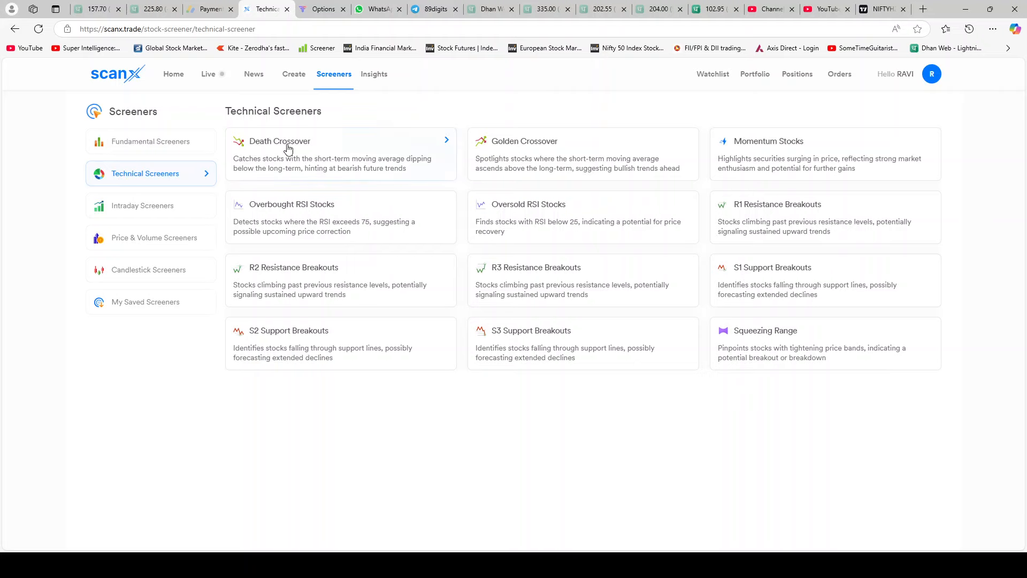
{"action": "left_click", "coordinate": [279, 141]}
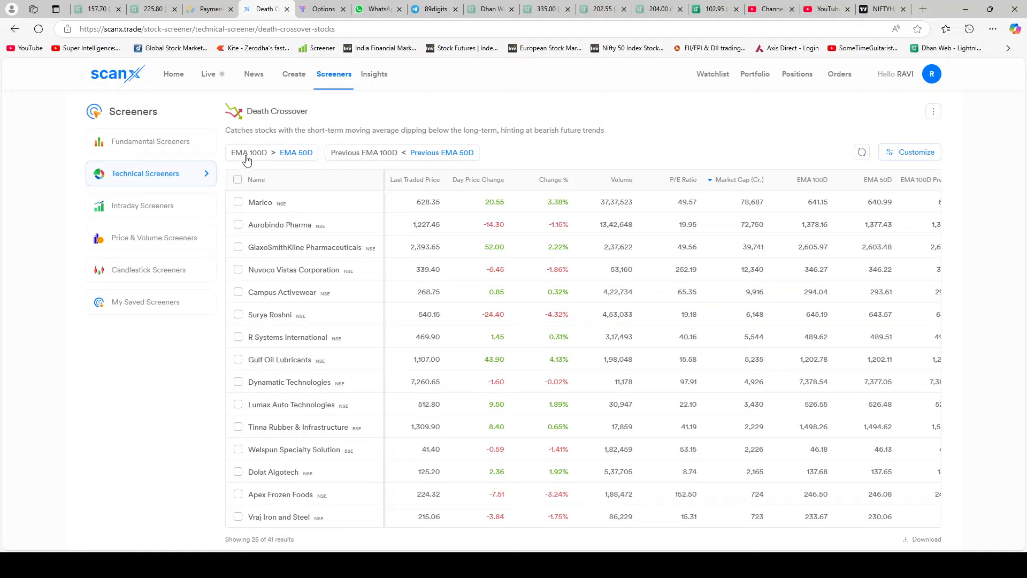
{"action": "mouse_move", "coordinate": [957, 340]}
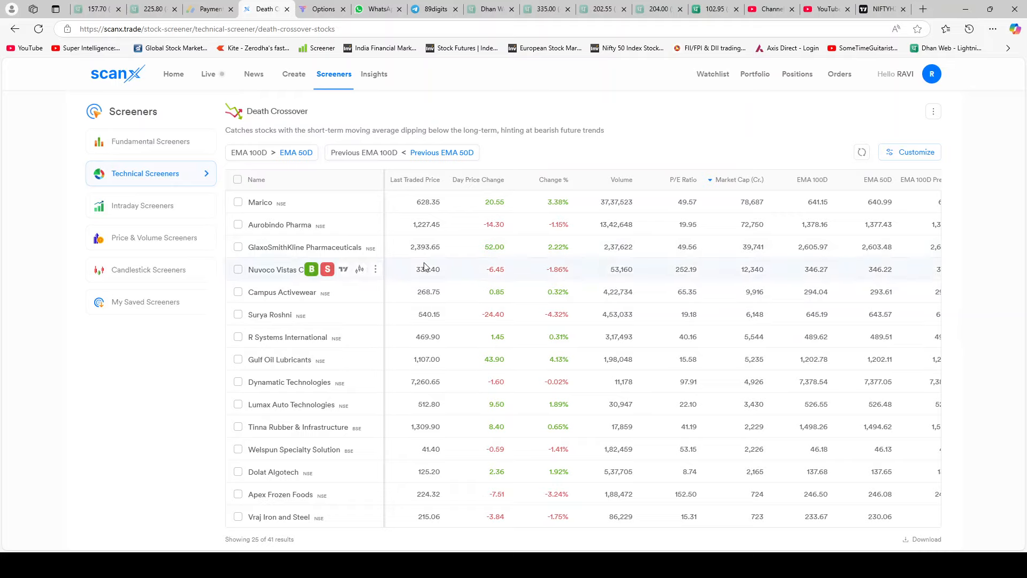
{"action": "left_click", "coordinate": [149, 270]}
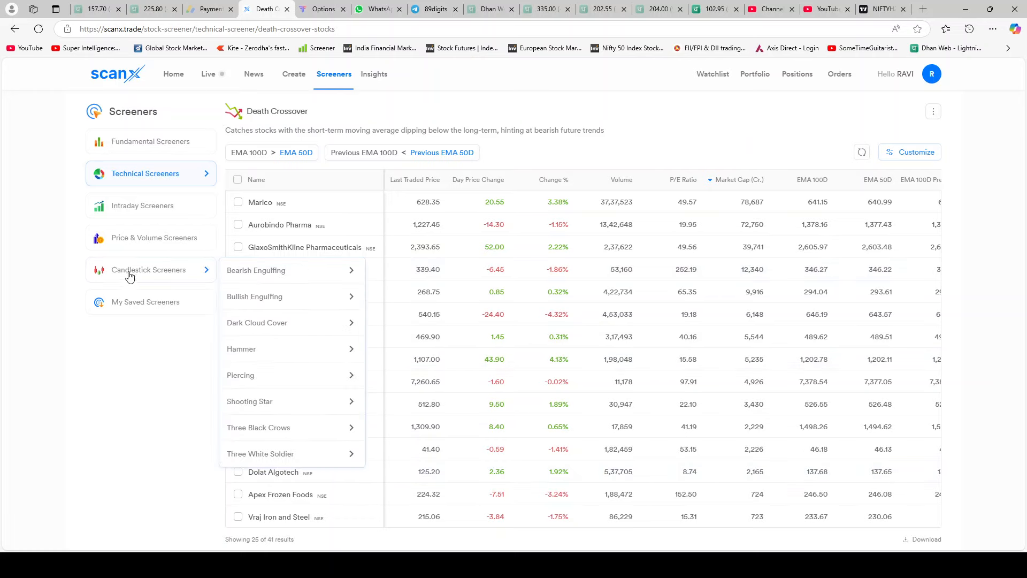
{"action": "left_click", "coordinate": [144, 174]}
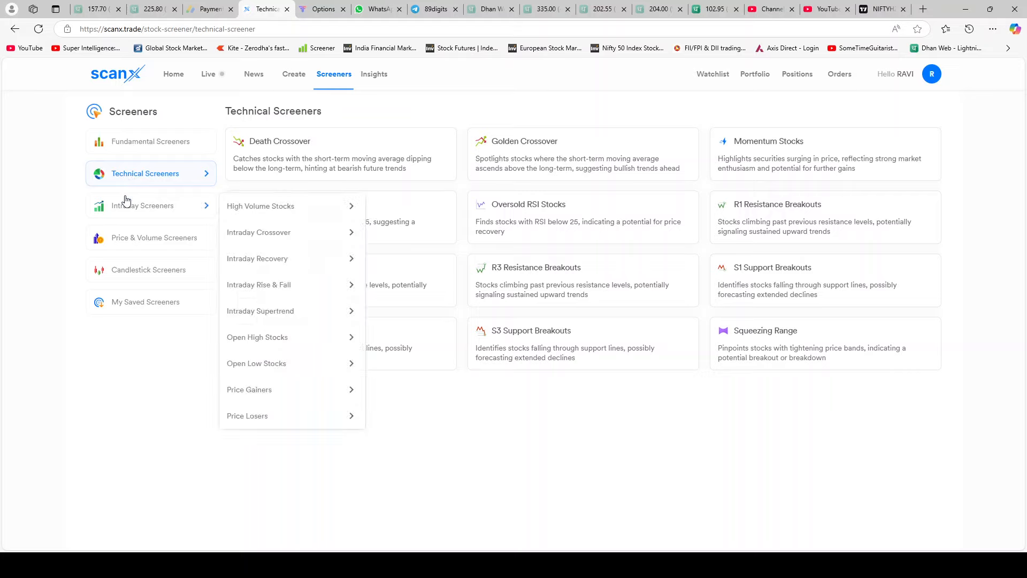
Open Intraday Screeners and scroll through the categories.
{"action": "left_click", "coordinate": [143, 206]}
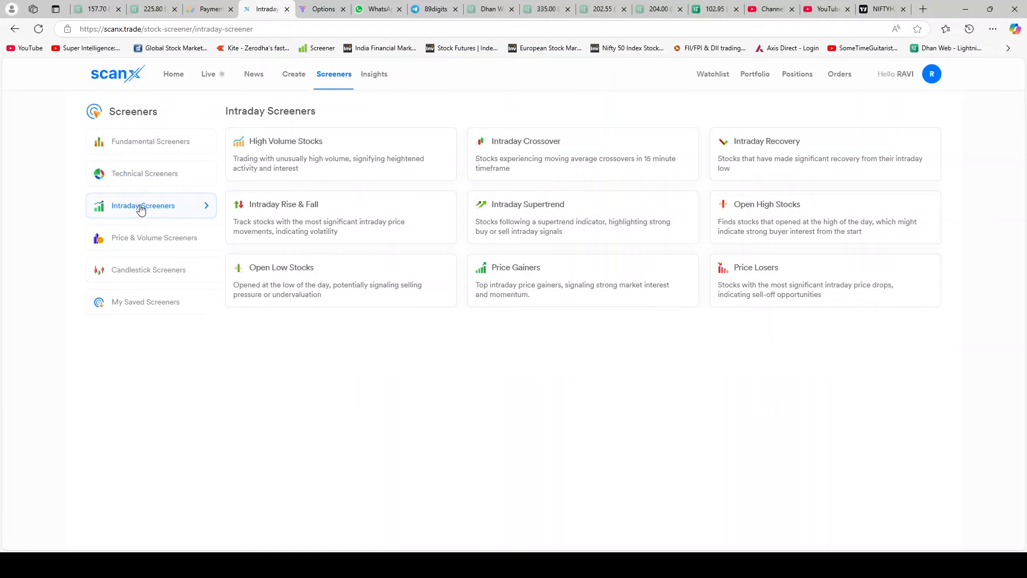
{"action": "mouse_move", "coordinate": [681, 192]}
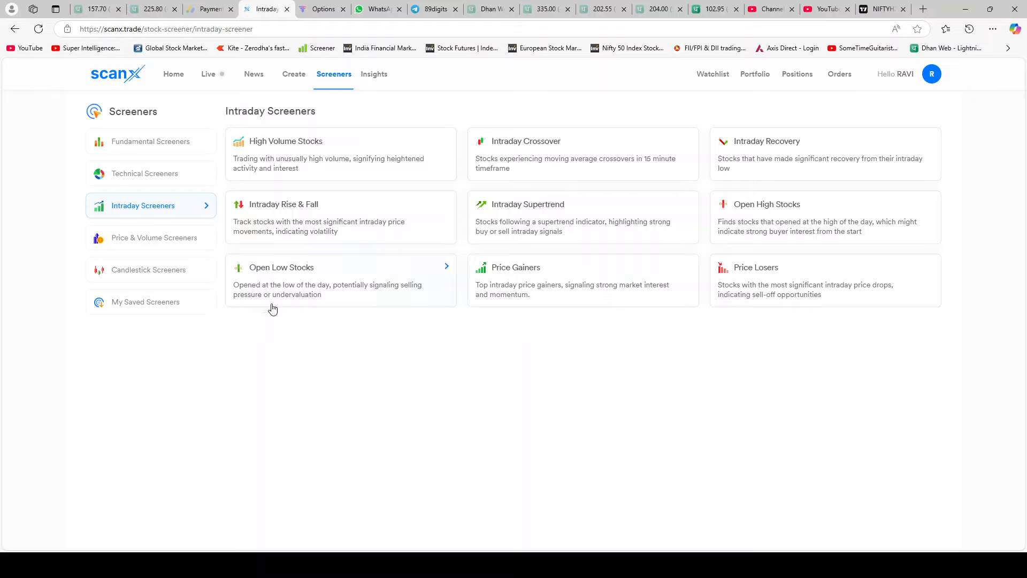
{"action": "mouse_move", "coordinate": [295, 284]}
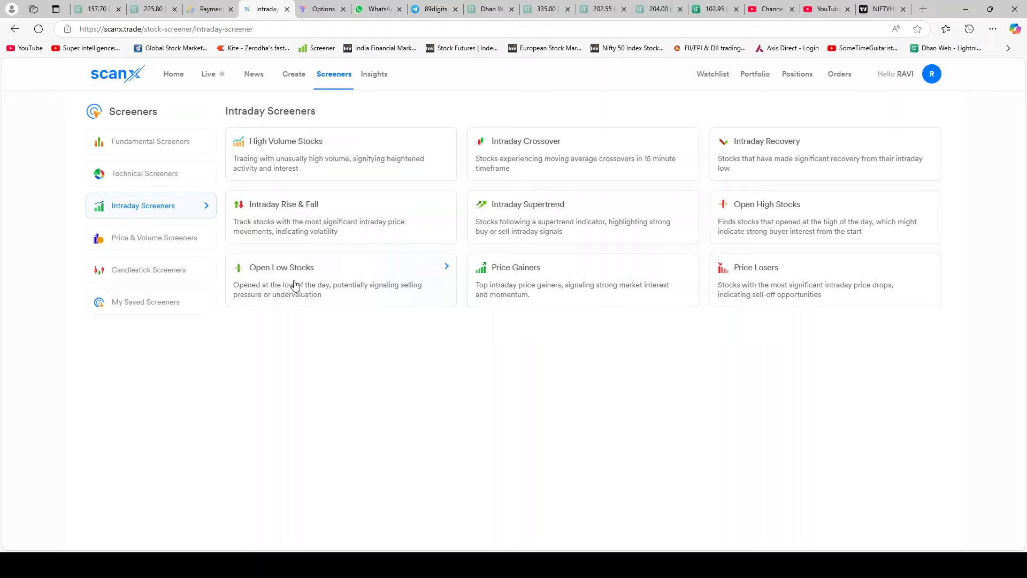
{"action": "mouse_move", "coordinate": [317, 161]}
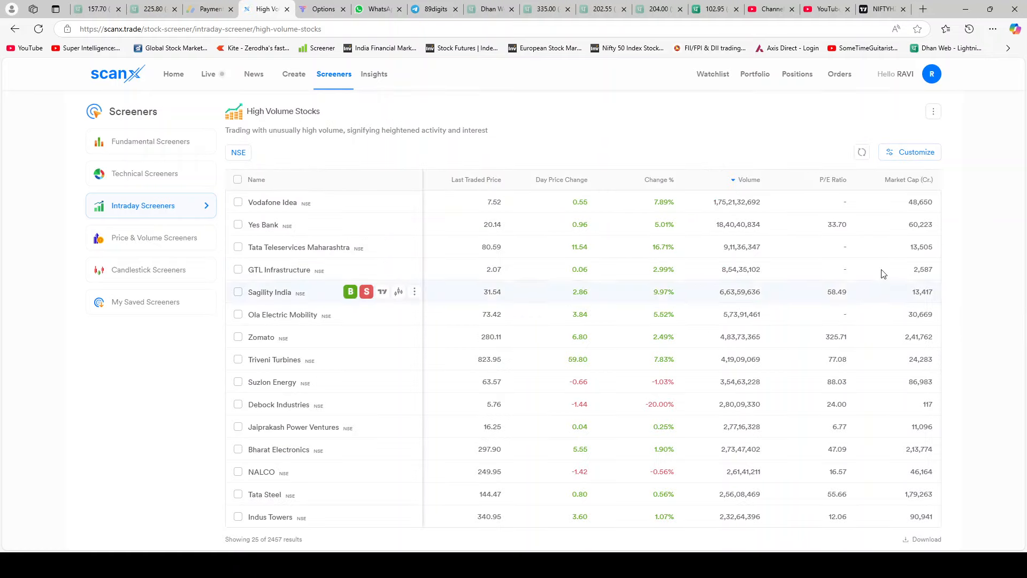
{"action": "mouse_move", "coordinate": [768, 429]}
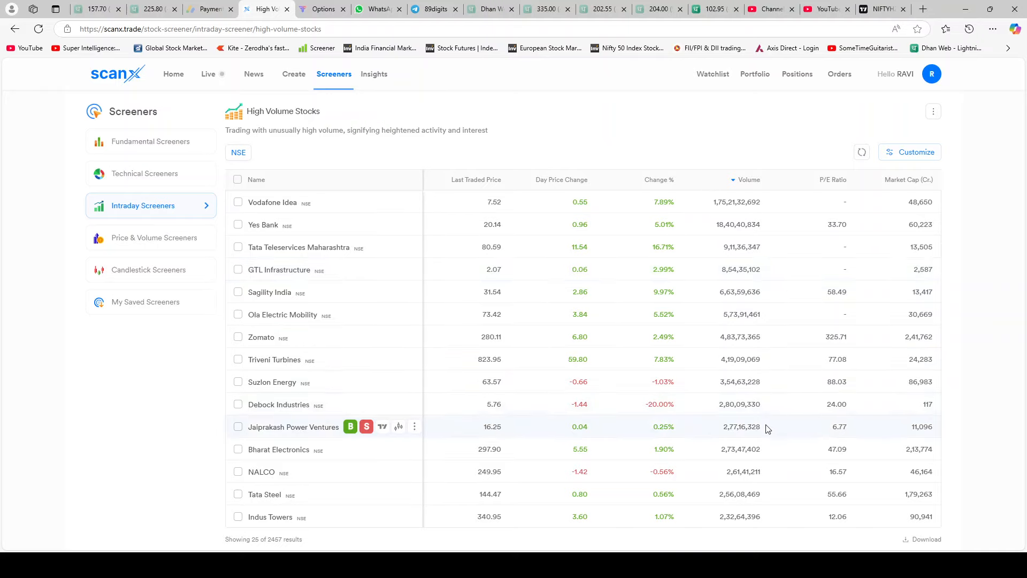
{"action": "mouse_move", "coordinate": [711, 550]}
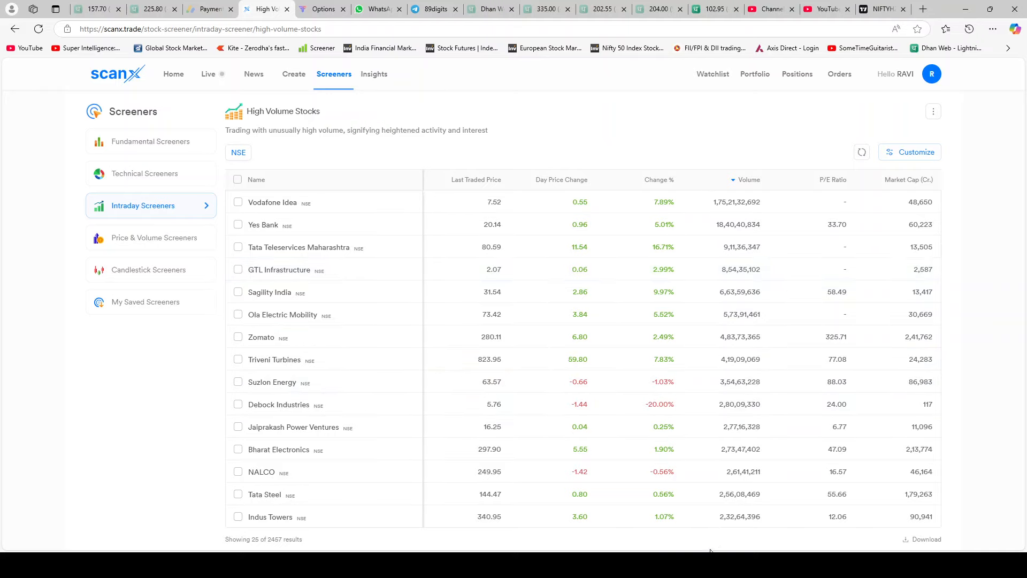
{"action": "scroll", "scroll_direction": "down", "scroll_amount": 3}
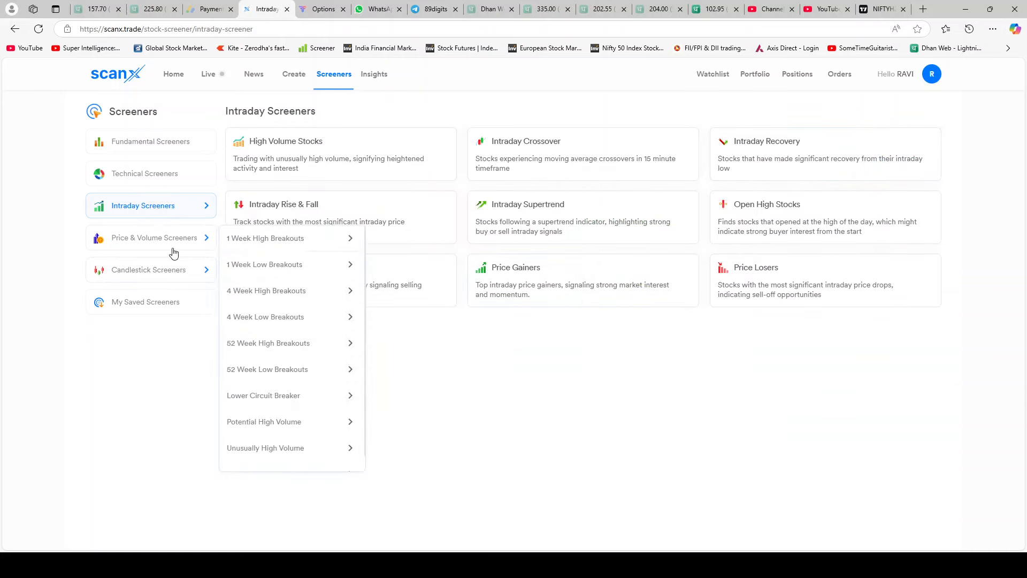
Open Price & Volume Screeners and view 4 Week High Breakouts (405 results).
{"action": "left_click", "coordinate": [155, 238]}
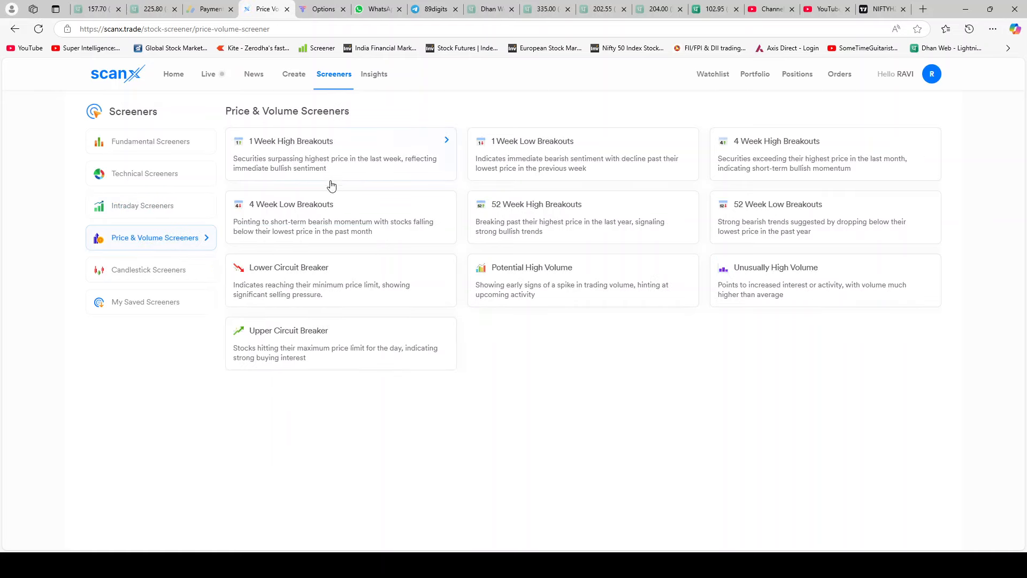
{"action": "mouse_move", "coordinate": [788, 267]}
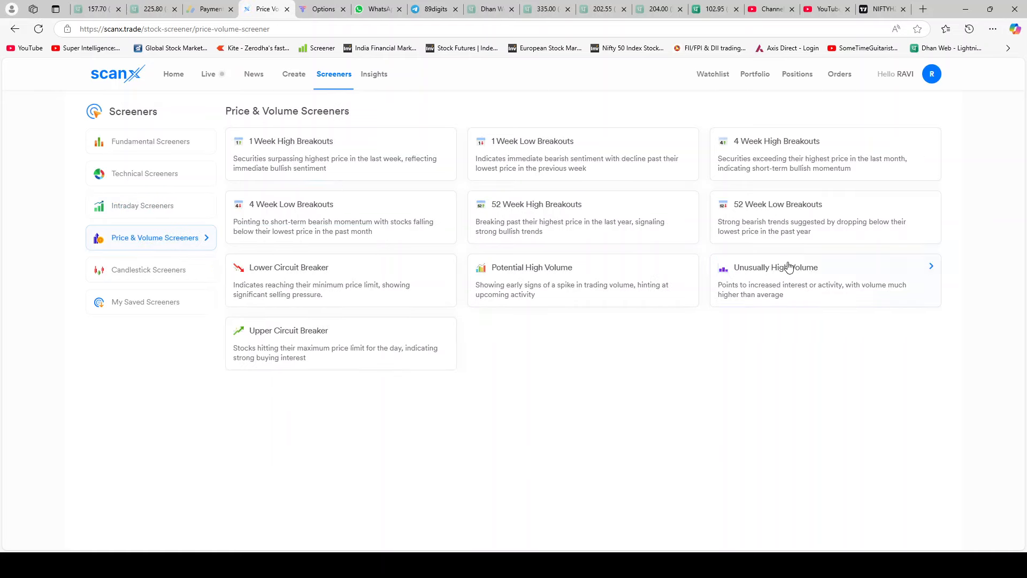
{"action": "mouse_move", "coordinate": [793, 215]}
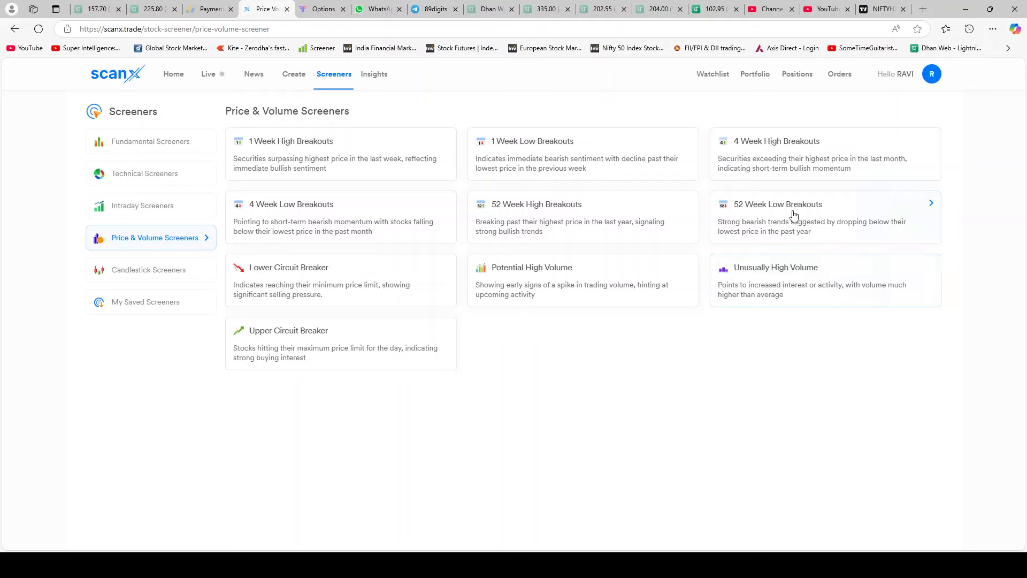
{"action": "mouse_move", "coordinate": [684, 214]}
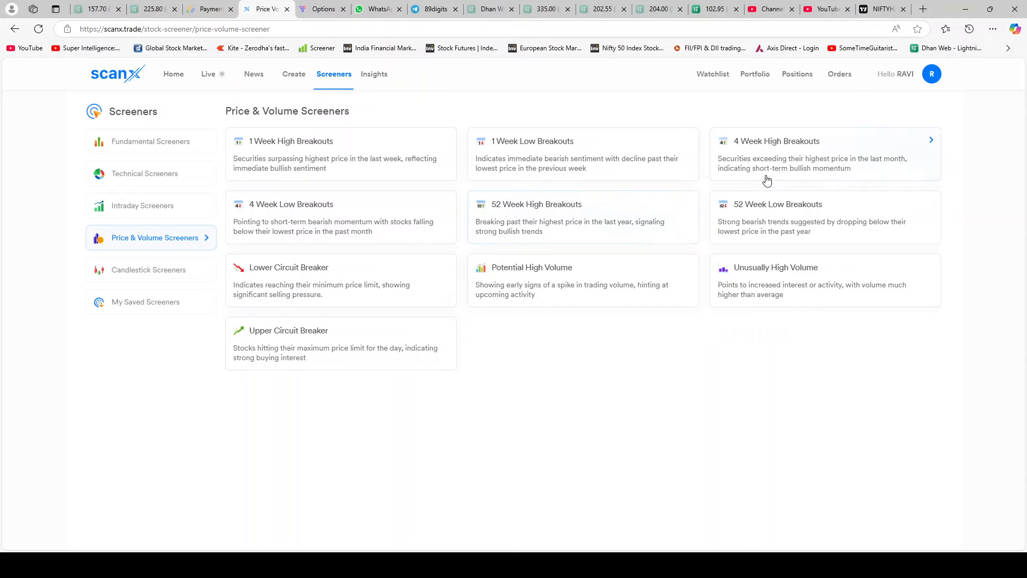
{"action": "left_click", "coordinate": [777, 141]}
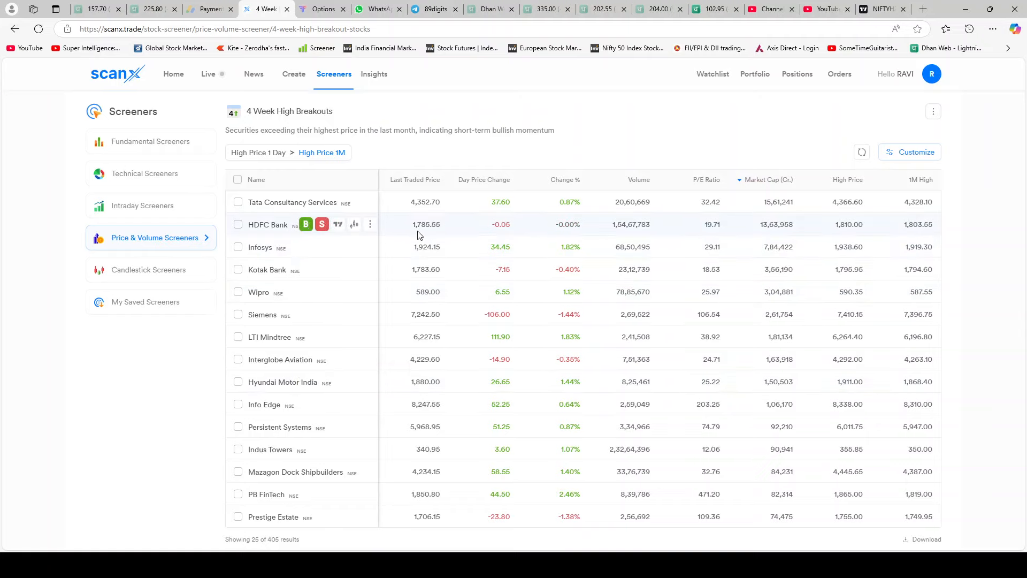
{"action": "mouse_move", "coordinate": [462, 243]}
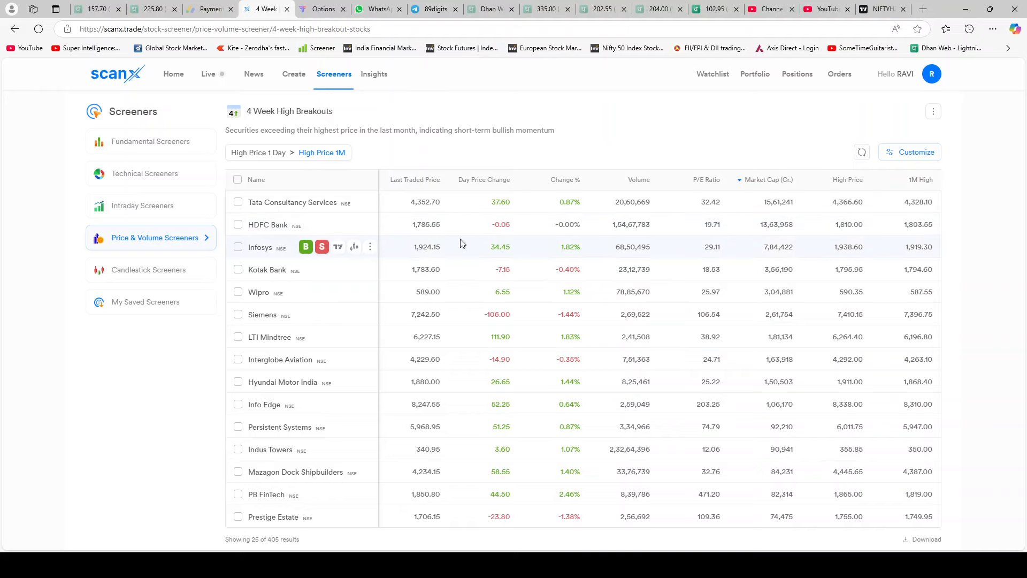
{"action": "mouse_move", "coordinate": [214, 362]}
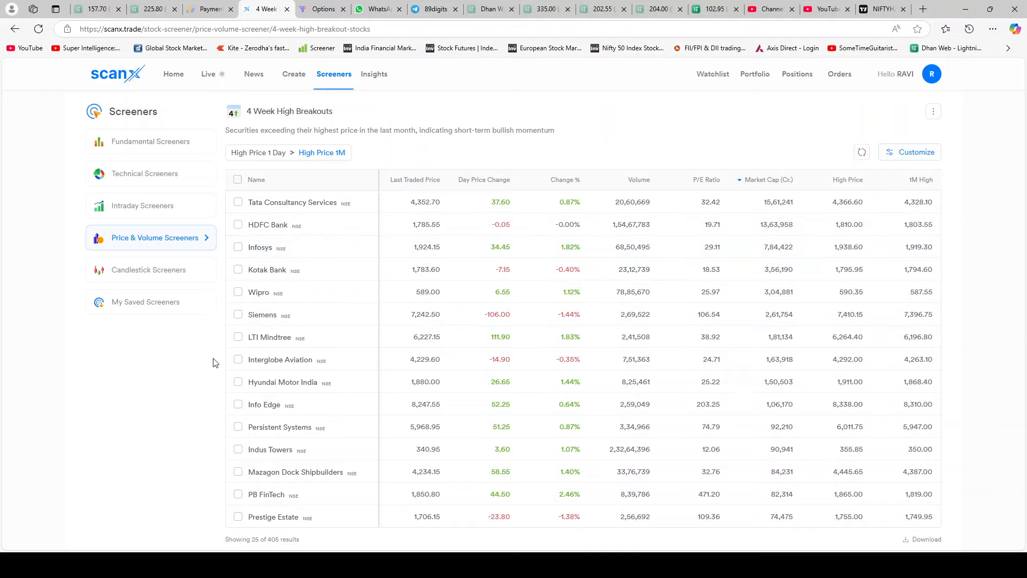
{"action": "mouse_move", "coordinate": [202, 447]}
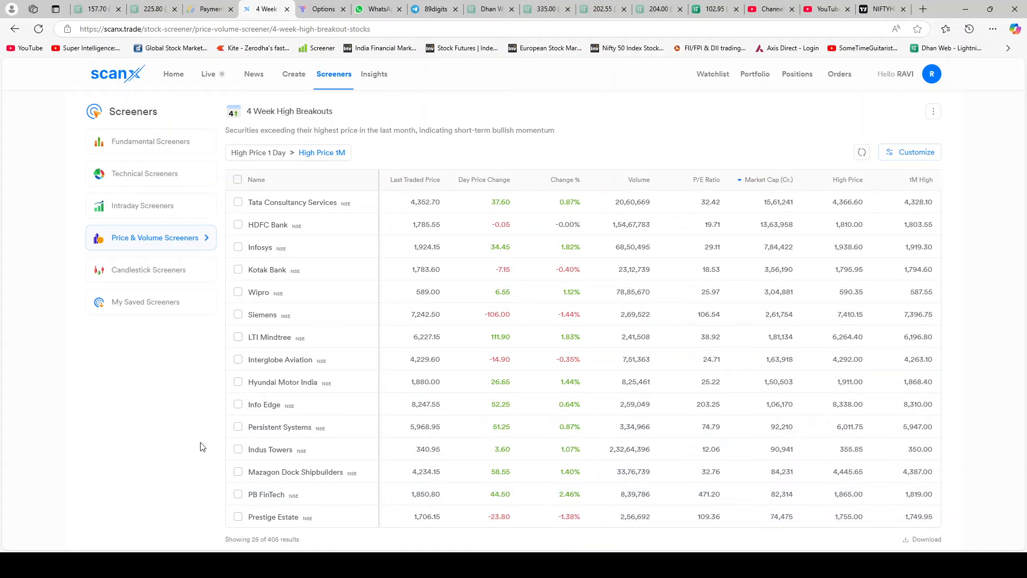
{"action": "mouse_move", "coordinate": [152, 267]}
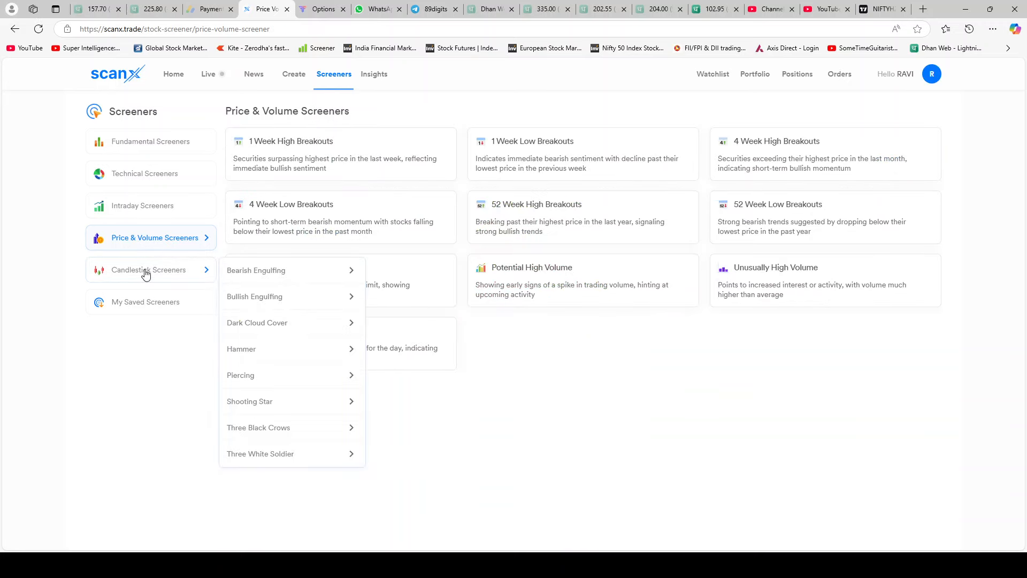
Browse Candlestick Screeners, then open My Saved Screeners, which shows none saved.
{"action": "left_click", "coordinate": [149, 270]}
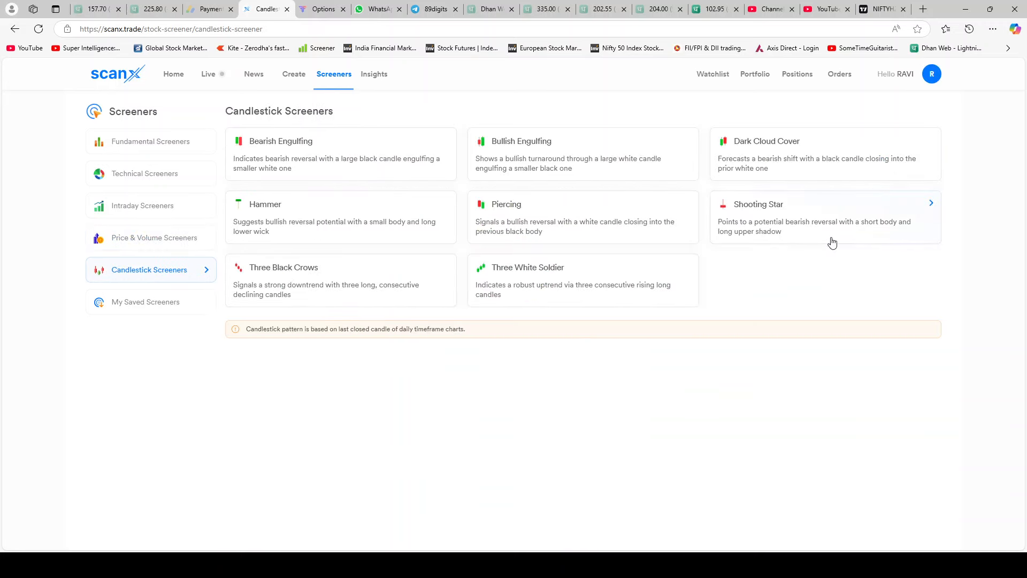
{"action": "mouse_move", "coordinate": [823, 274]}
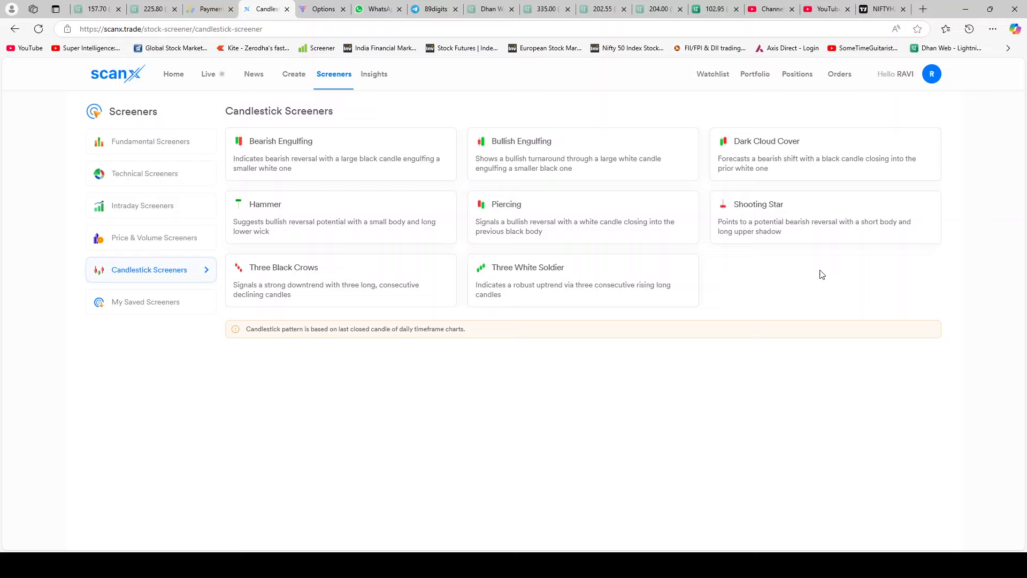
{"action": "mouse_move", "coordinate": [846, 382]}
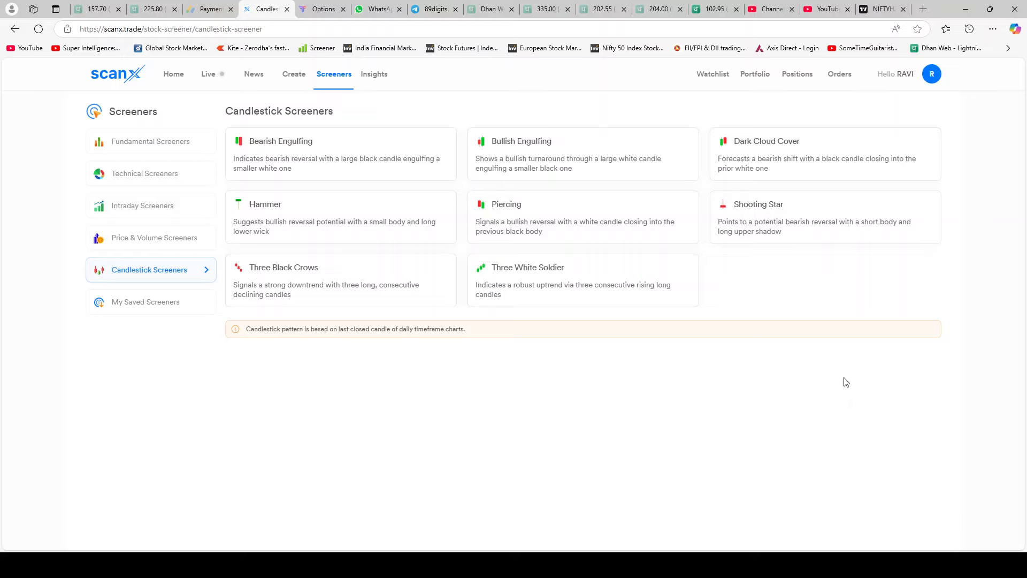
{"action": "mouse_move", "coordinate": [262, 218]}
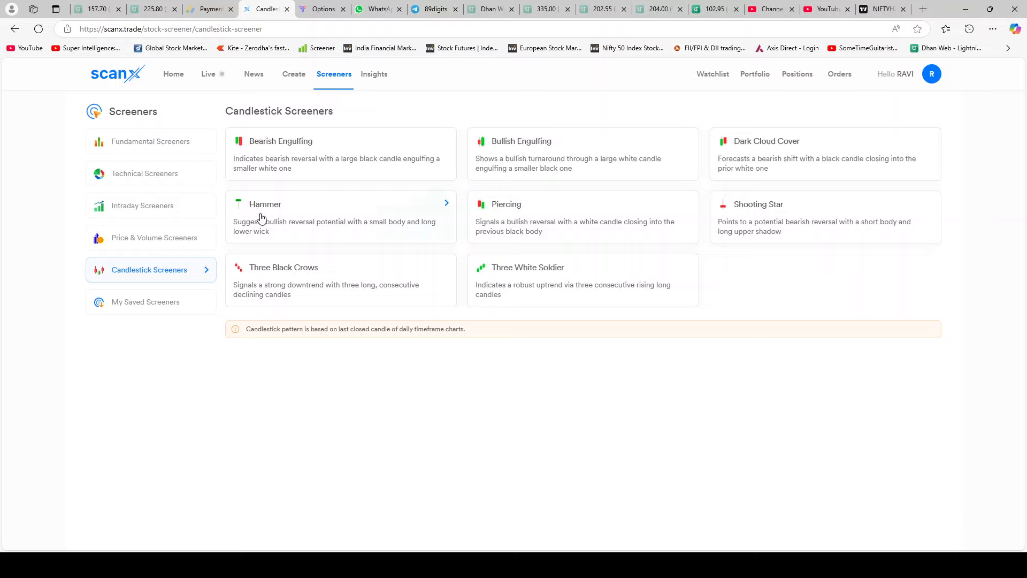
{"action": "mouse_move", "coordinate": [680, 207]}
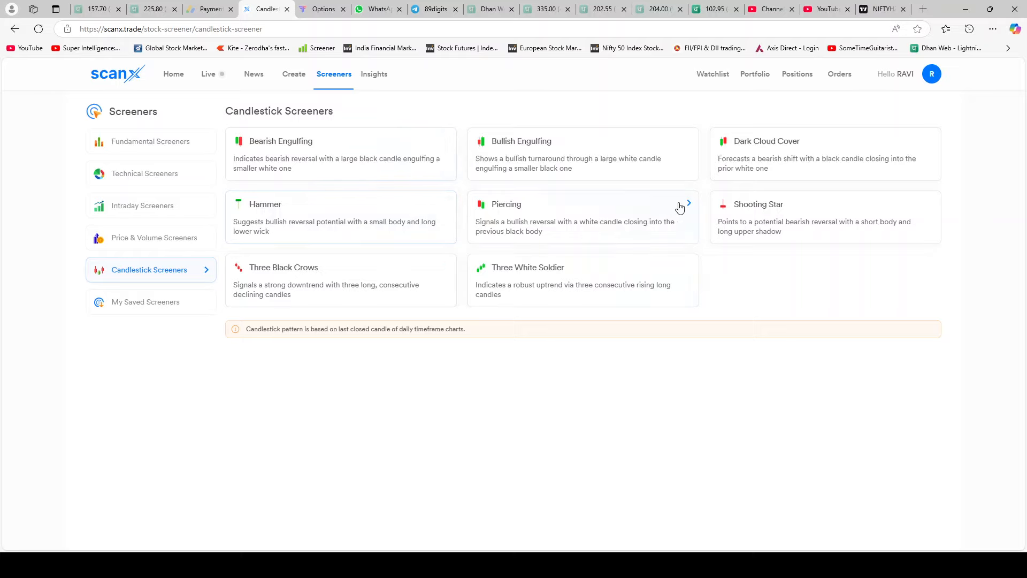
{"action": "left_click", "coordinate": [146, 302]}
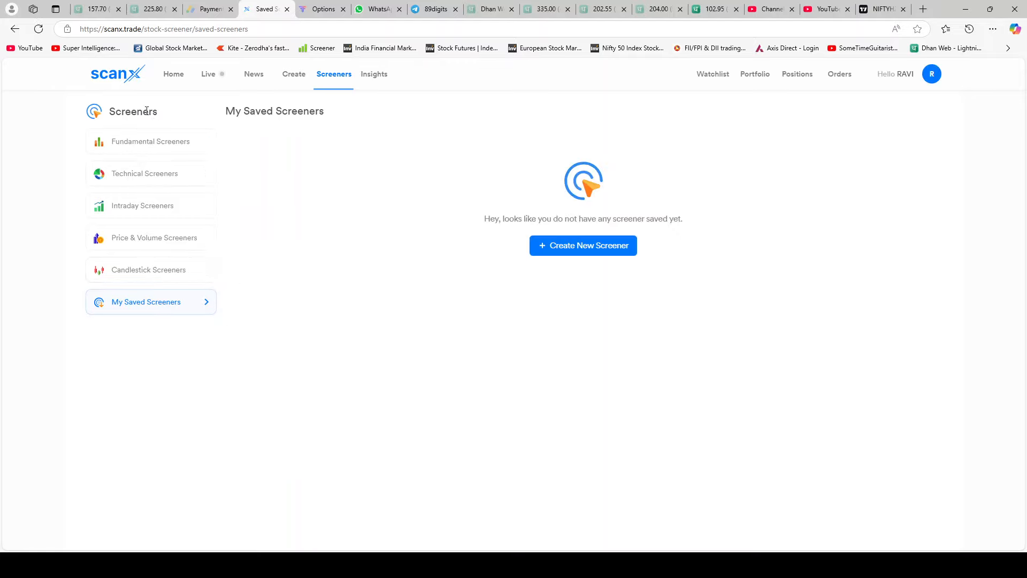
Review the live scanner's Bullish and Bearish Signal options, then begin a New Screen.
{"action": "left_click", "coordinate": [207, 74]}
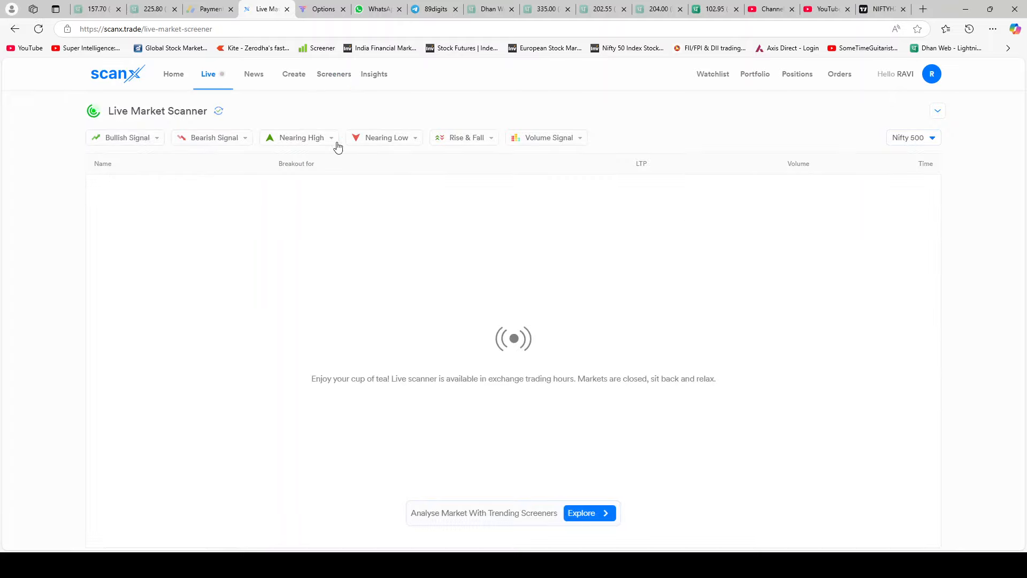
{"action": "left_click", "coordinate": [127, 138]}
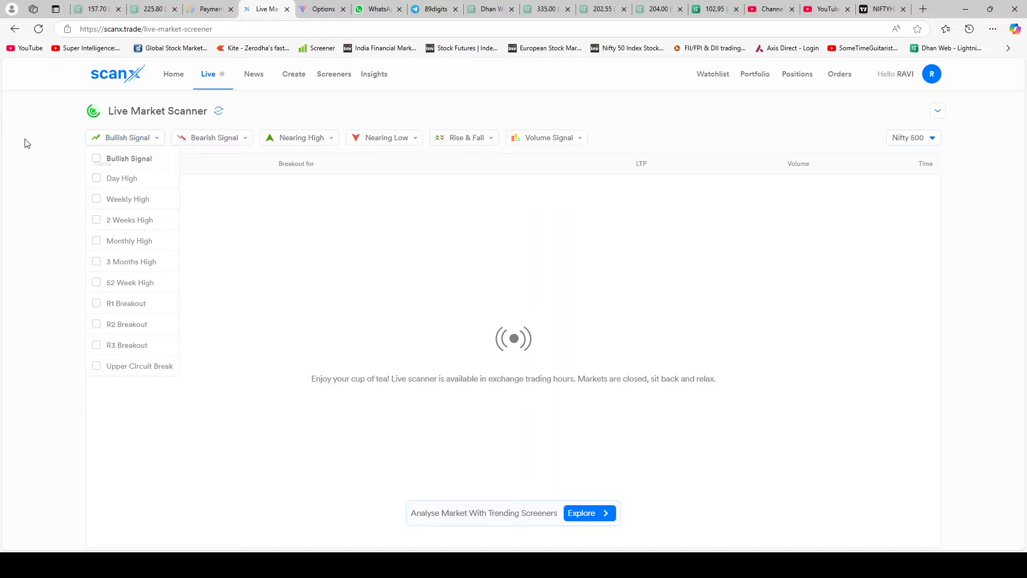
{"action": "left_click", "coordinate": [211, 138]}
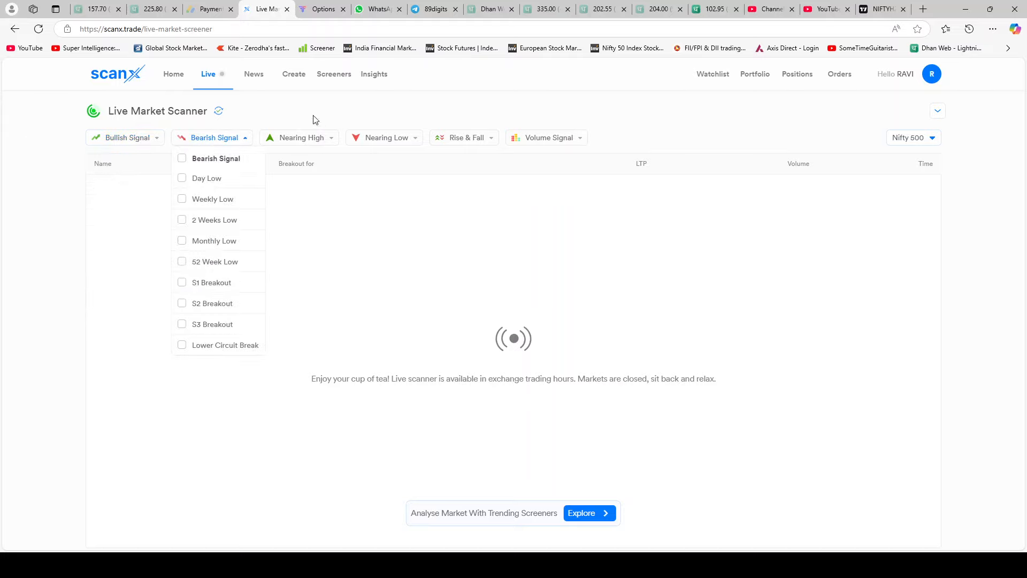
{"action": "left_click", "coordinate": [212, 138]}
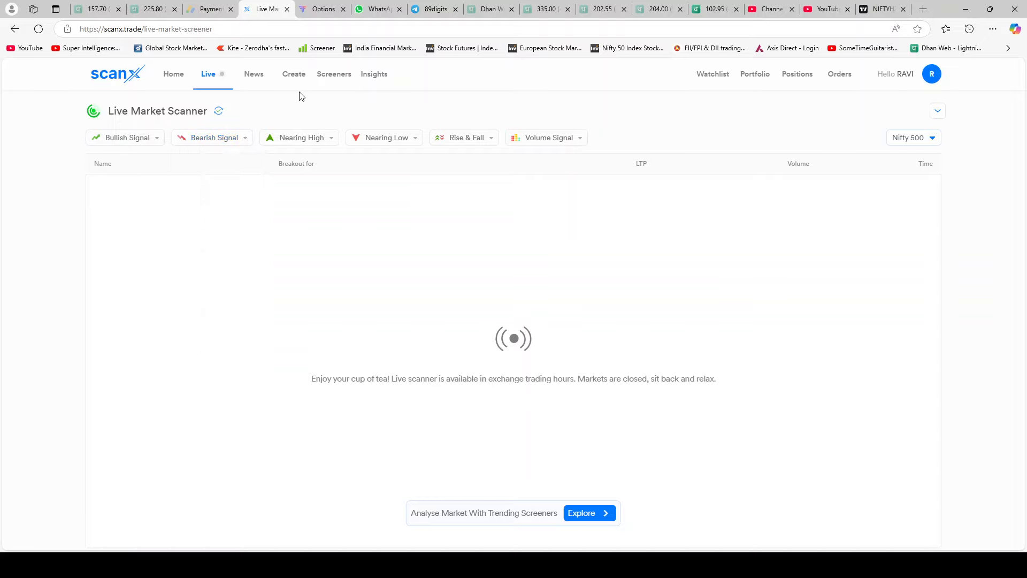
{"action": "left_click", "coordinate": [293, 74]}
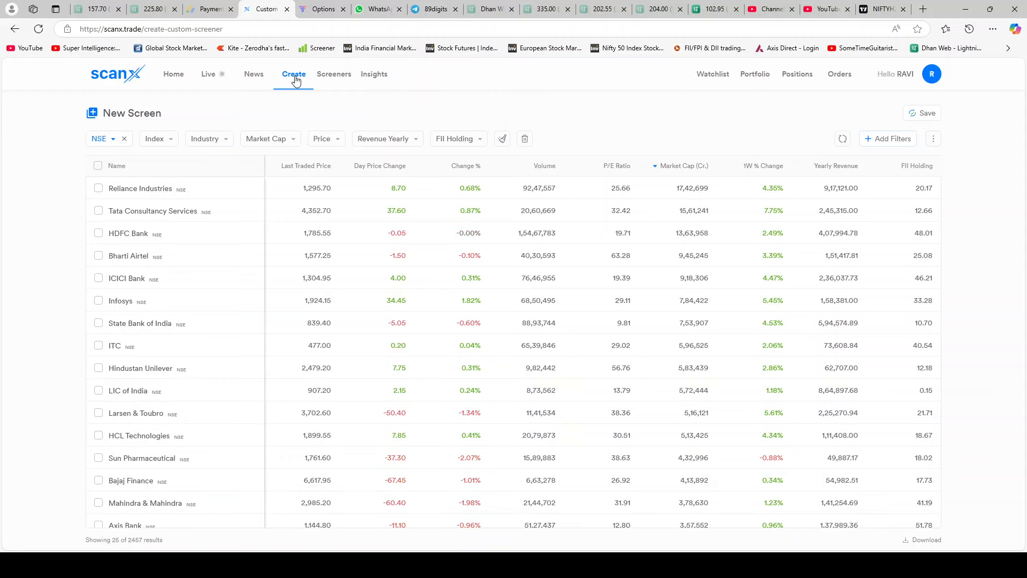
{"action": "mouse_move", "coordinate": [359, 73]}
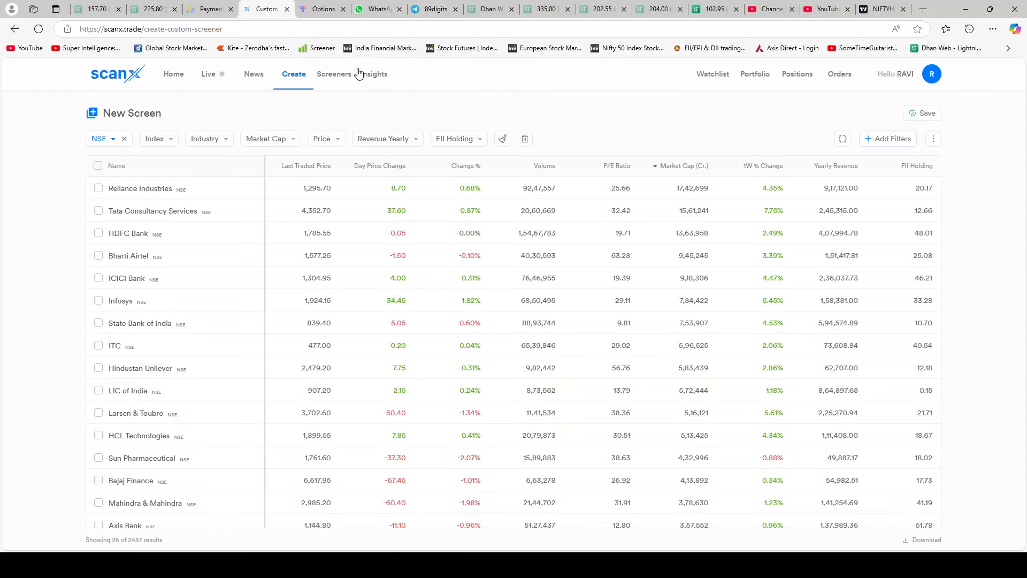
Browse the Nifty 50 heatmap, FII/DII flows, index PE valuation and bulk deals, ending on F&O Ban MWPL.
{"action": "left_click", "coordinate": [374, 73]}
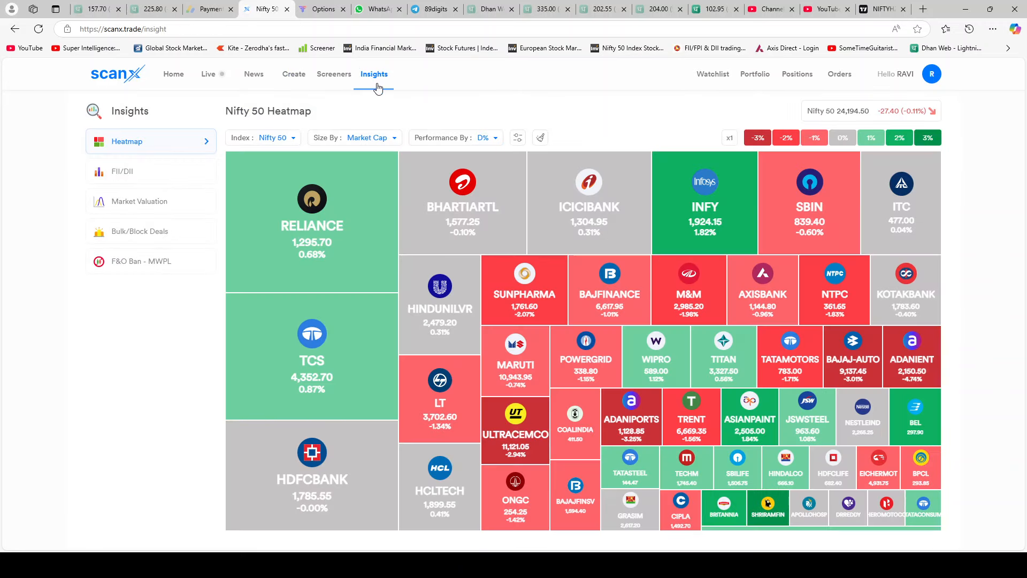
{"action": "mouse_move", "coordinate": [516, 362]}
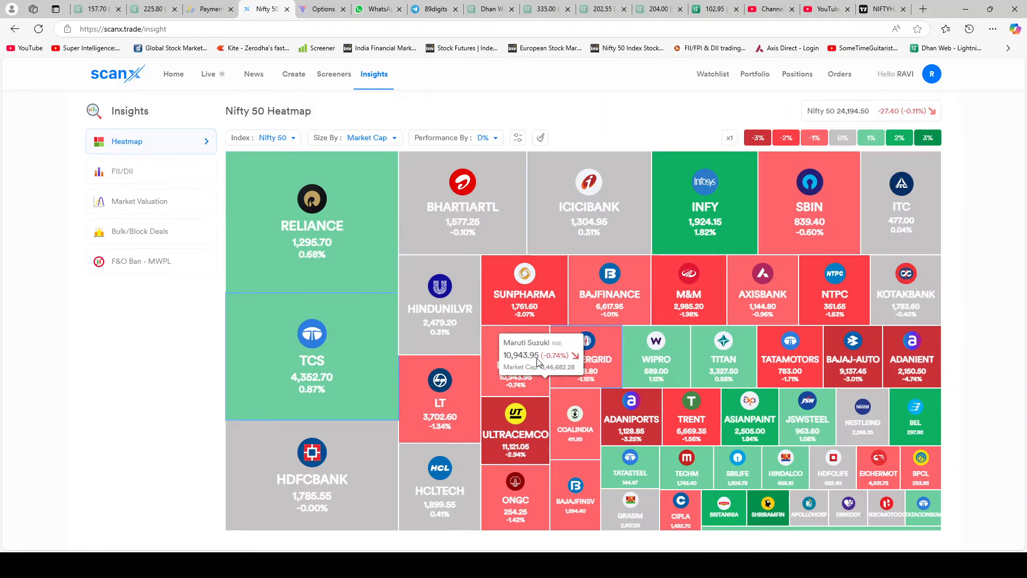
{"action": "mouse_move", "coordinate": [993, 548]}
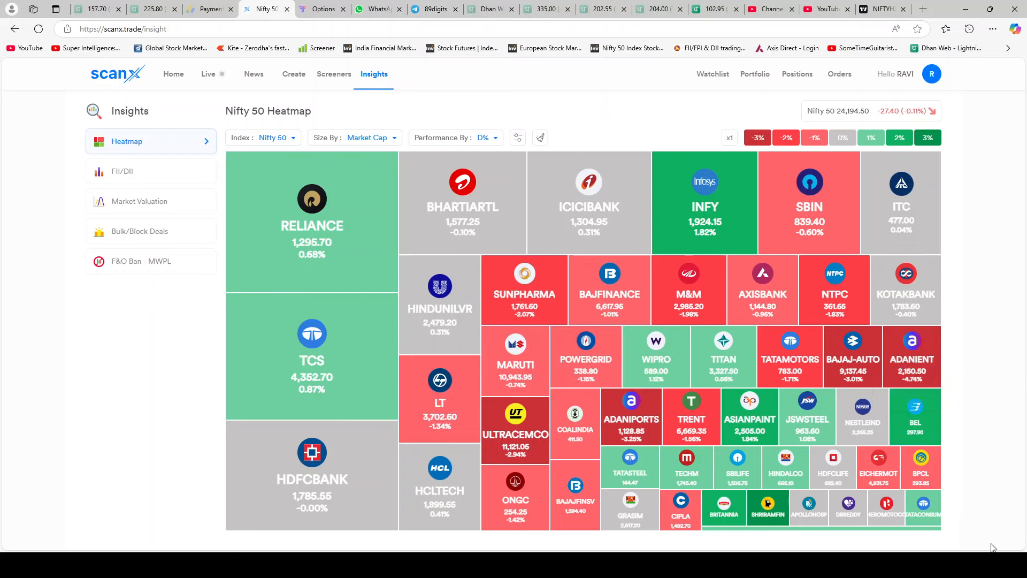
{"action": "mouse_move", "coordinate": [723, 356]}
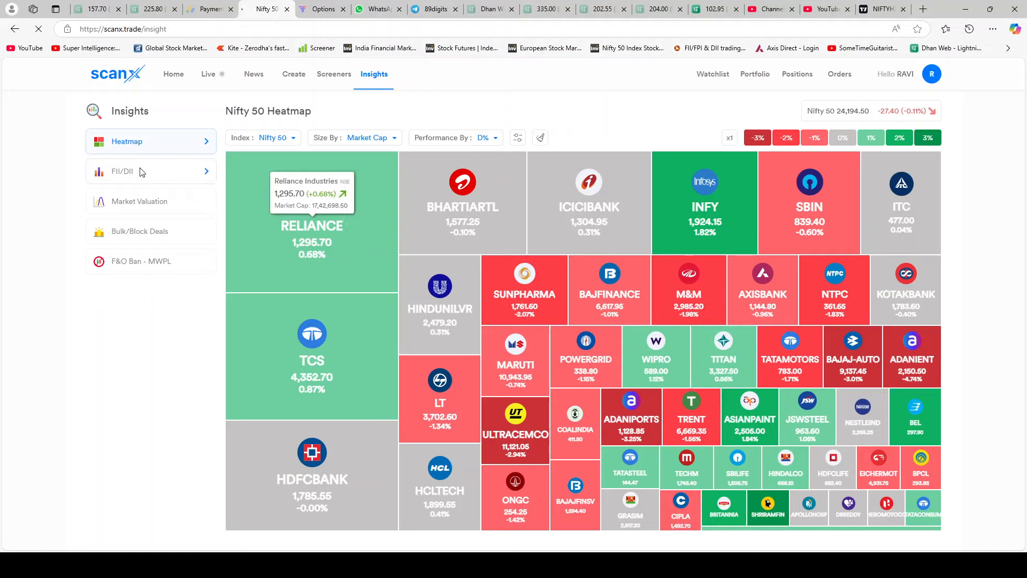
{"action": "left_click", "coordinate": [123, 171]}
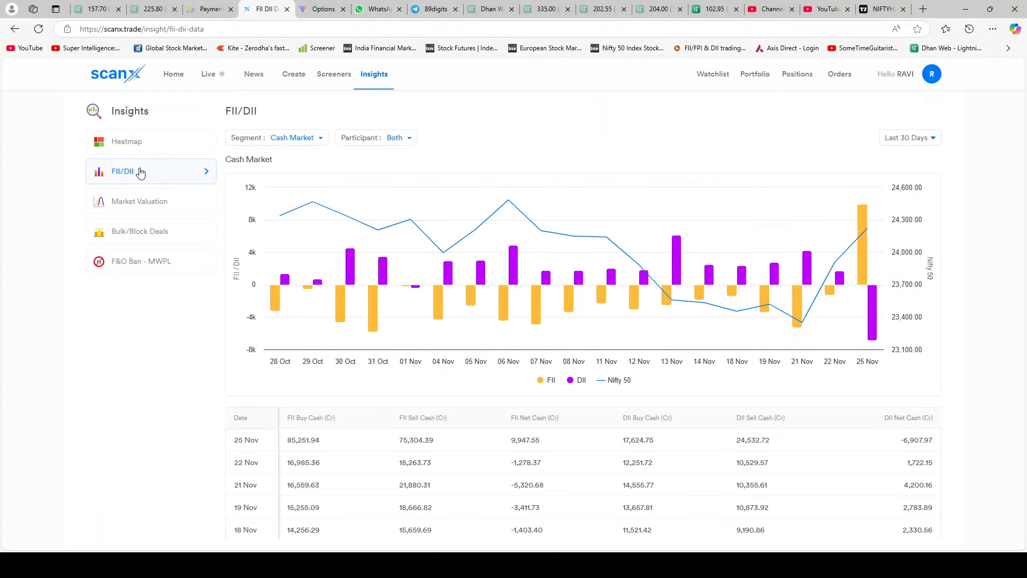
{"action": "mouse_move", "coordinate": [139, 202]}
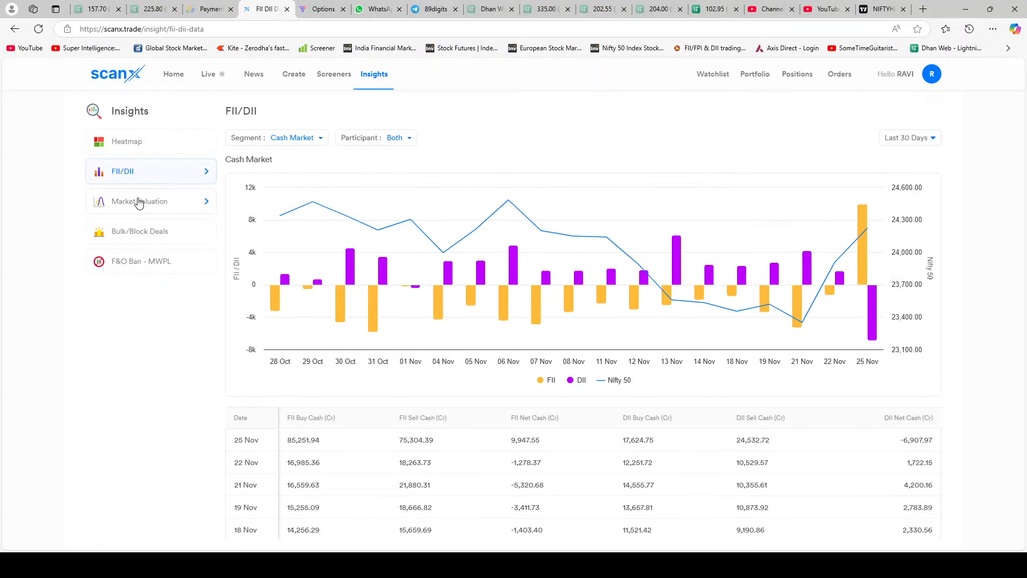
{"action": "left_click", "coordinate": [140, 201]}
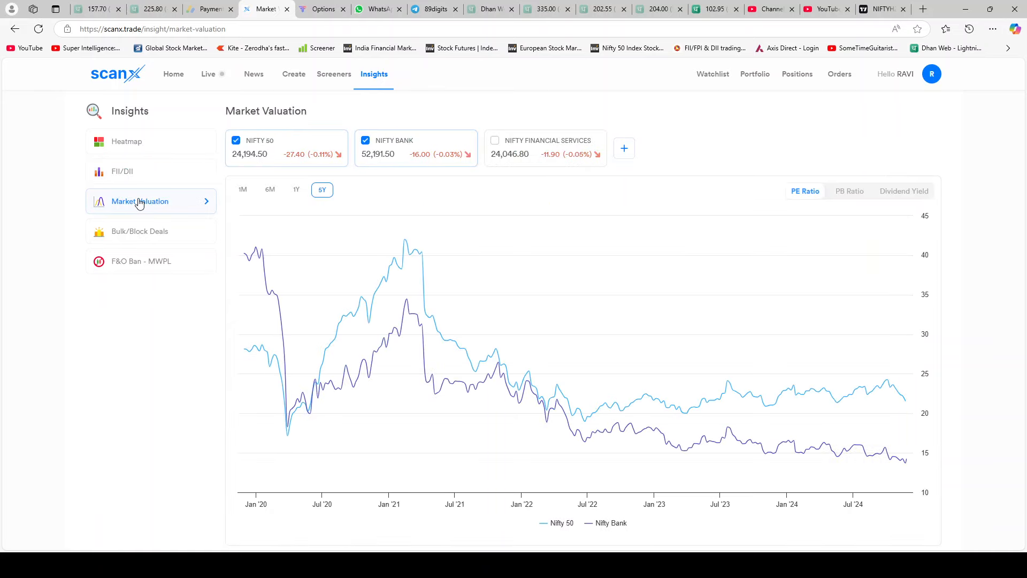
{"action": "left_click", "coordinate": [140, 232]}
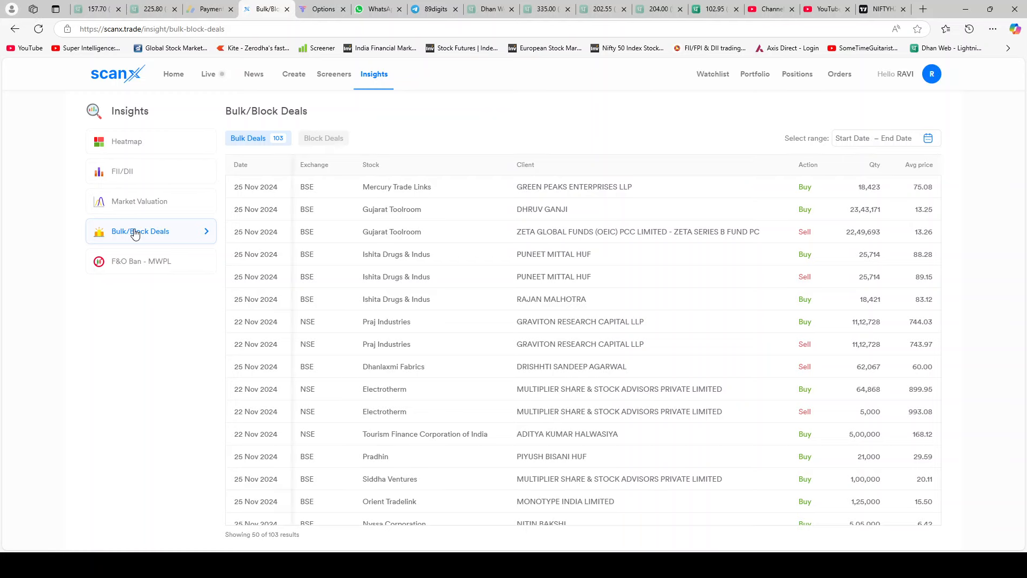
{"action": "mouse_move", "coordinate": [476, 402]}
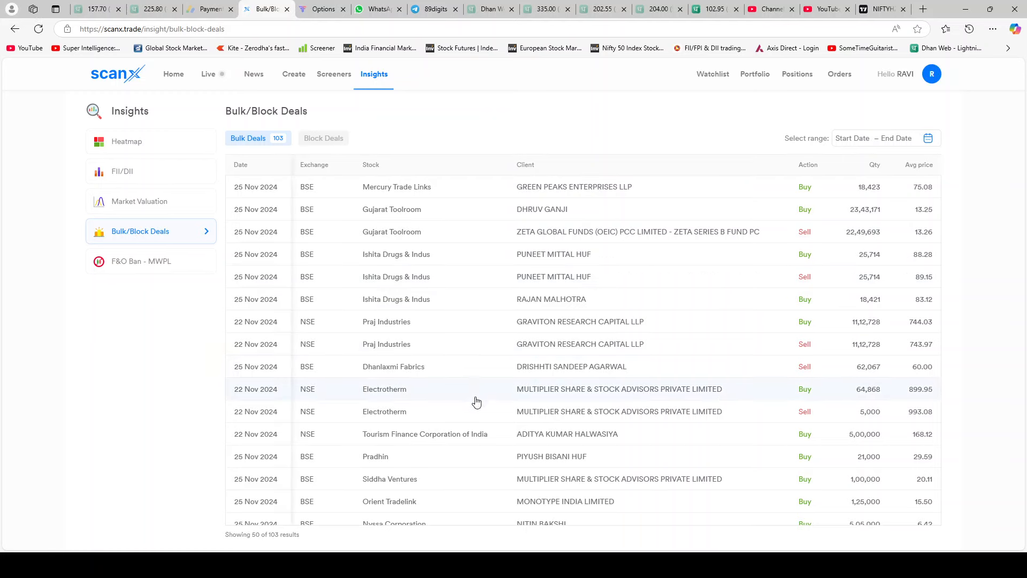
{"action": "mouse_move", "coordinate": [250, 216]}
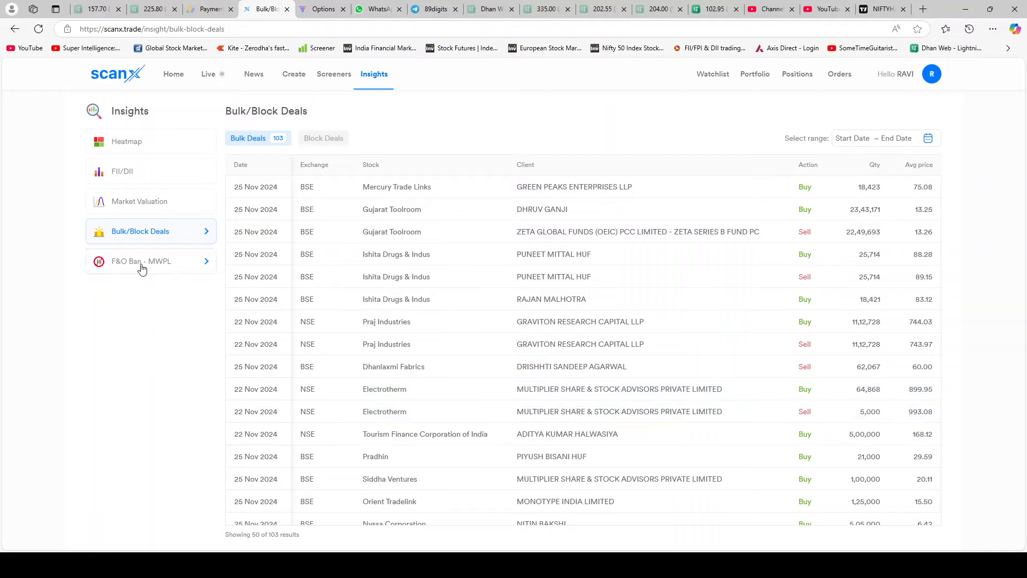
{"action": "left_click", "coordinate": [141, 261]}
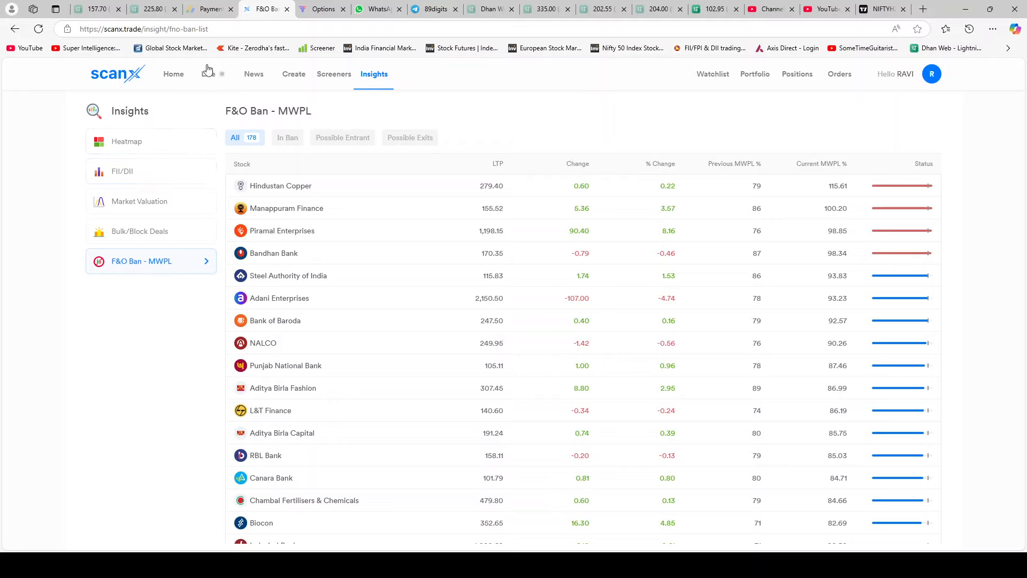
Revisit the Fundamental Screeners catalogue, then go to the Market News feed.
{"action": "left_click", "coordinate": [334, 74]}
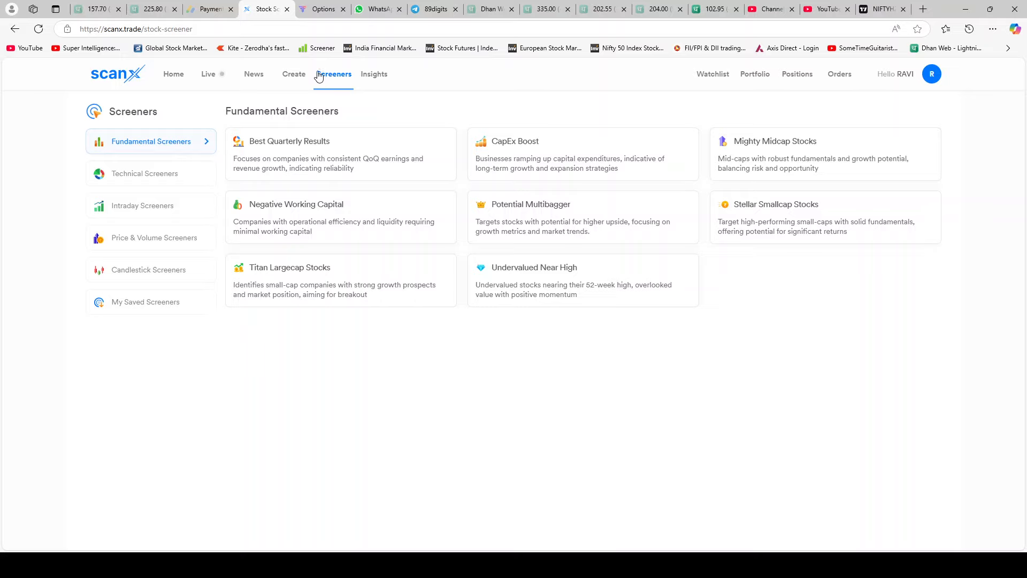
{"action": "mouse_move", "coordinate": [114, 101]}
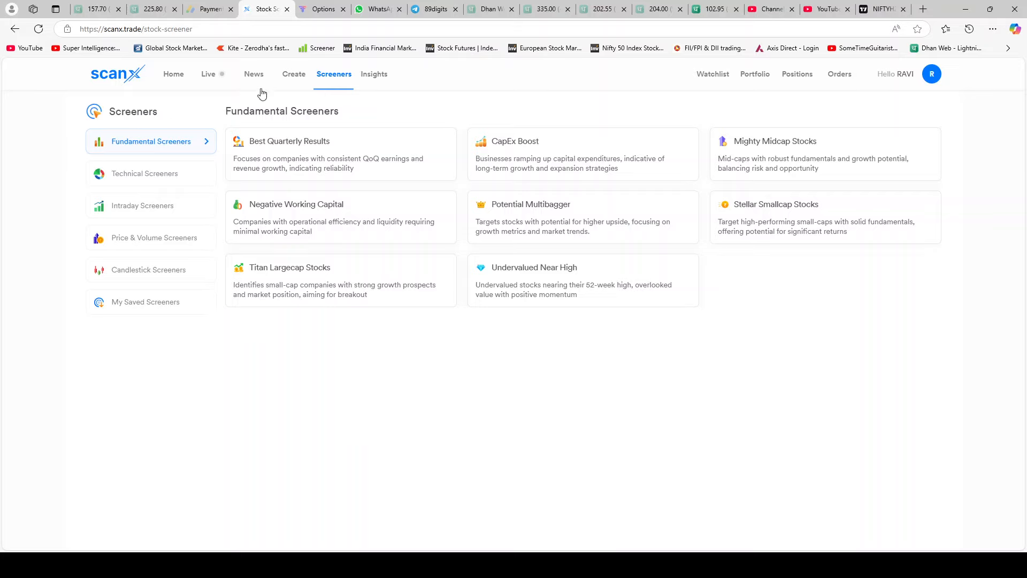
{"action": "mouse_move", "coordinate": [247, 314]}
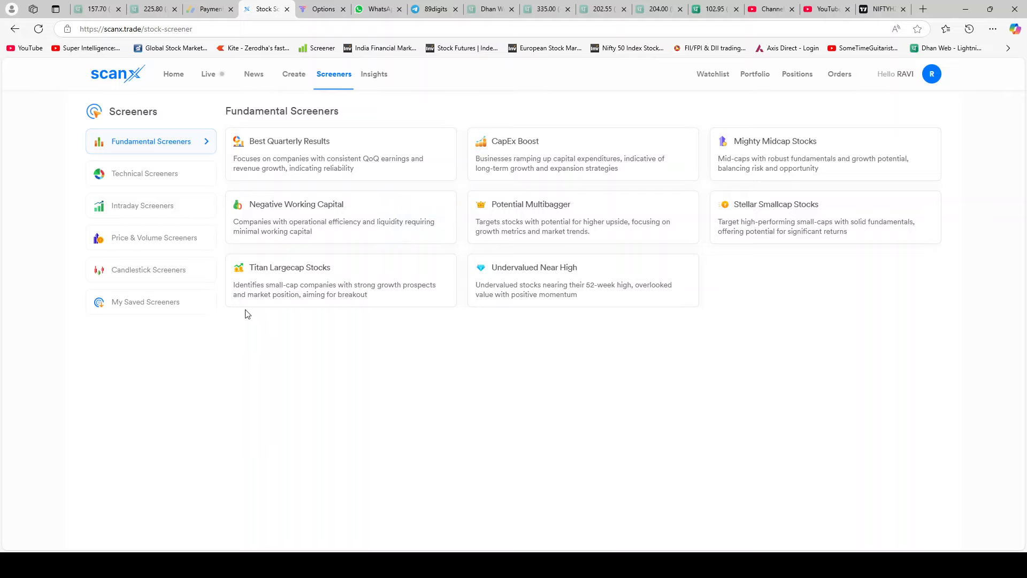
{"action": "left_click", "coordinate": [254, 74]}
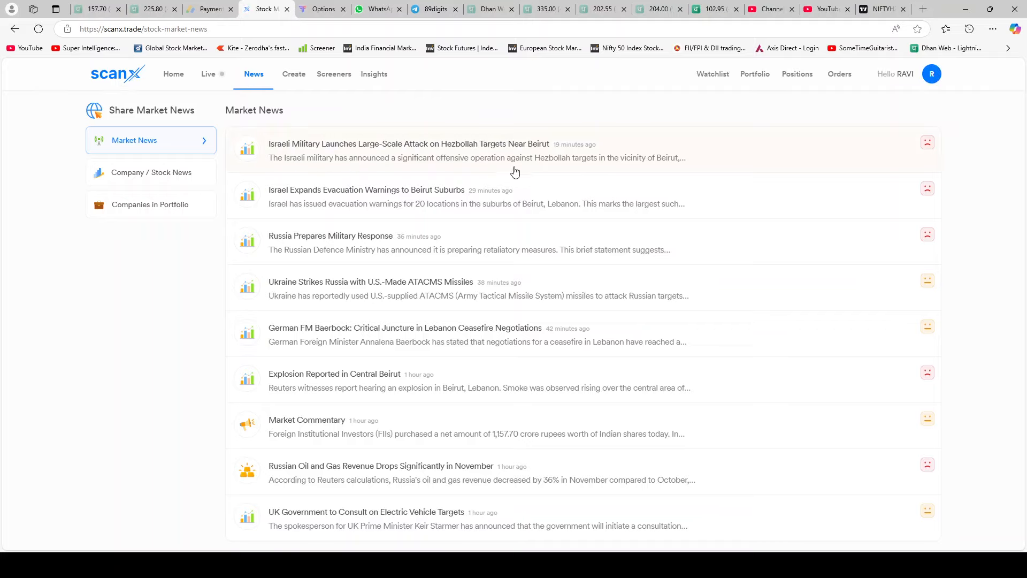
{"action": "mouse_move", "coordinate": [481, 212]}
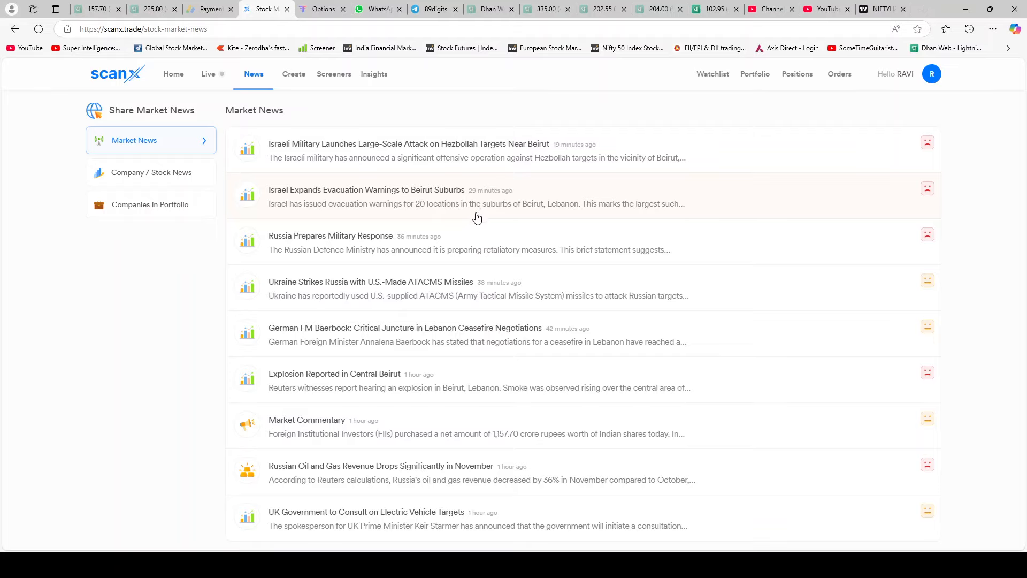
{"action": "mouse_move", "coordinate": [475, 219]}
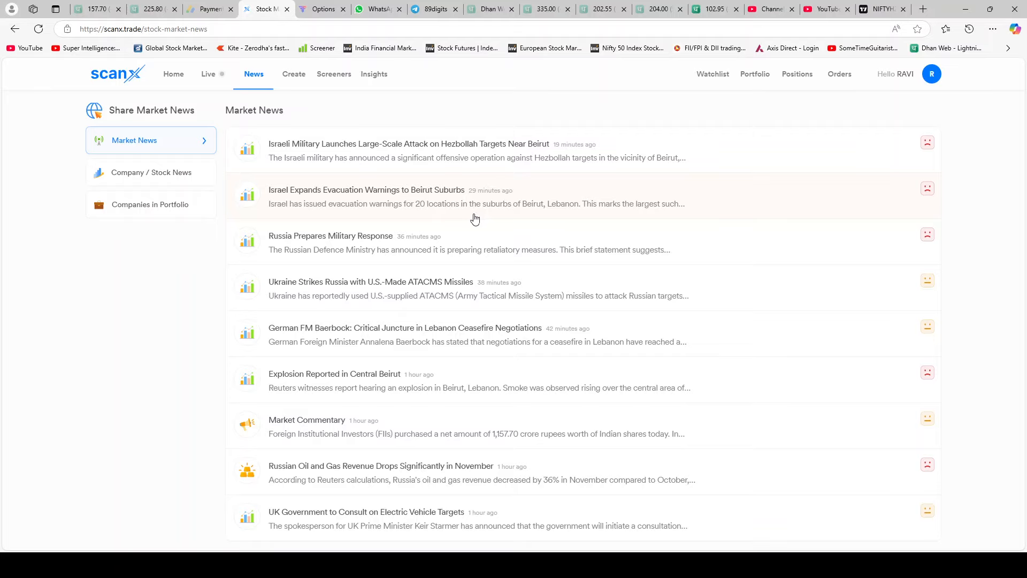
{"action": "mouse_move", "coordinate": [472, 221]}
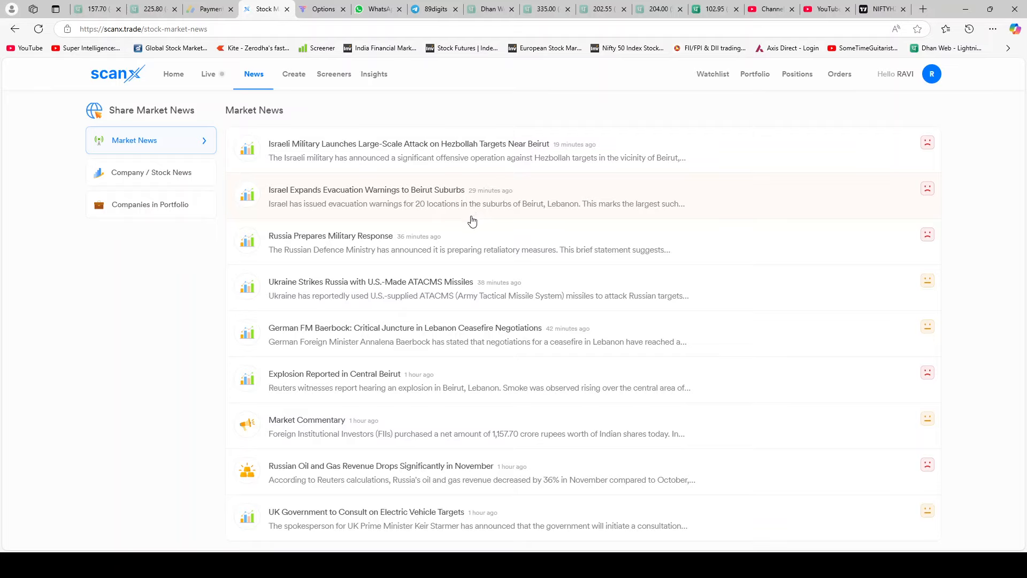
{"action": "mouse_move", "coordinate": [463, 222]}
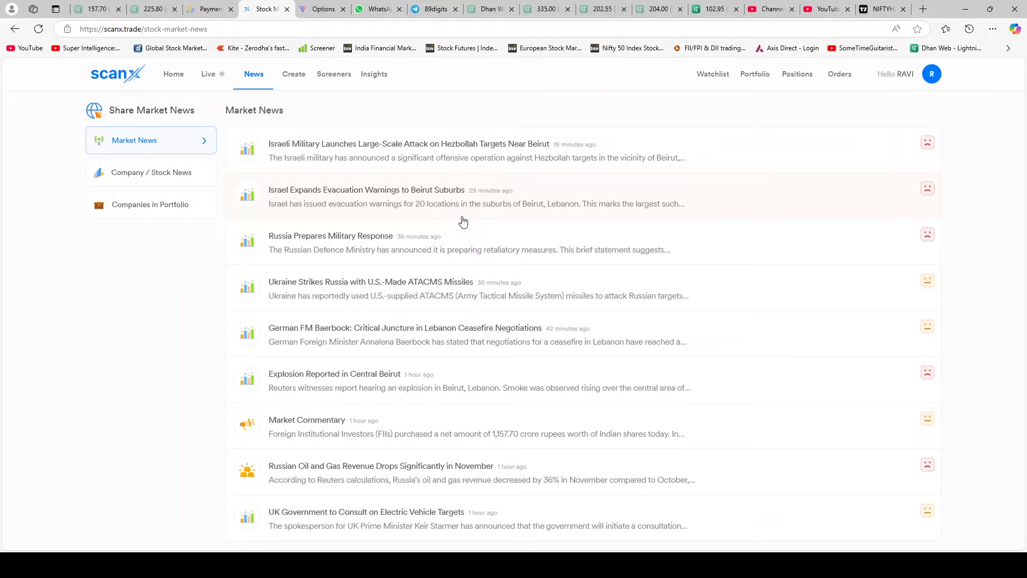
{"action": "mouse_move", "coordinate": [666, 218]}
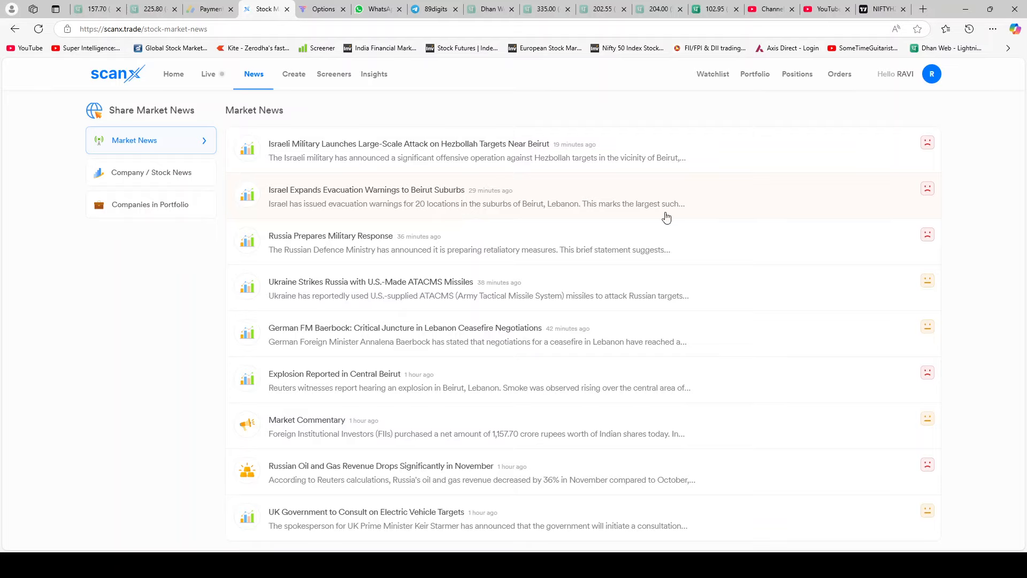
{"action": "mouse_move", "coordinate": [458, 310]}
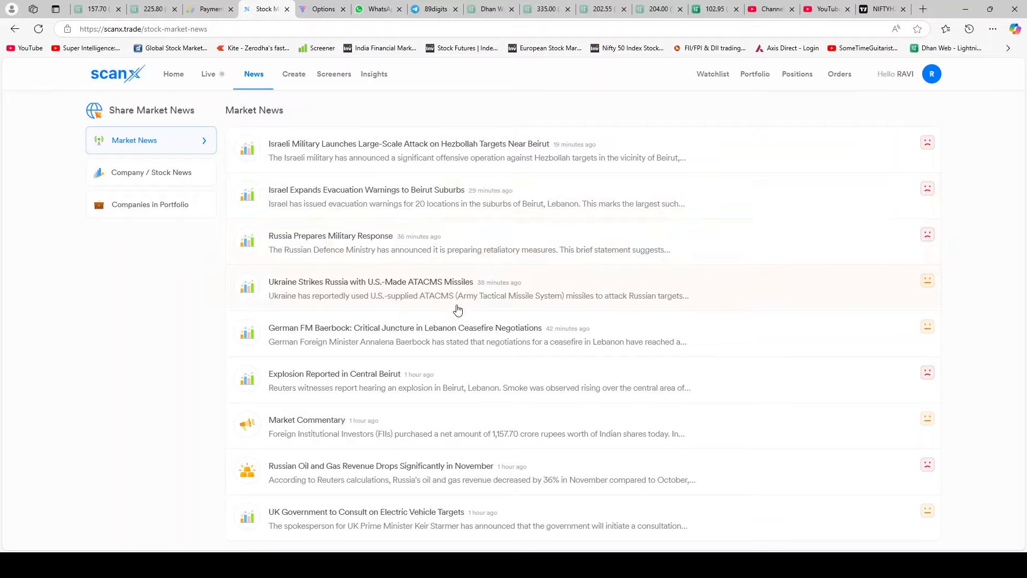
{"action": "mouse_move", "coordinate": [467, 289]}
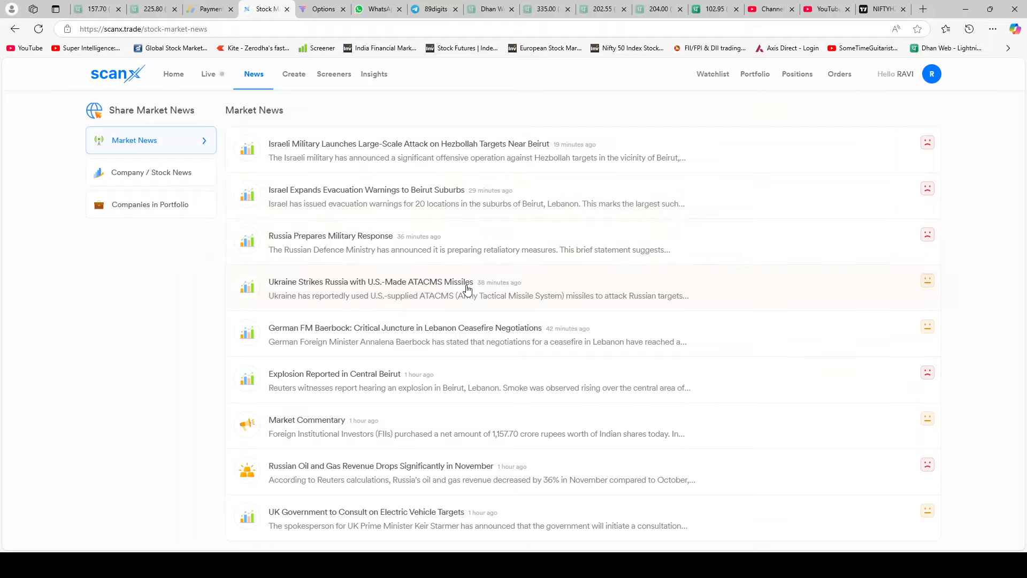
{"action": "mouse_move", "coordinate": [435, 249]}
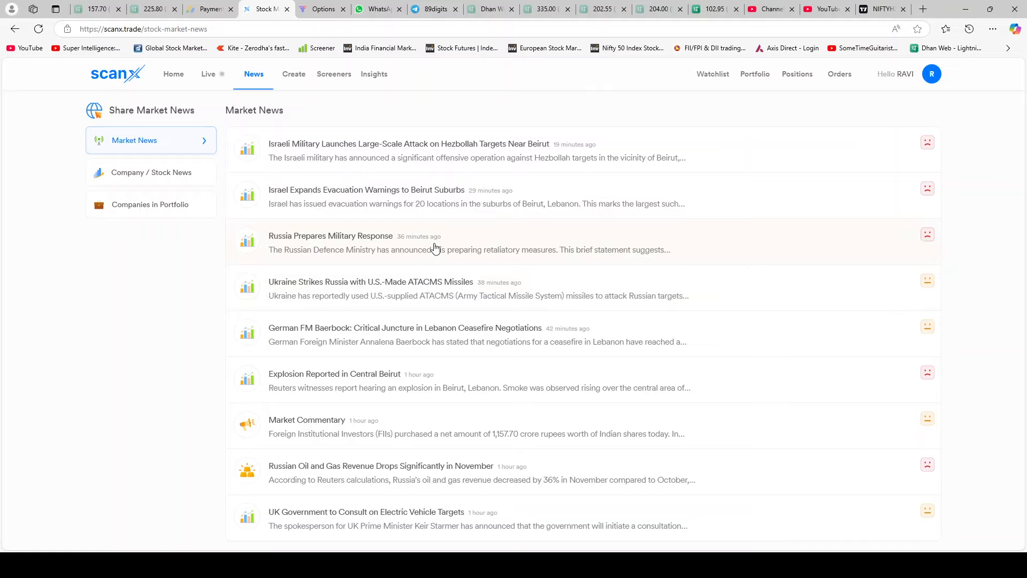
{"action": "mouse_move", "coordinate": [926, 143]}
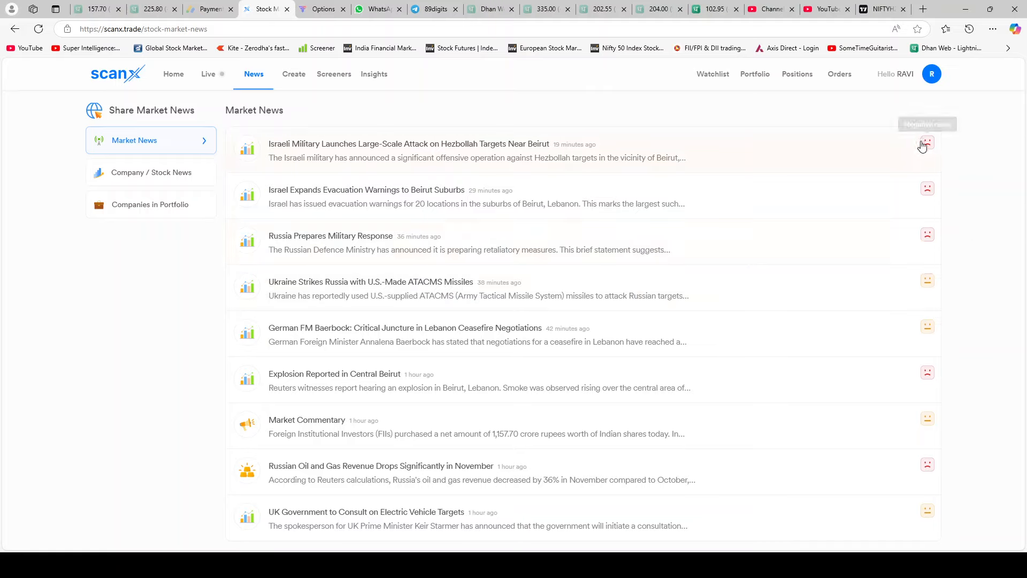
{"action": "mouse_move", "coordinate": [928, 145]}
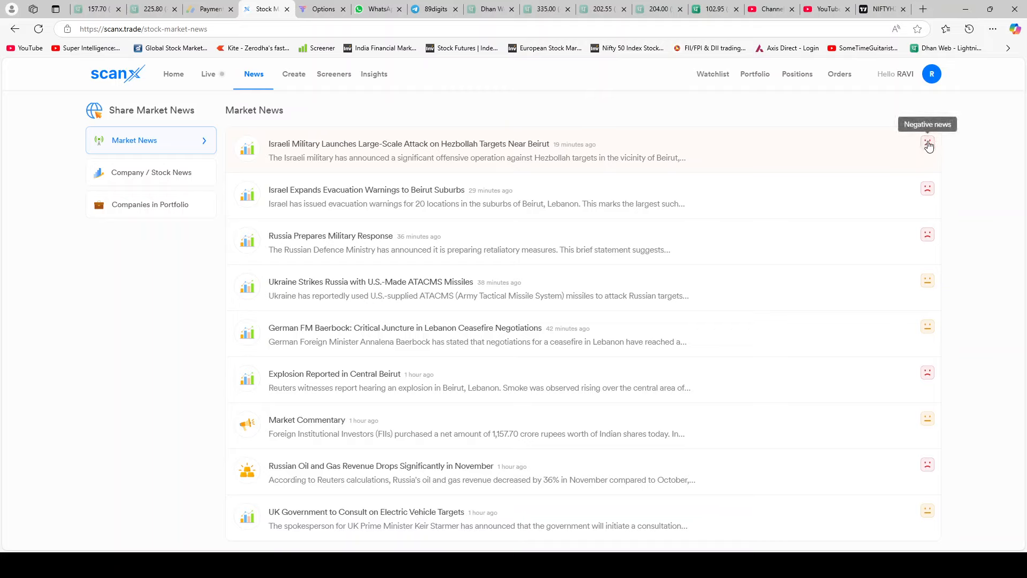
{"action": "mouse_move", "coordinate": [916, 280]}
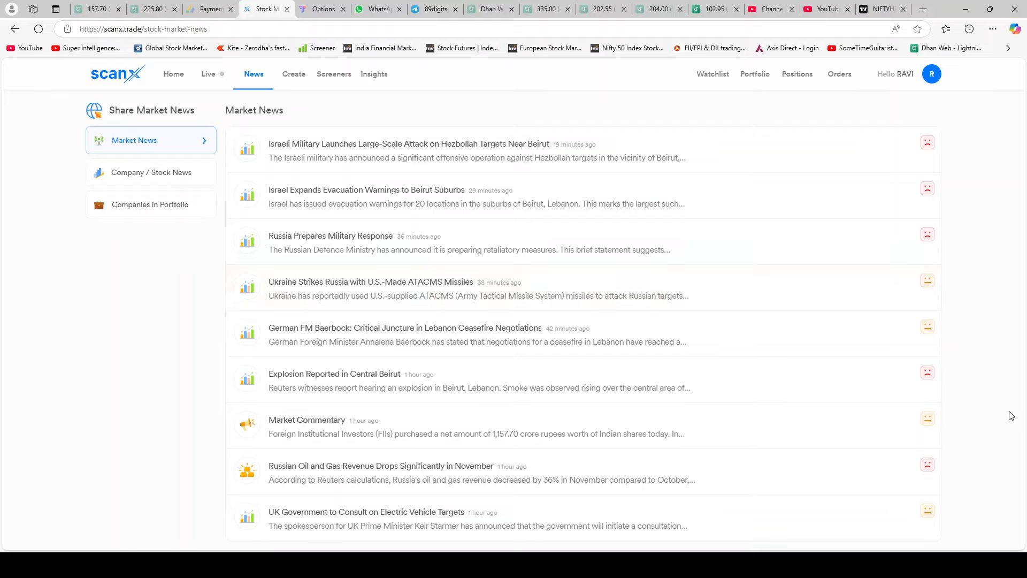
{"action": "mouse_move", "coordinate": [772, 437]}
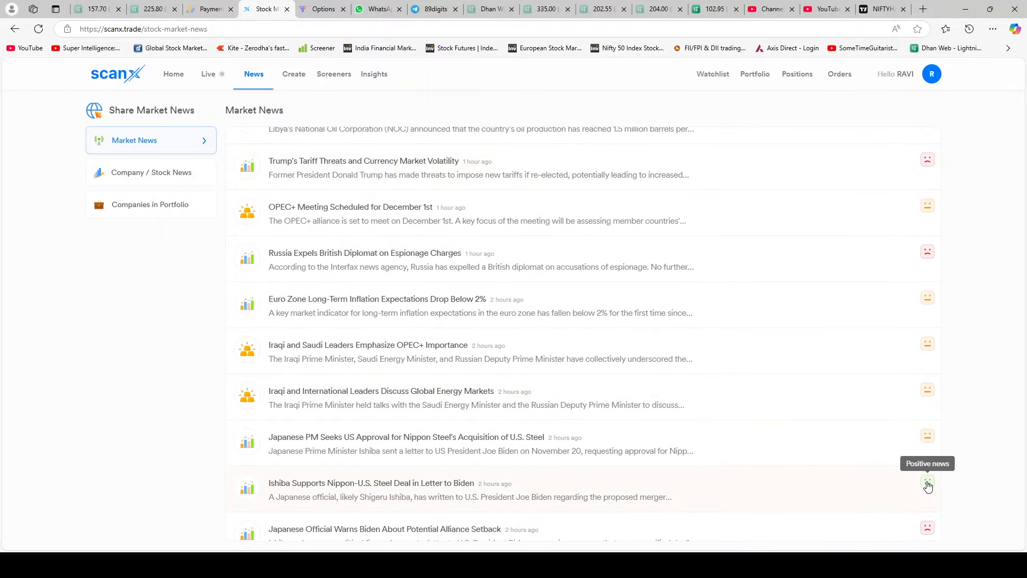
Scroll the Market News feed to see older sentiment-tagged headlines.
{"action": "scroll", "scroll_direction": "down", "scroll_amount": 3}
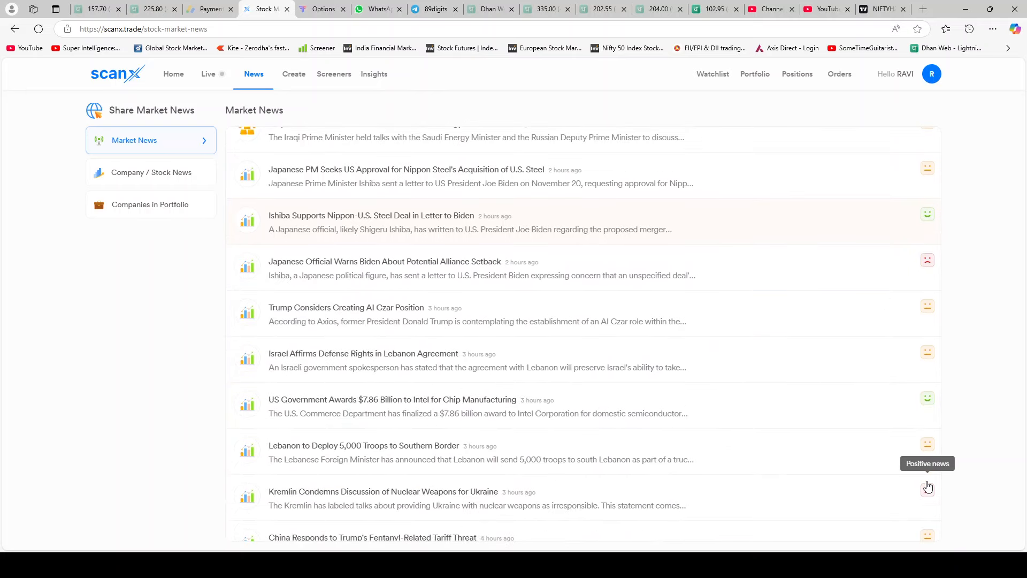
{"action": "mouse_move", "coordinate": [402, 409]}
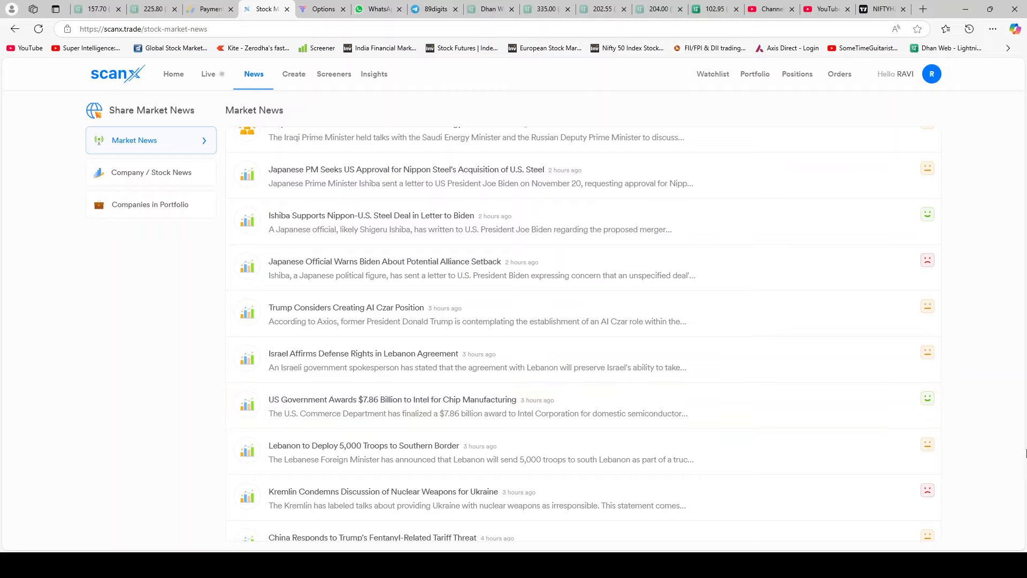
{"action": "mouse_move", "coordinate": [928, 398]}
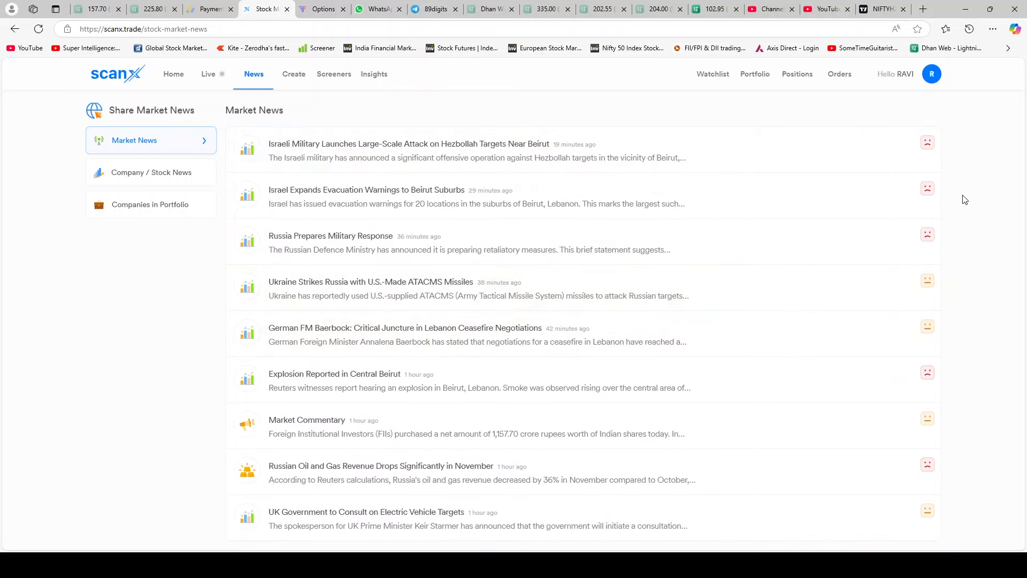
{"action": "mouse_move", "coordinate": [160, 264]}
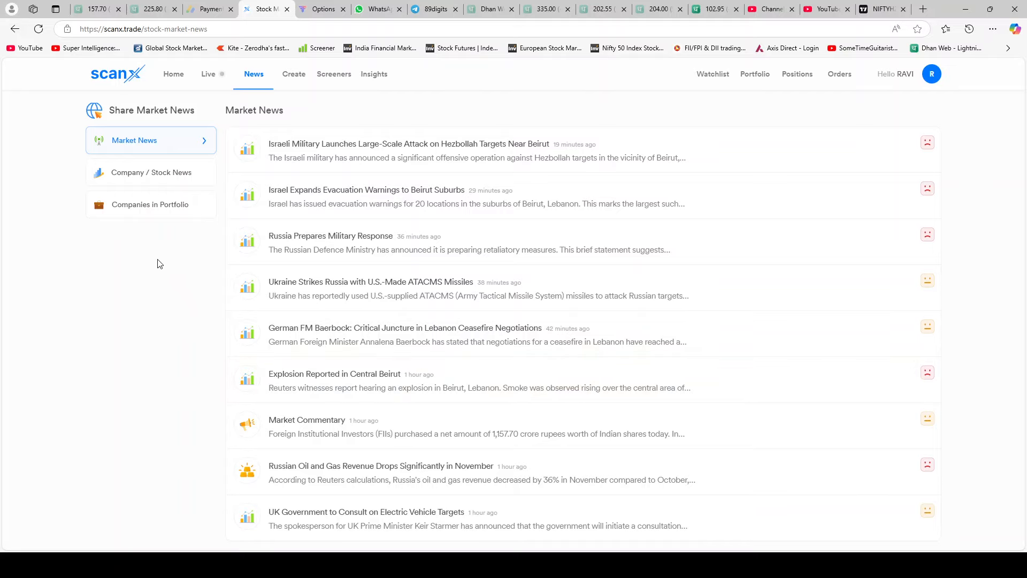
View Company / Stock News and Companies in Portfolio news, then return to Screeners.
{"action": "left_click", "coordinate": [151, 173]}
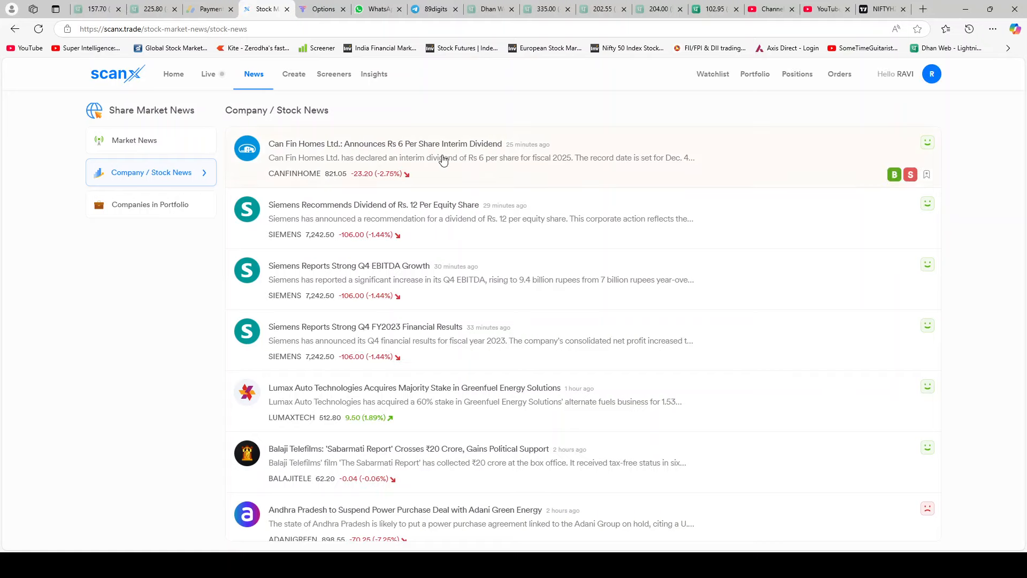
{"action": "mouse_move", "coordinate": [439, 156]}
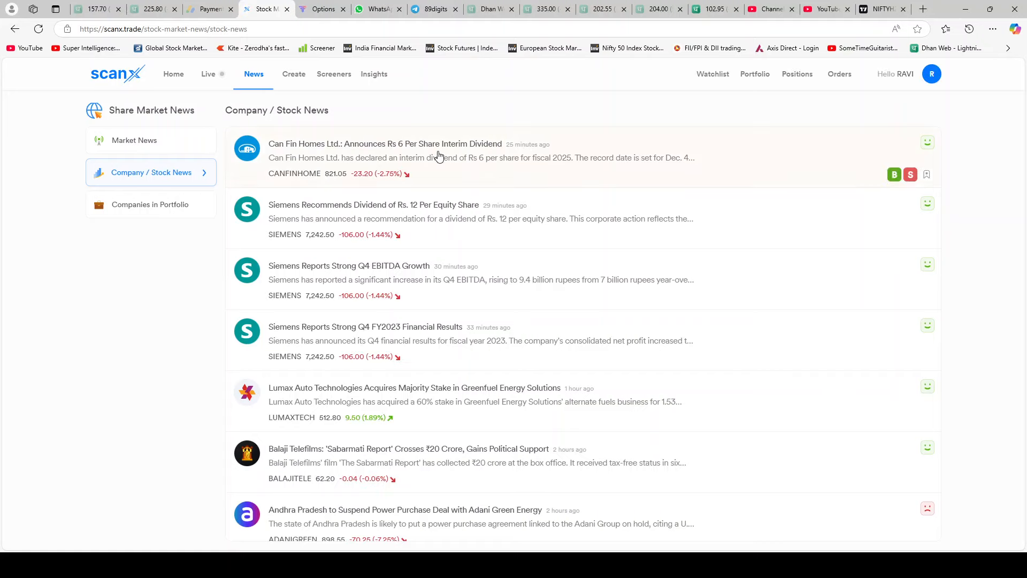
{"action": "mouse_move", "coordinate": [261, 169]}
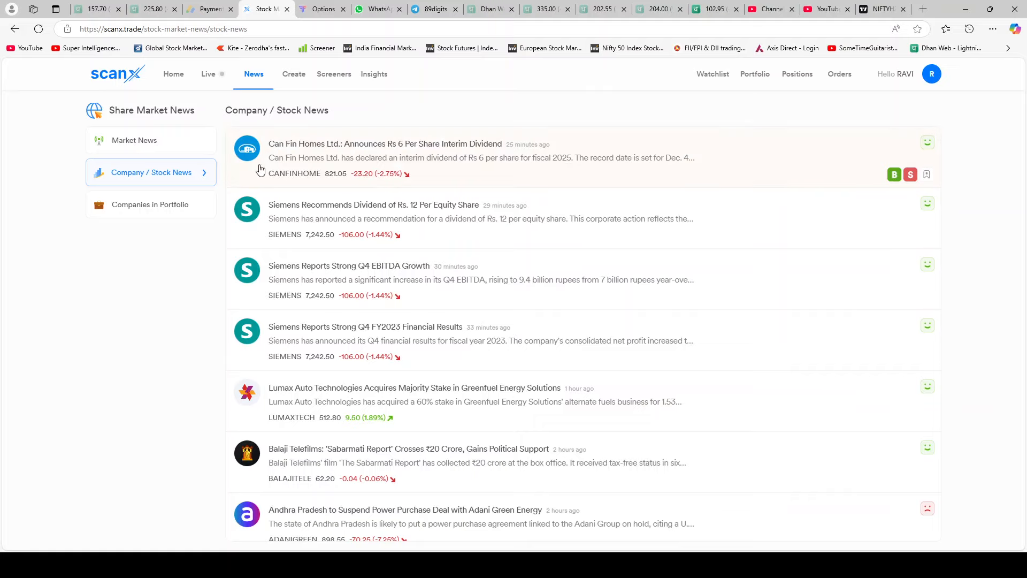
{"action": "mouse_move", "coordinate": [316, 274]}
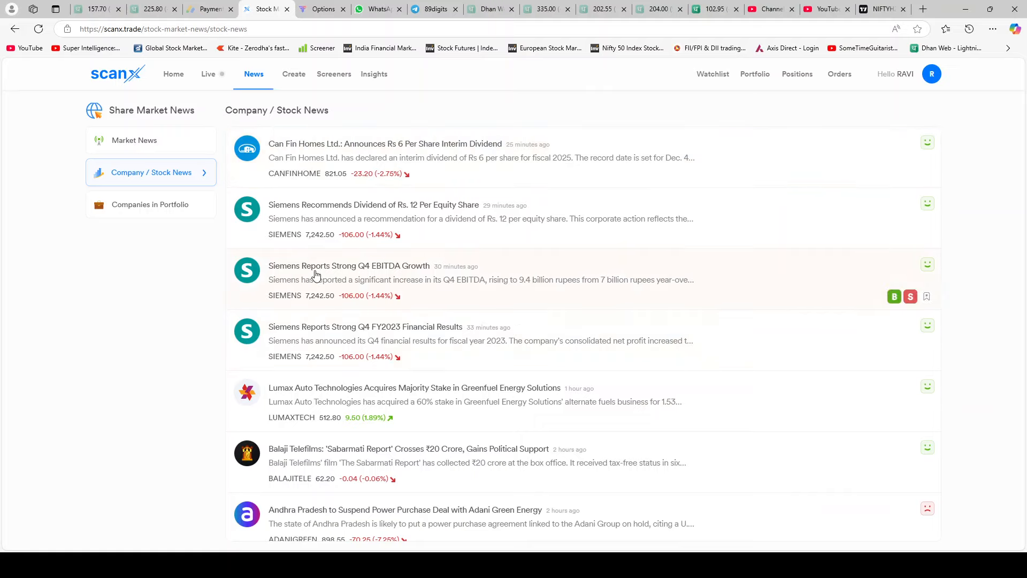
{"action": "left_click", "coordinate": [151, 204]}
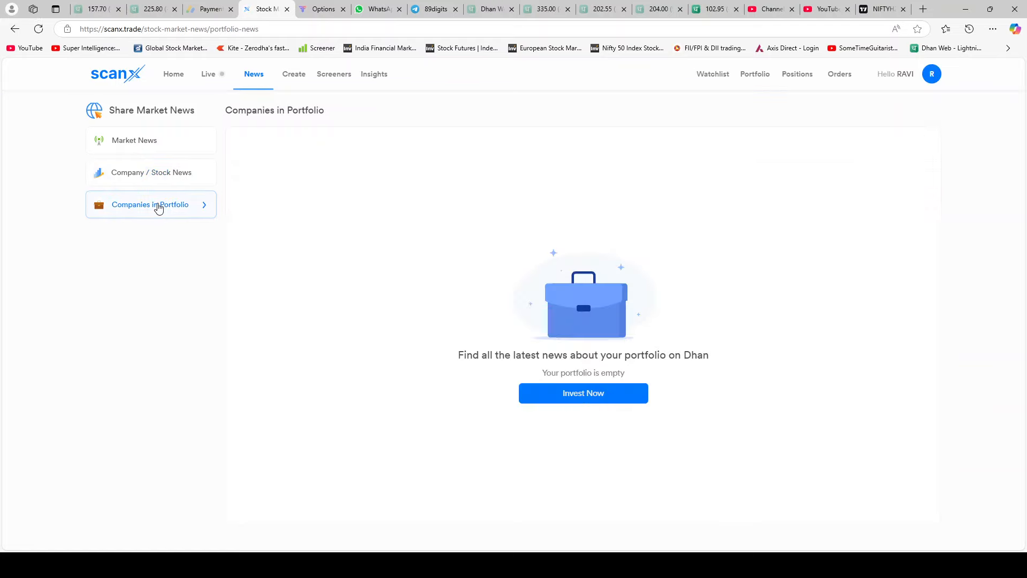
{"action": "left_click", "coordinate": [150, 172]}
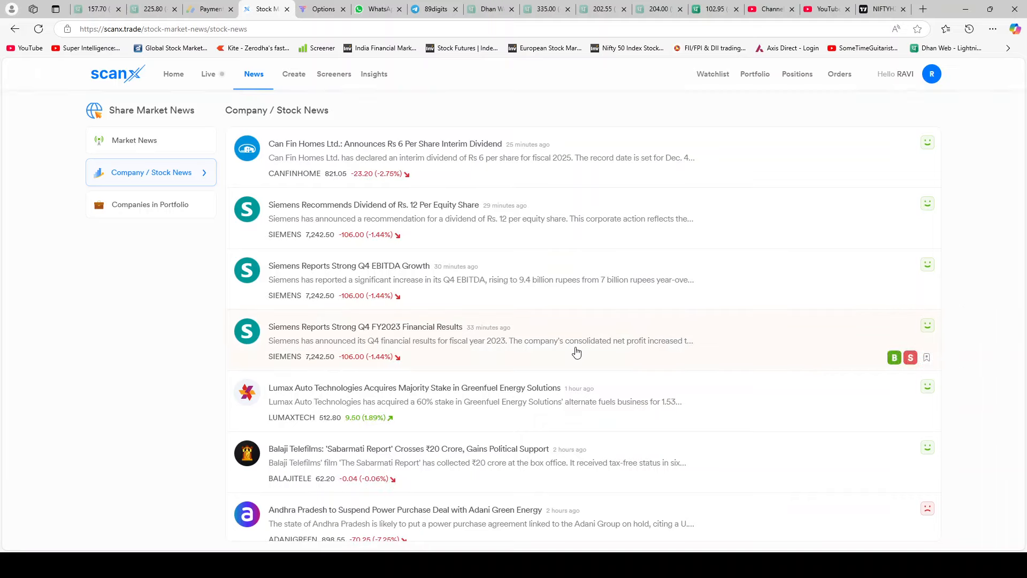
{"action": "mouse_move", "coordinate": [228, 63]}
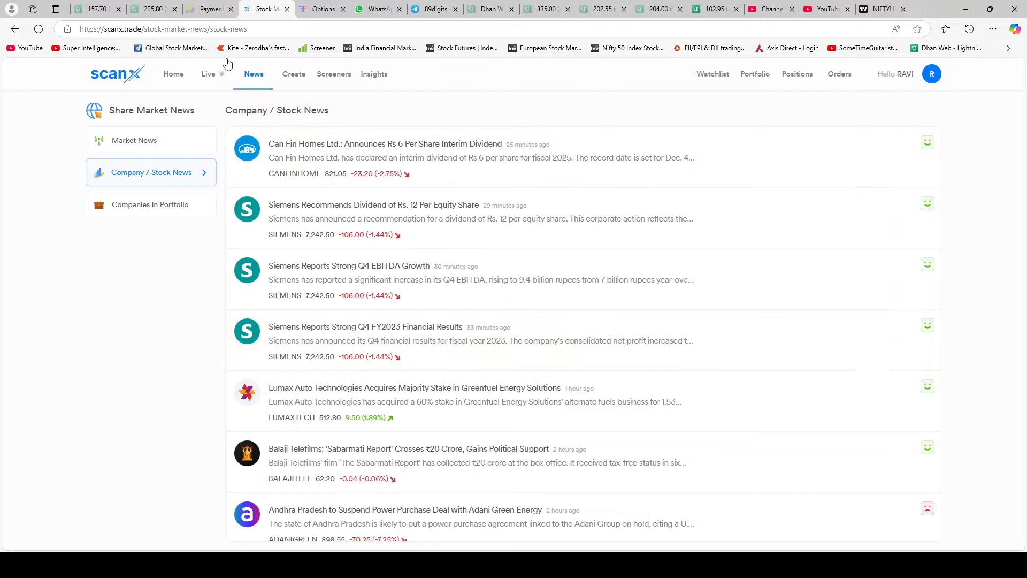
{"action": "left_click", "coordinate": [333, 73]}
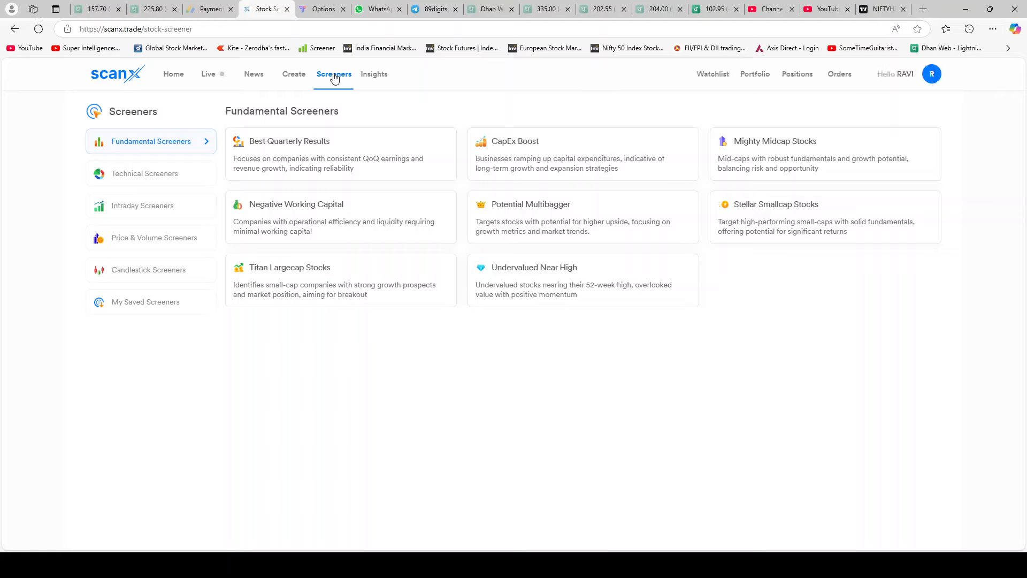
Show the Technical Screeners cards, including crossover, RSI, momentum, breakout and squeezing range scans.
{"action": "left_click", "coordinate": [144, 174]}
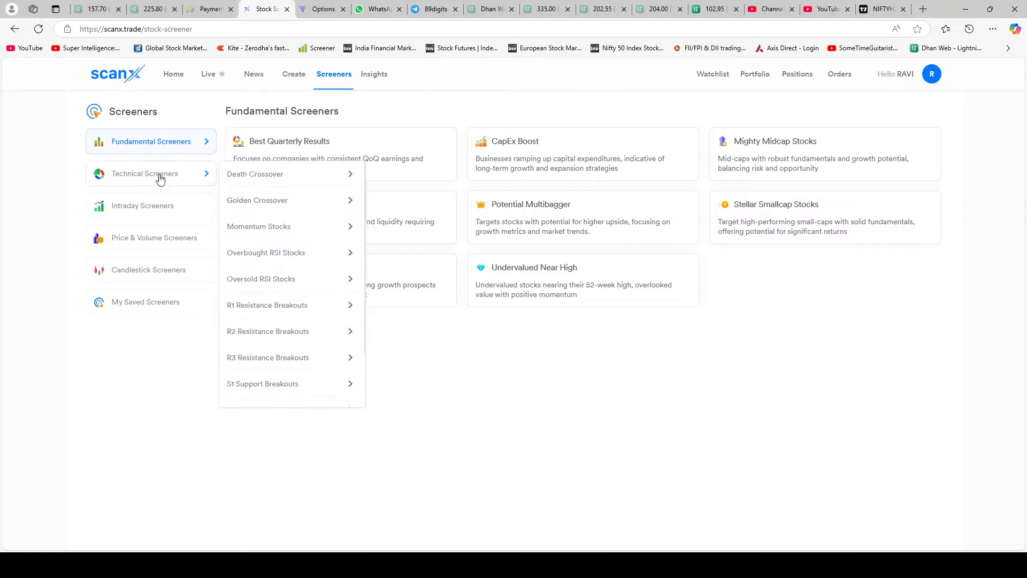
{"action": "left_click", "coordinate": [151, 174]}
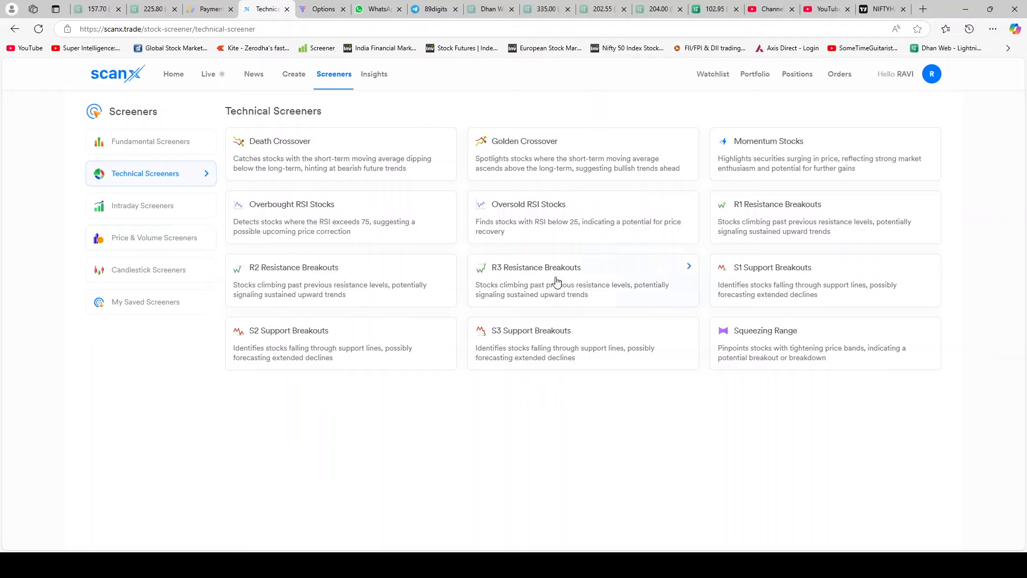
{"action": "mouse_move", "coordinate": [549, 351]}
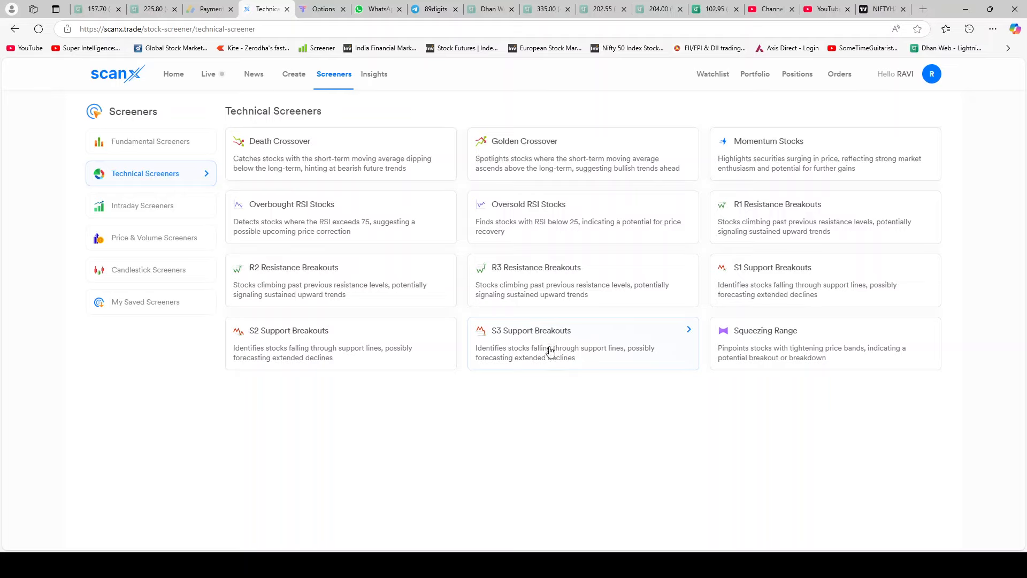
{"action": "mouse_move", "coordinate": [591, 308]}
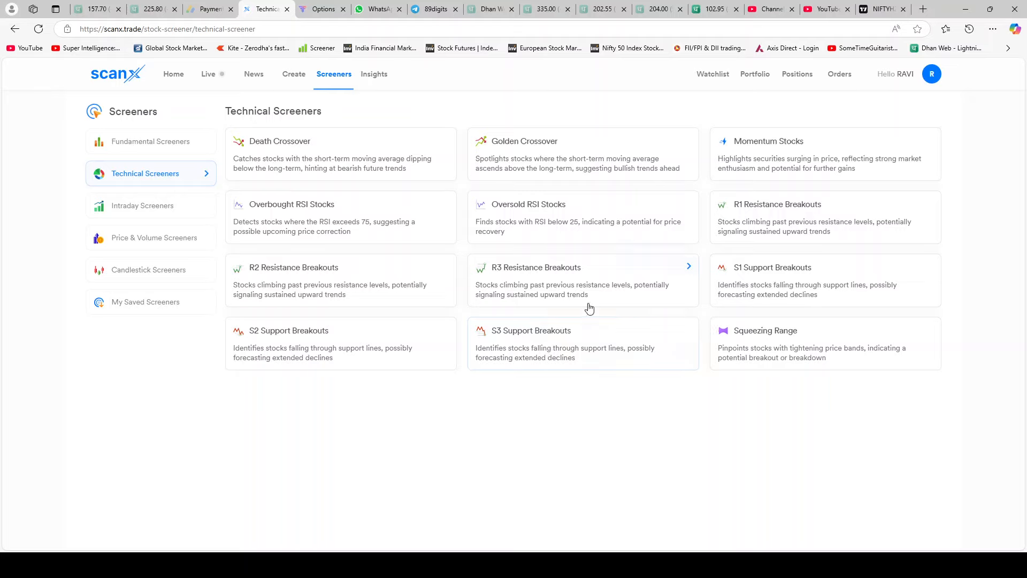
{"action": "mouse_move", "coordinate": [586, 324]}
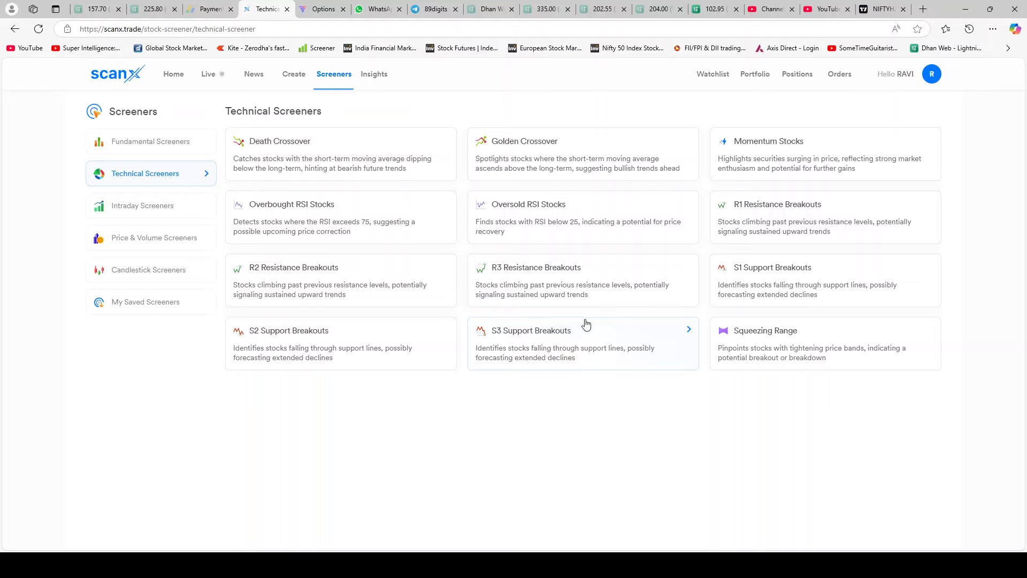
{"action": "mouse_move", "coordinate": [605, 306]}
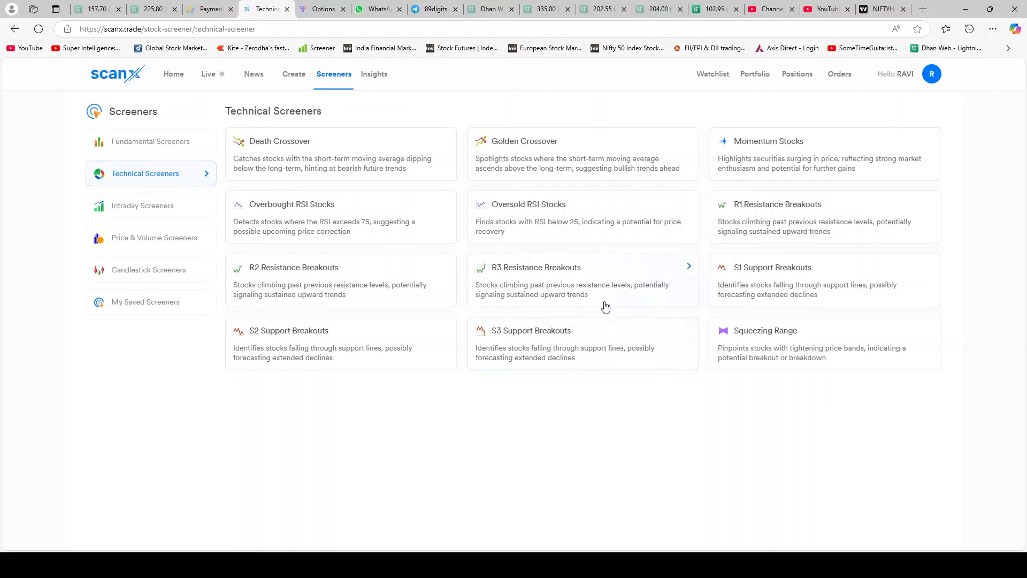
{"action": "mouse_move", "coordinate": [598, 310]}
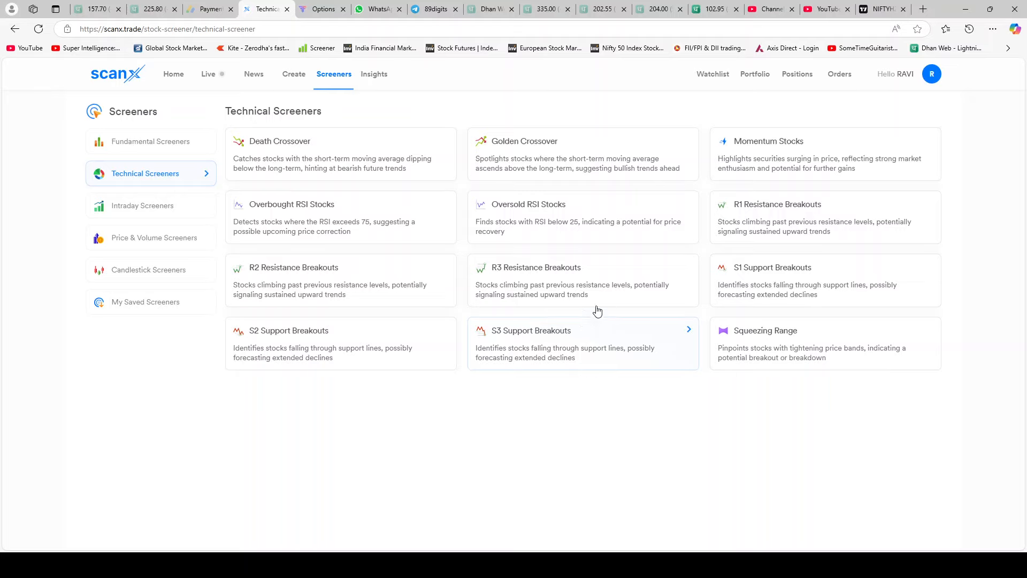
{"action": "mouse_move", "coordinate": [565, 319]}
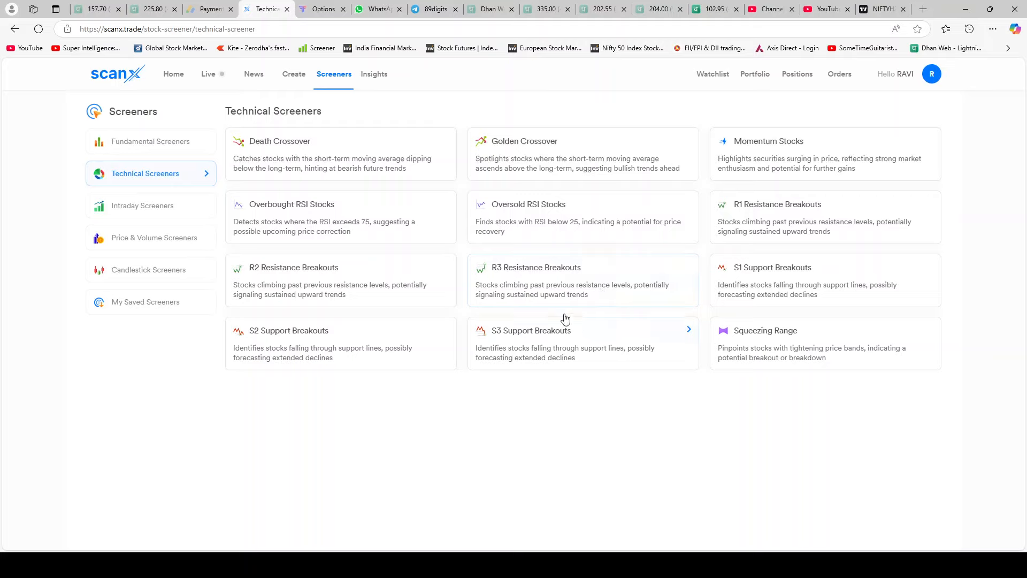
{"action": "mouse_move", "coordinate": [560, 309]}
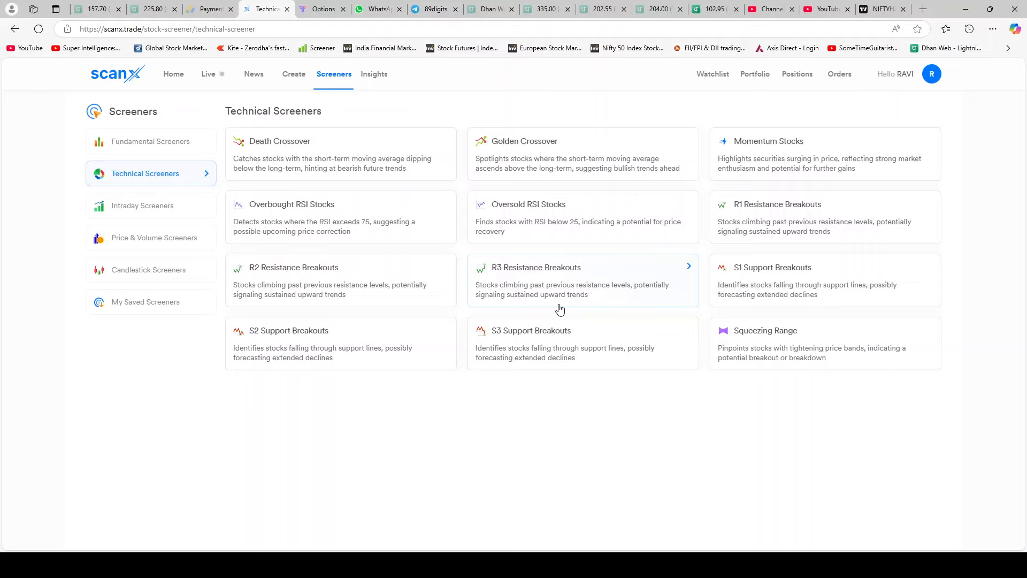
{"action": "mouse_move", "coordinate": [516, 320]}
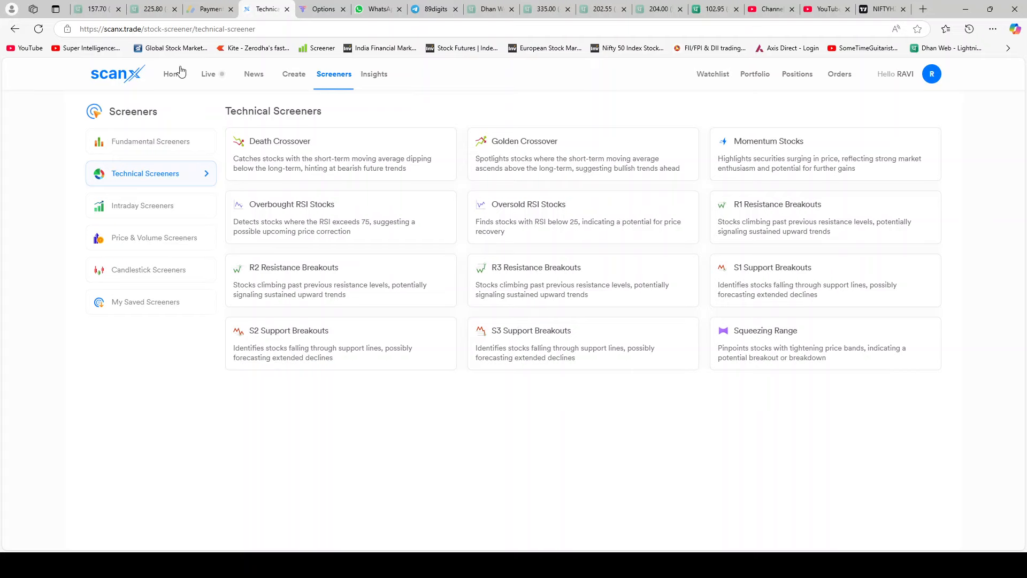
{"action": "left_click", "coordinate": [173, 74]}
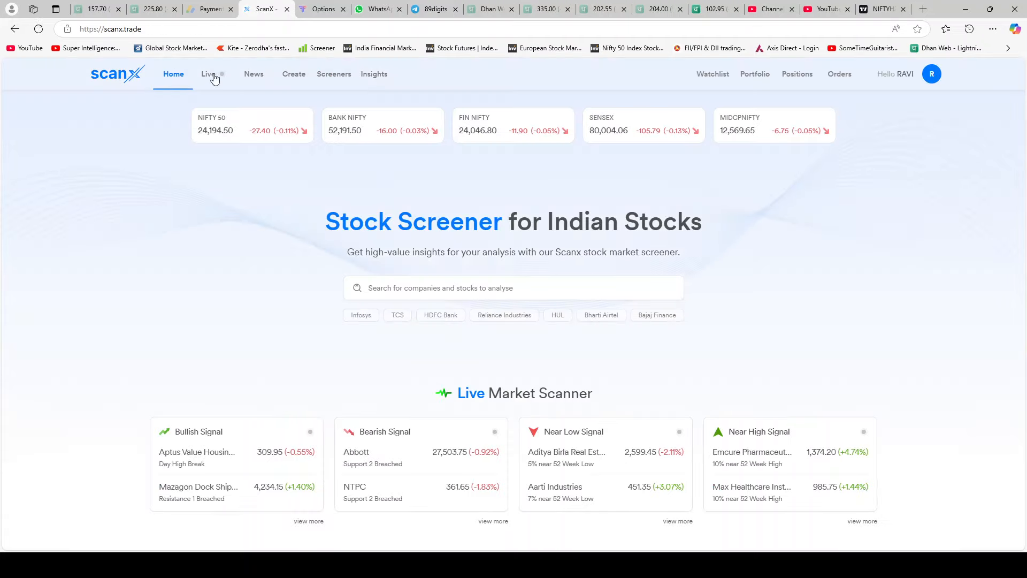
{"action": "left_click", "coordinate": [208, 73]}
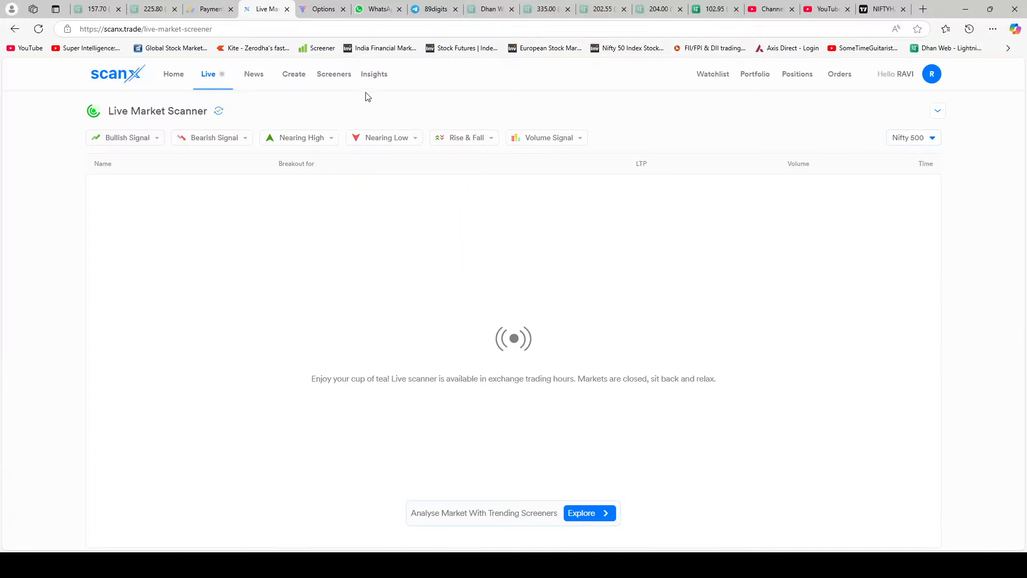
{"action": "left_click", "coordinate": [333, 74]}
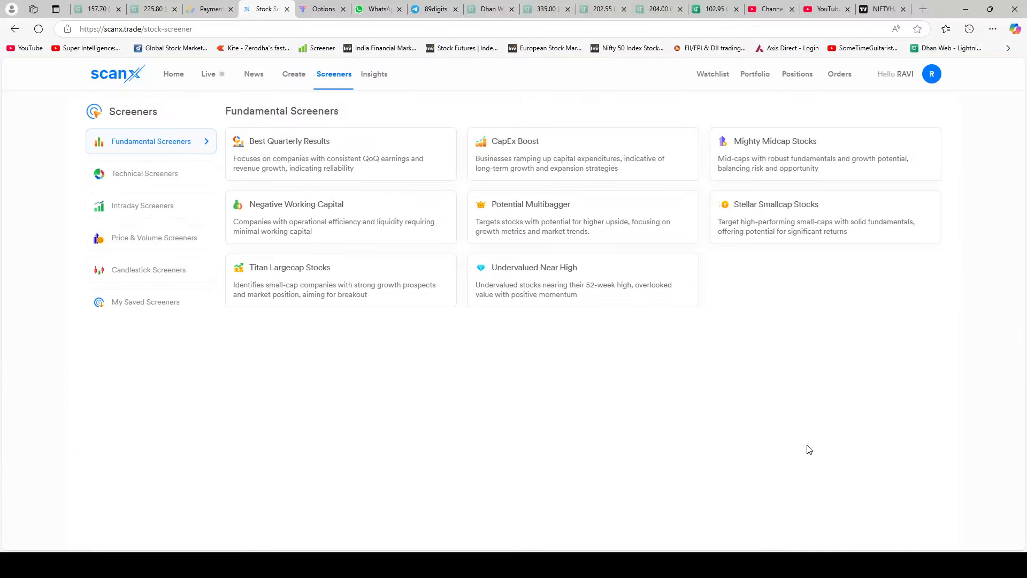
{"action": "mouse_move", "coordinate": [848, 486]}
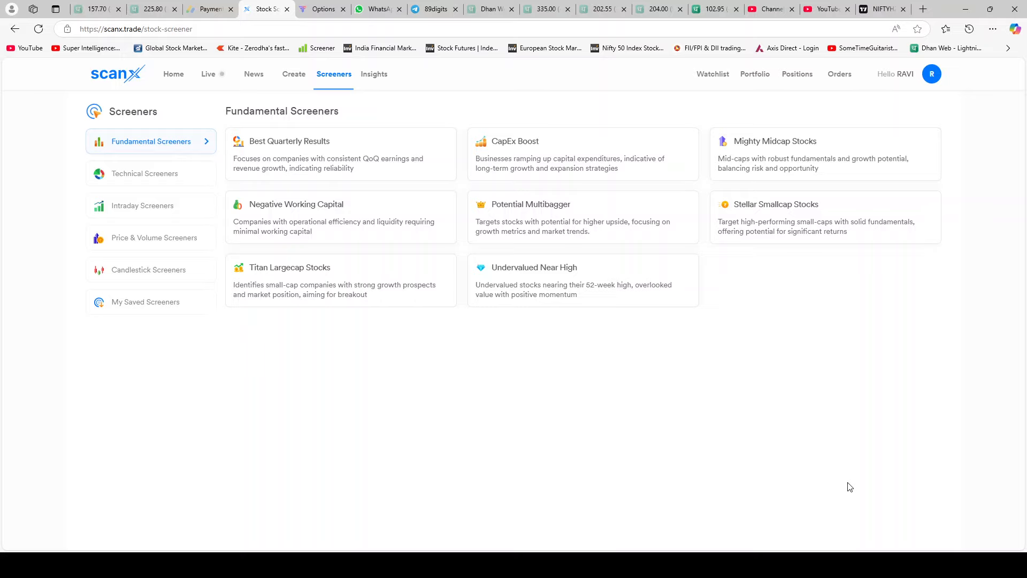
{"action": "mouse_move", "coordinate": [798, 495]}
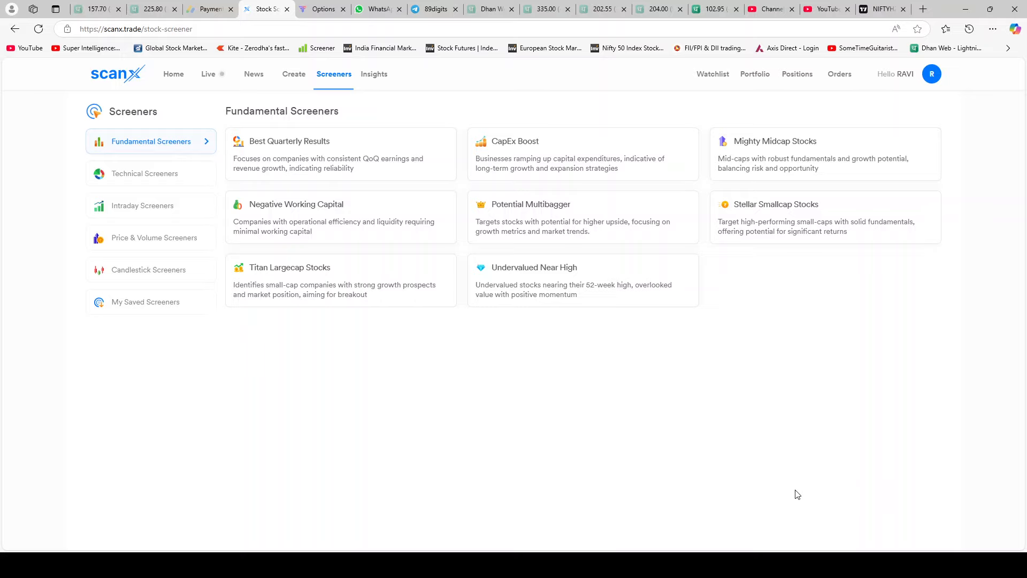
{"action": "left_click", "coordinate": [144, 174]}
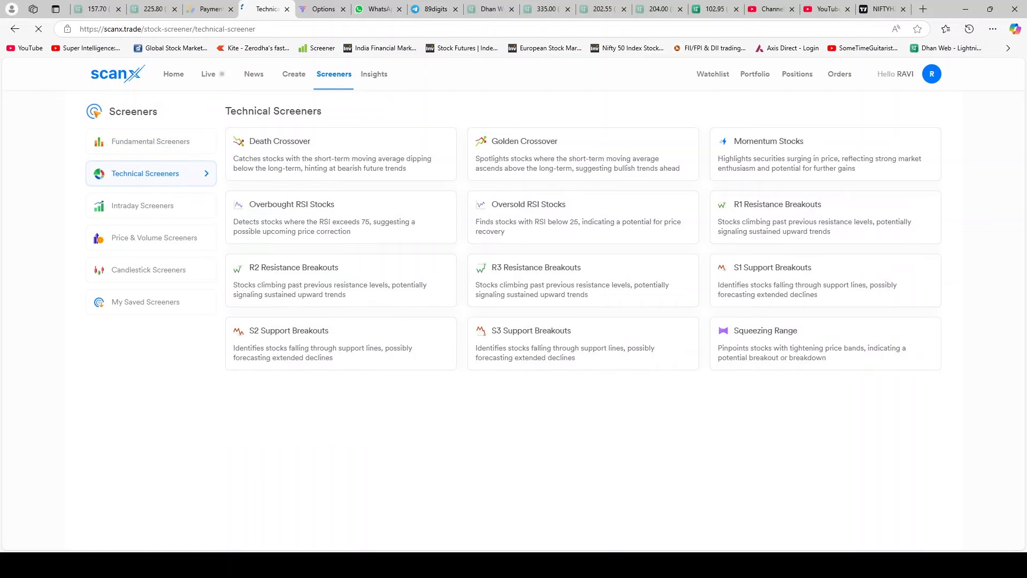